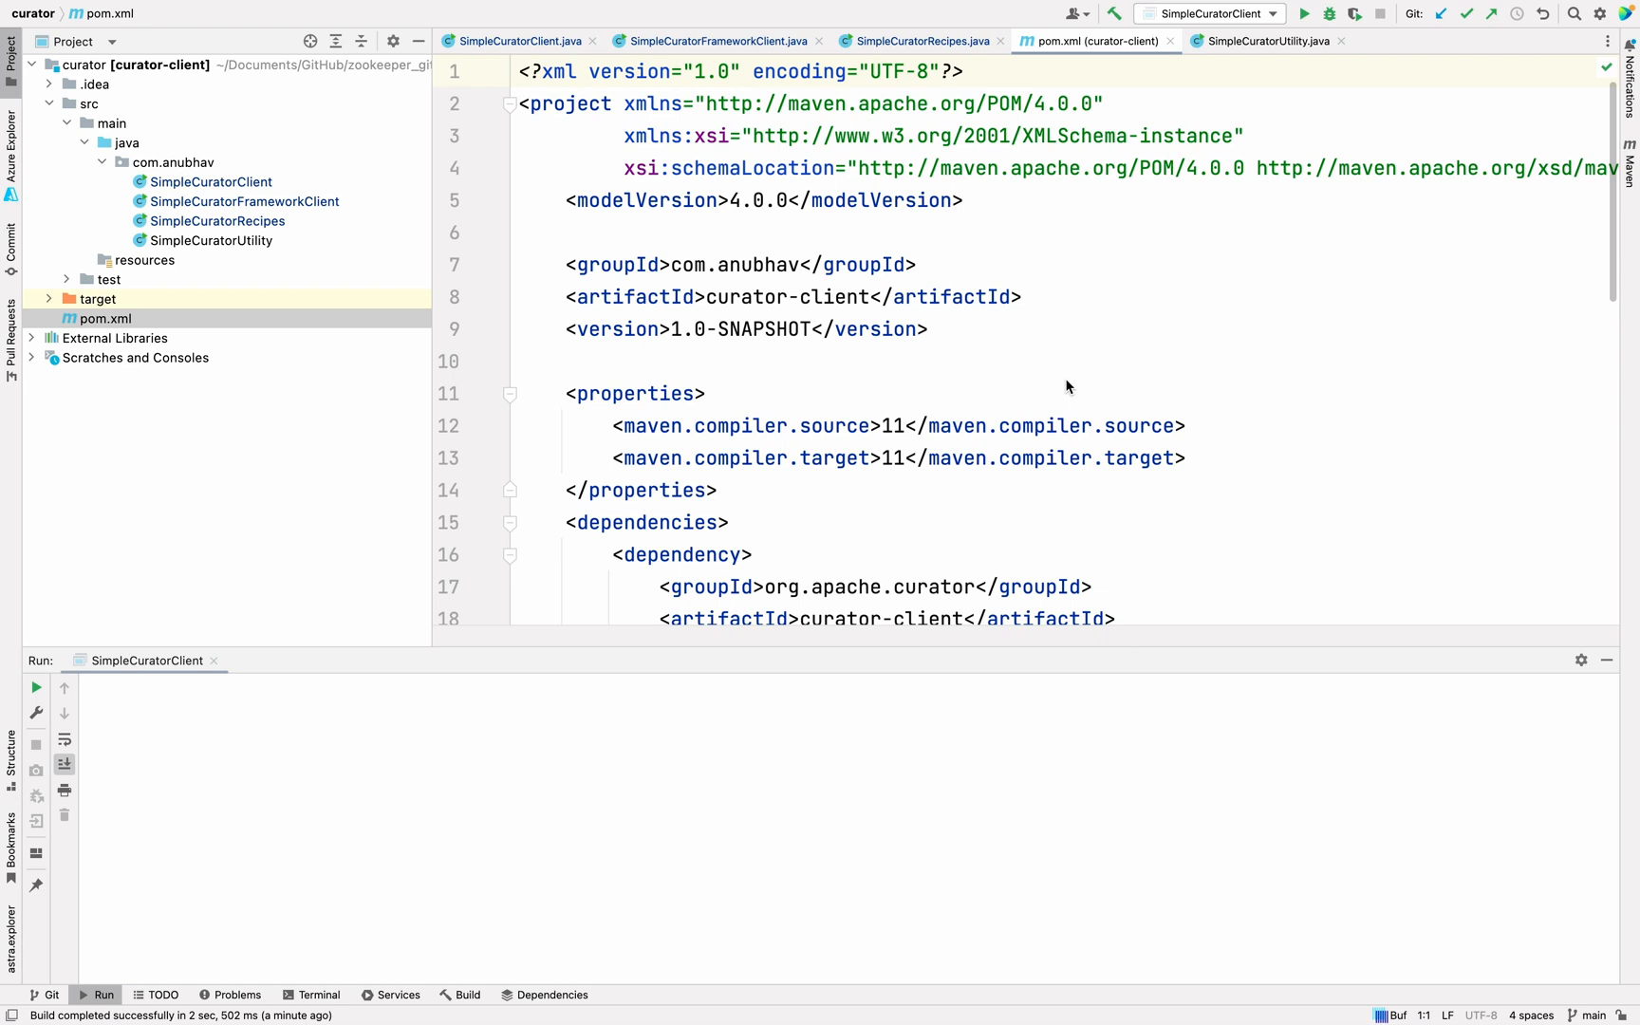
Scroll through SimpleCuratorClient's main method and highlight the RetryOneTime retry policy
scroll(down, 3)
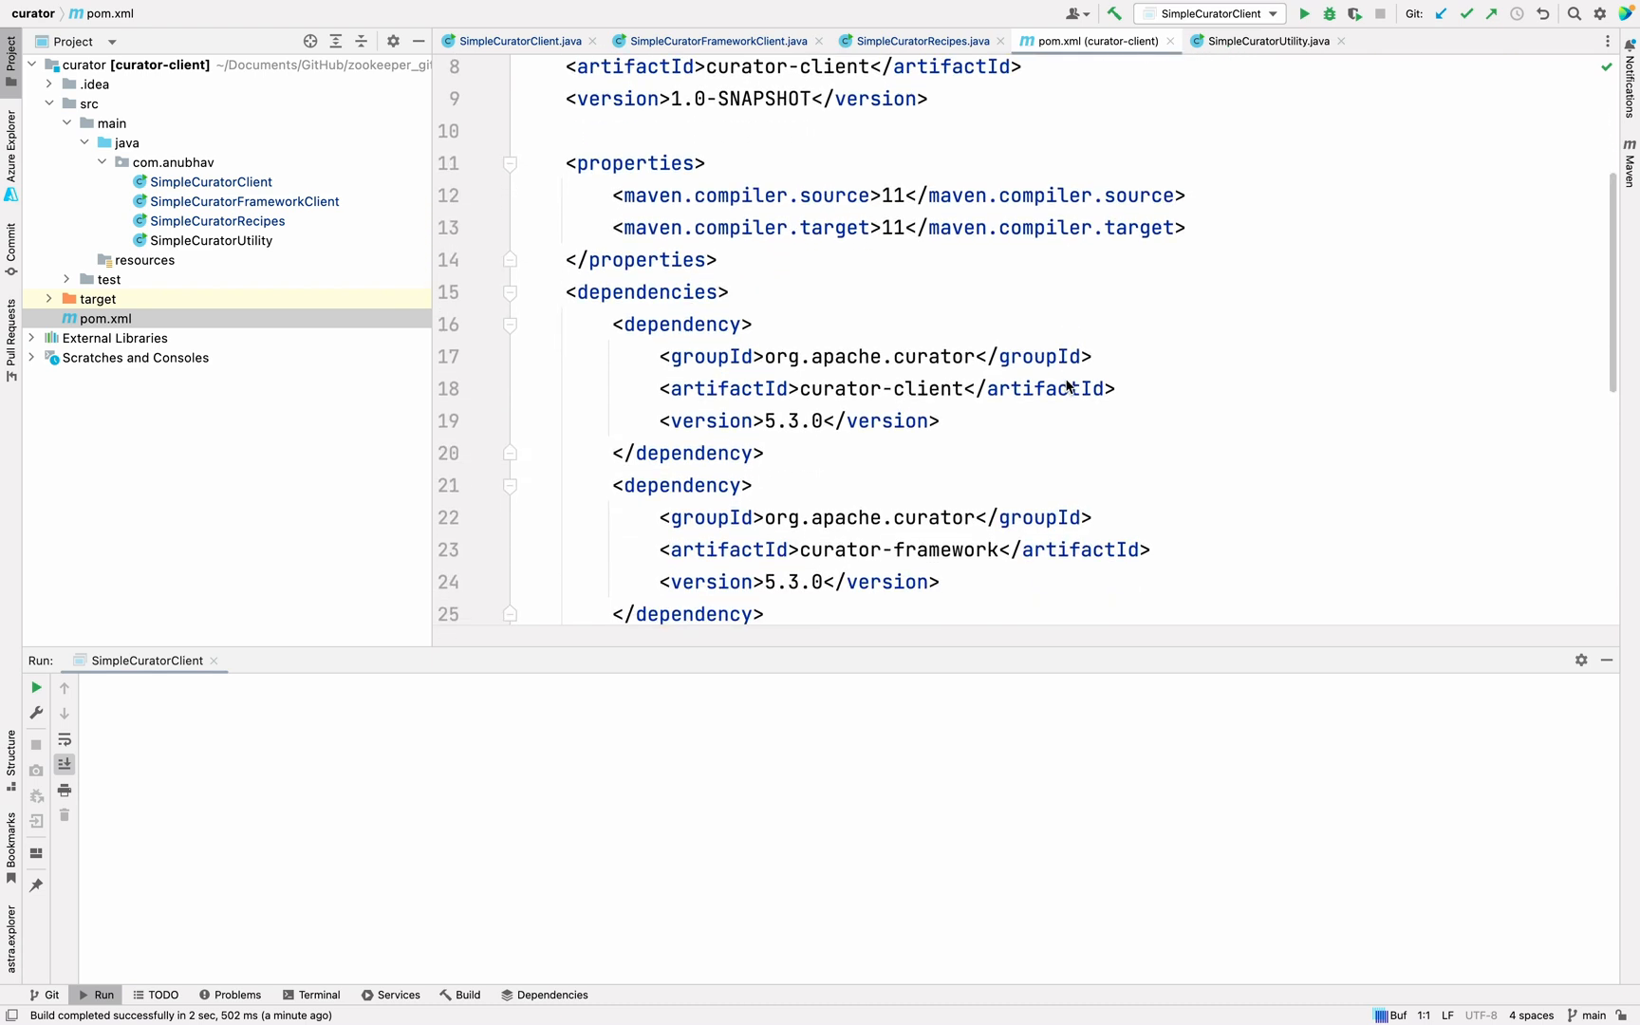
mouse_move(814, 393)
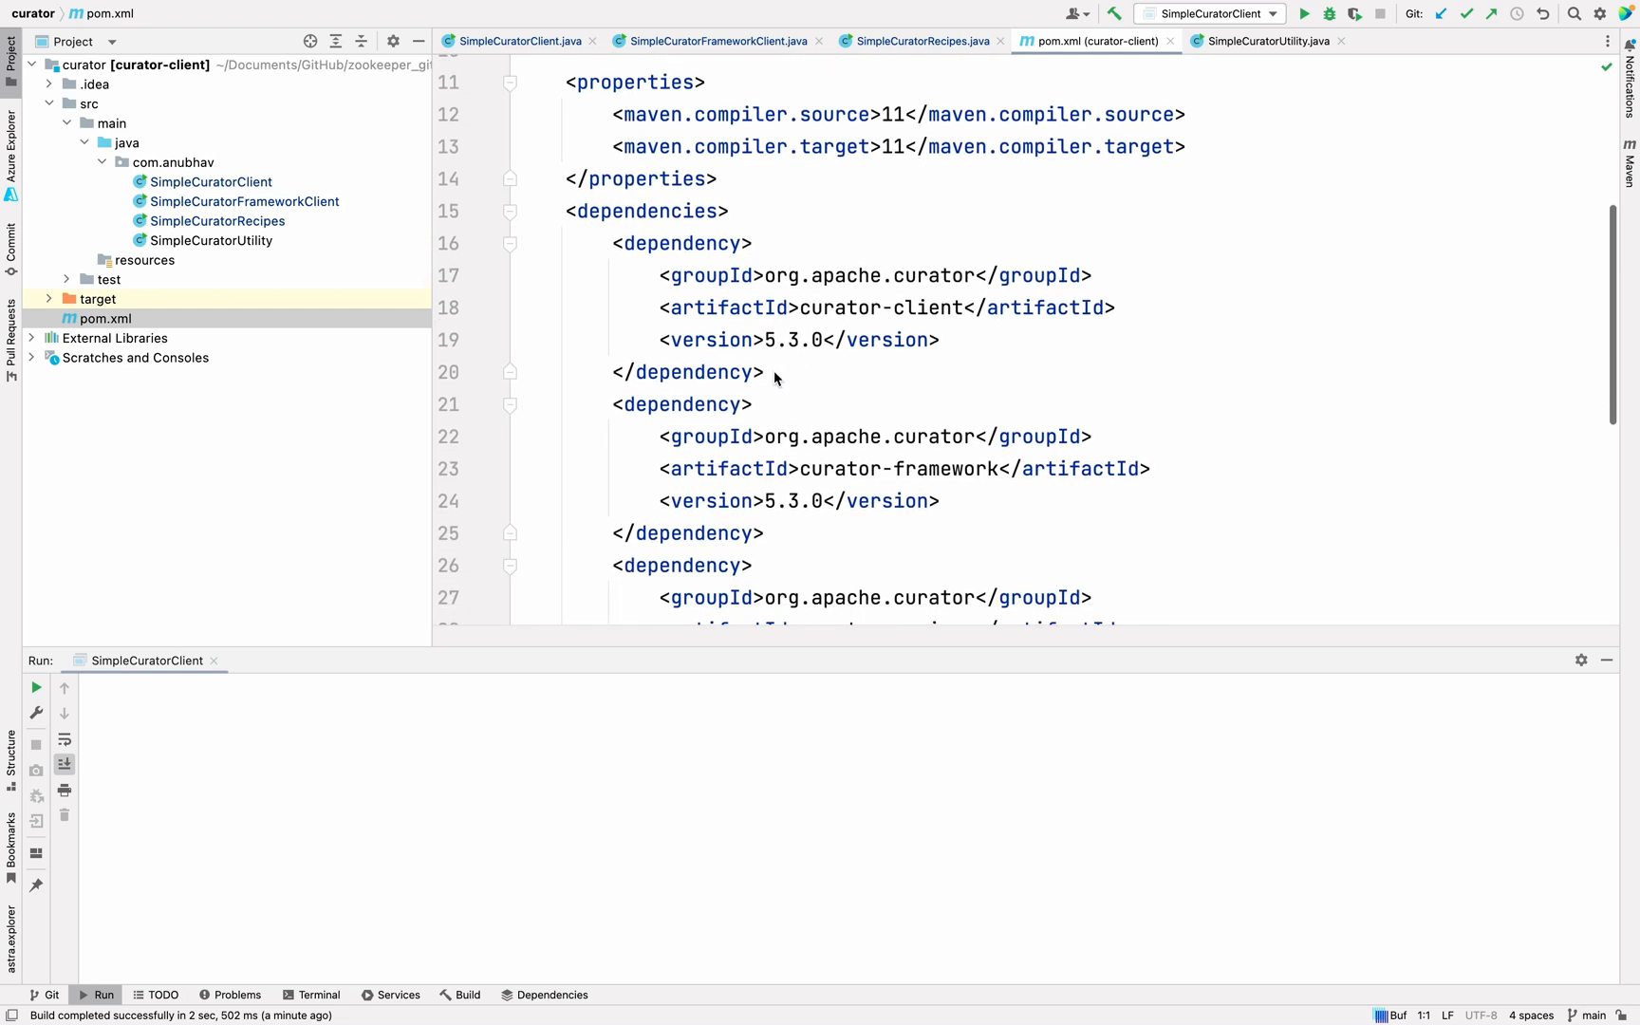
scroll(down, 3)
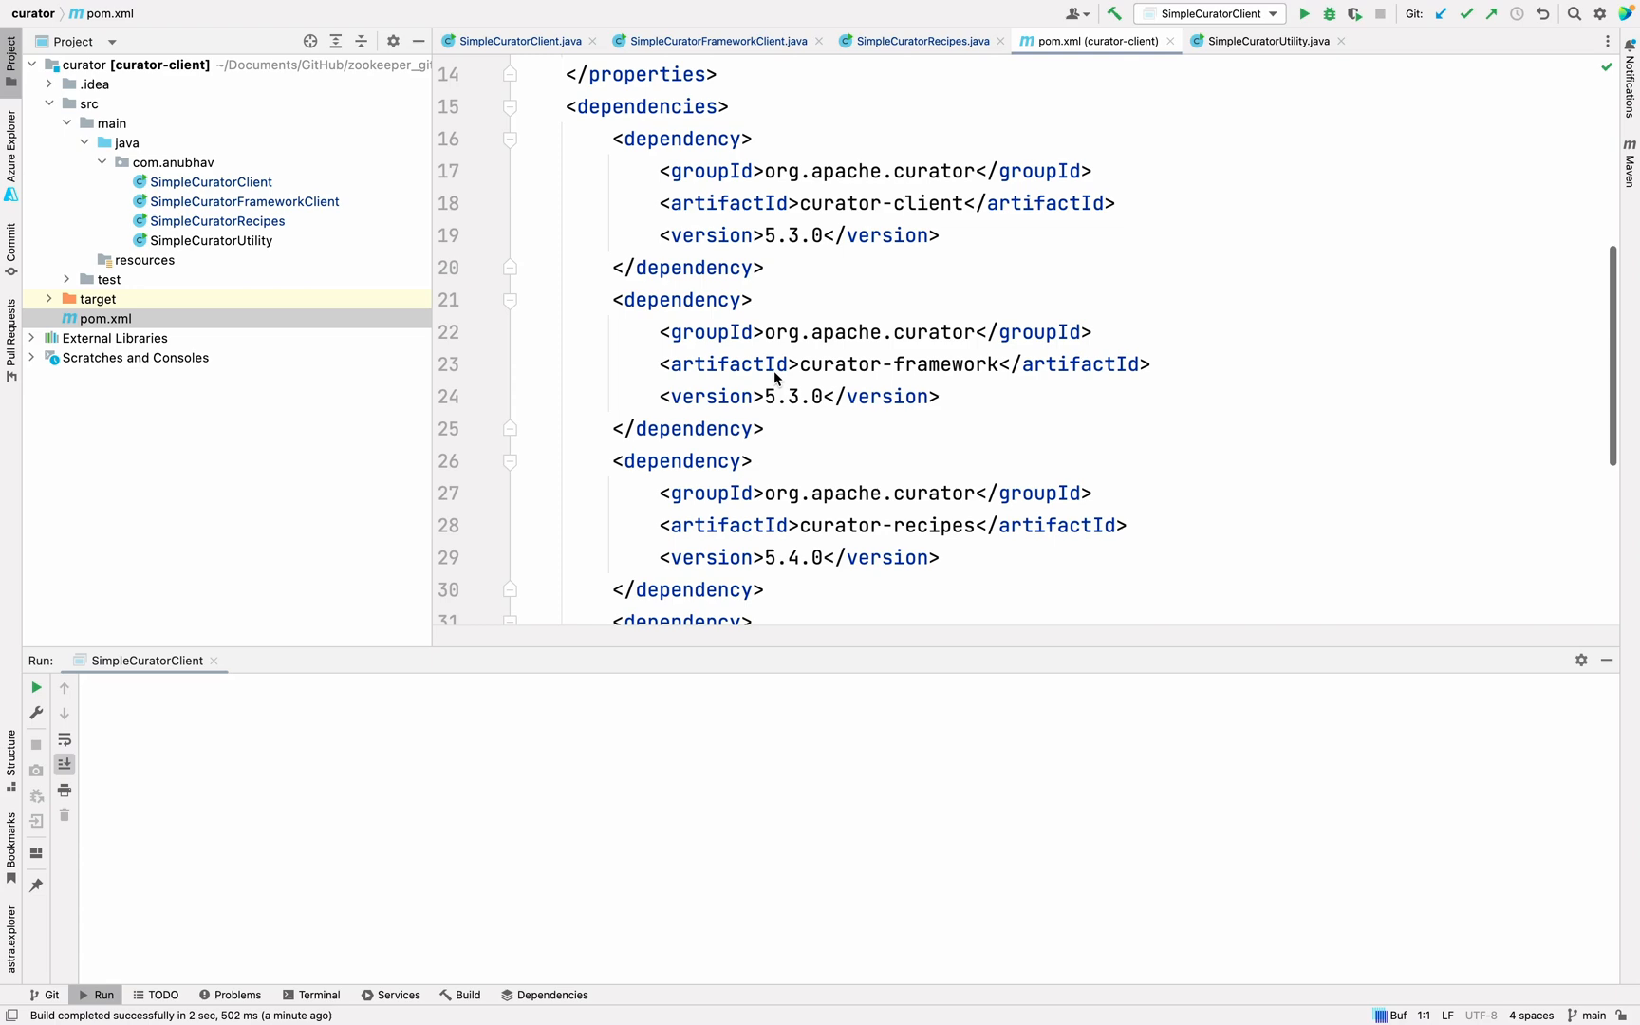
scroll(down, 3)
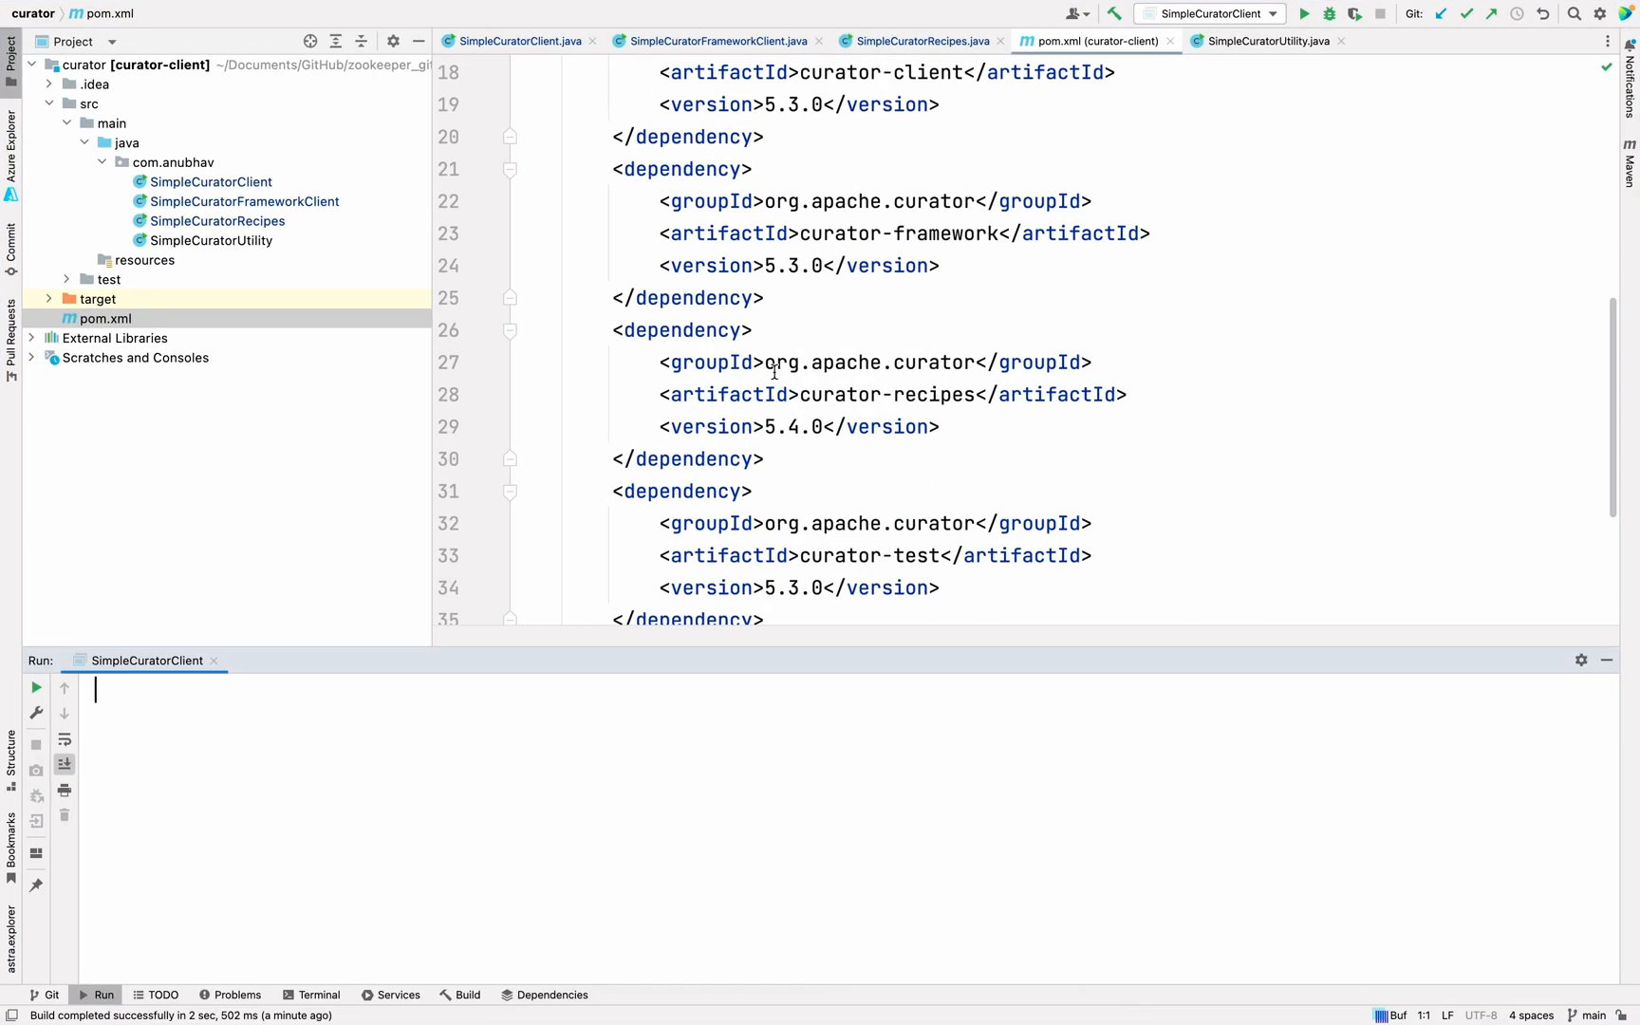
scroll(down, 3)
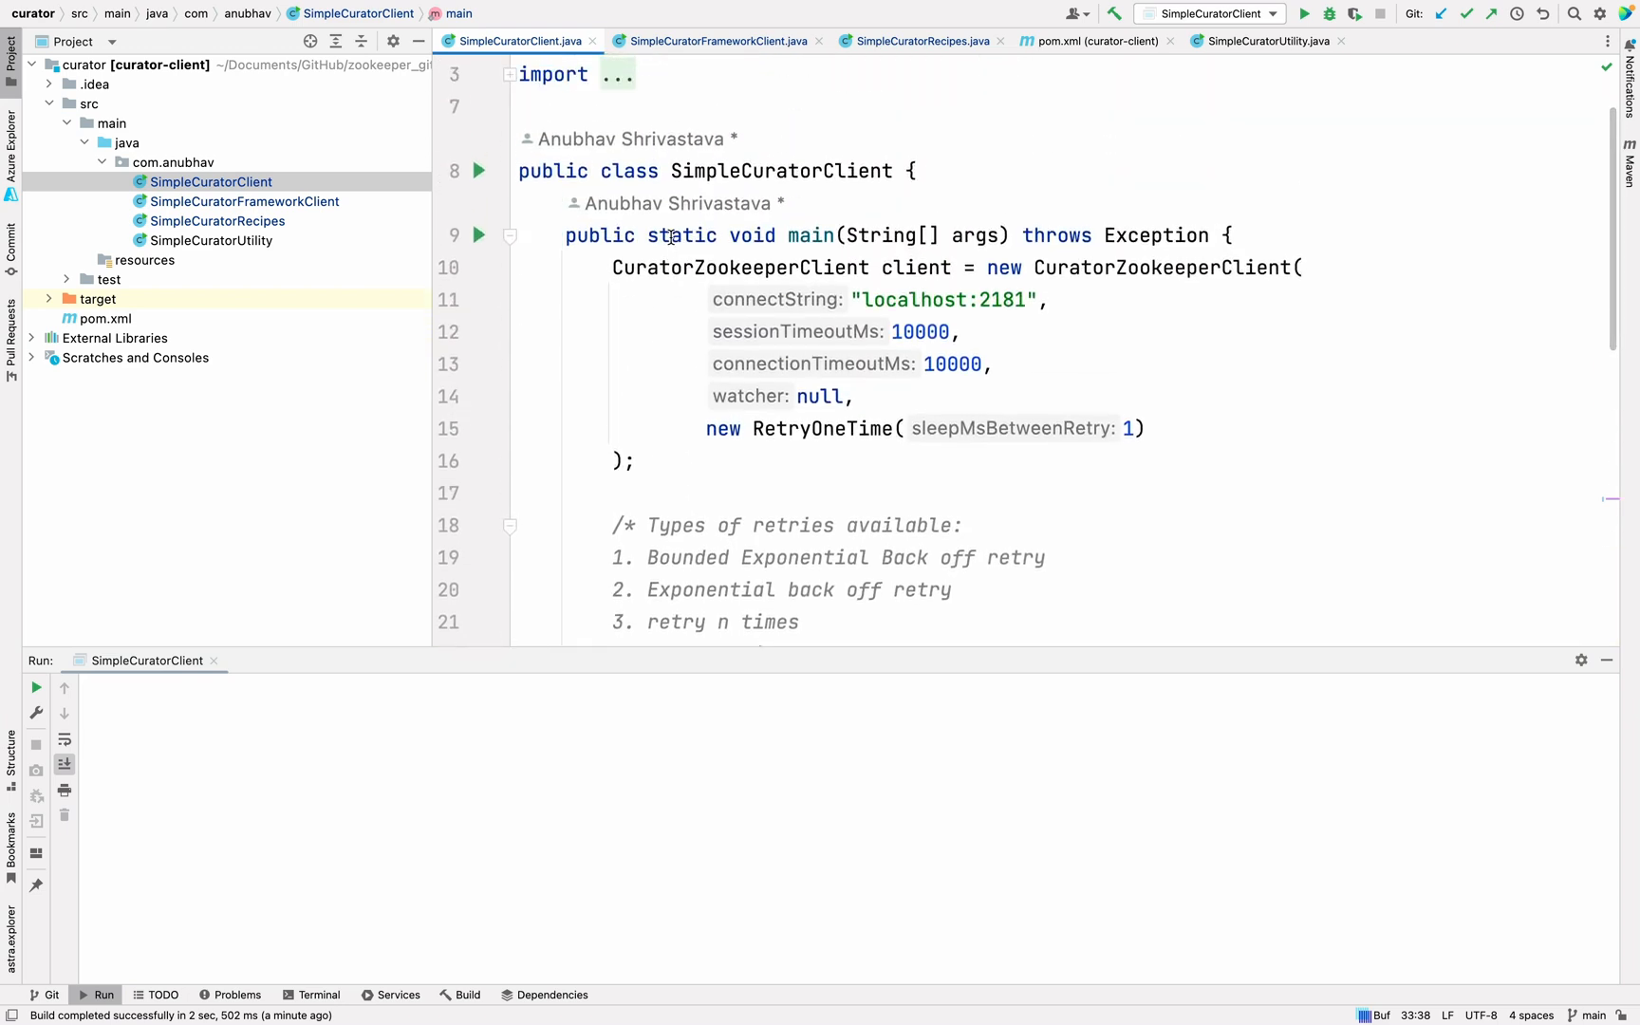
scroll(down, 3)
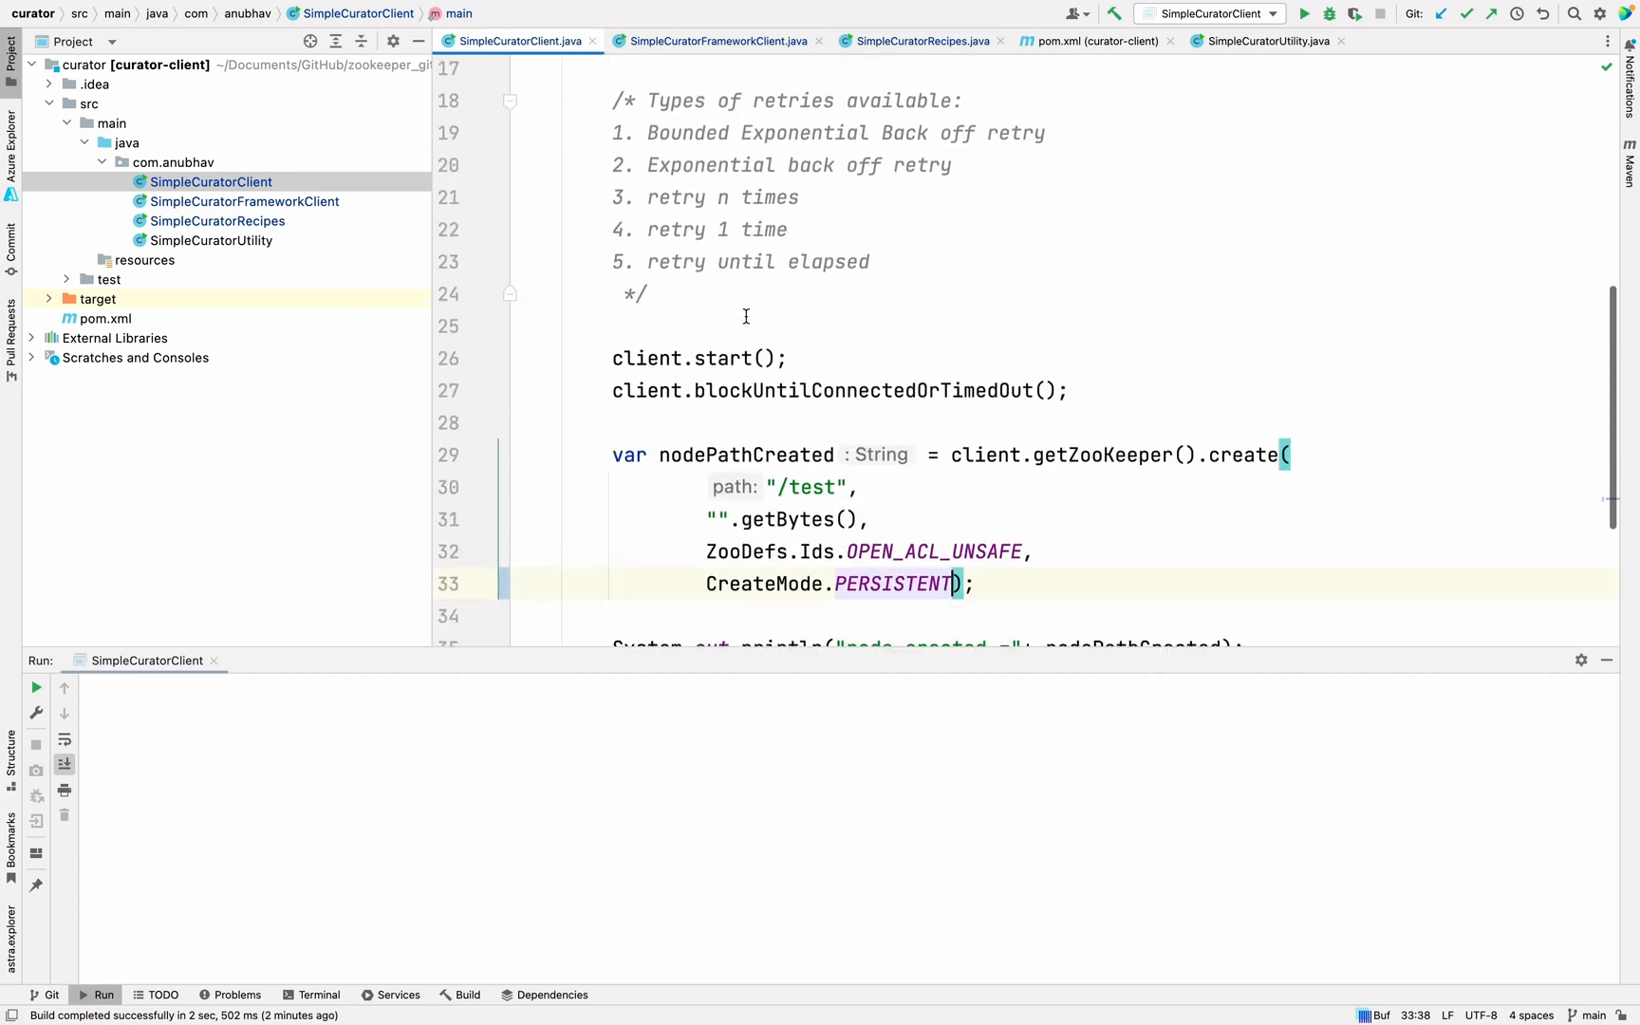
scroll(down, 3)
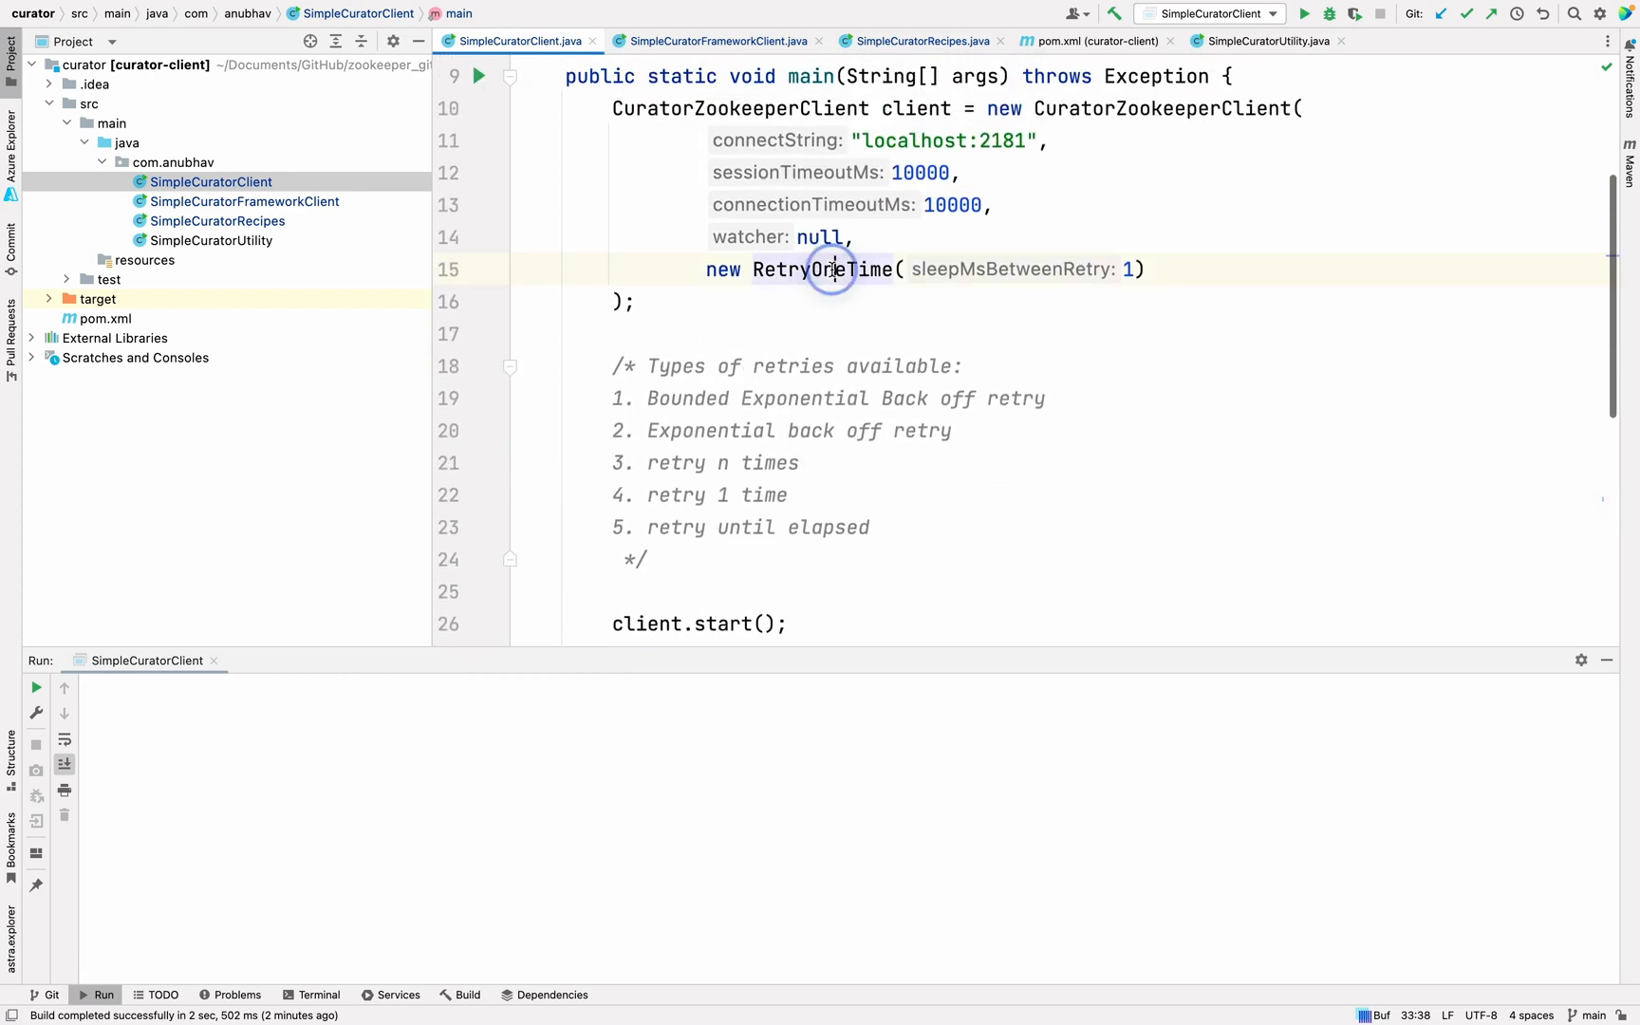
double_click(822, 269)
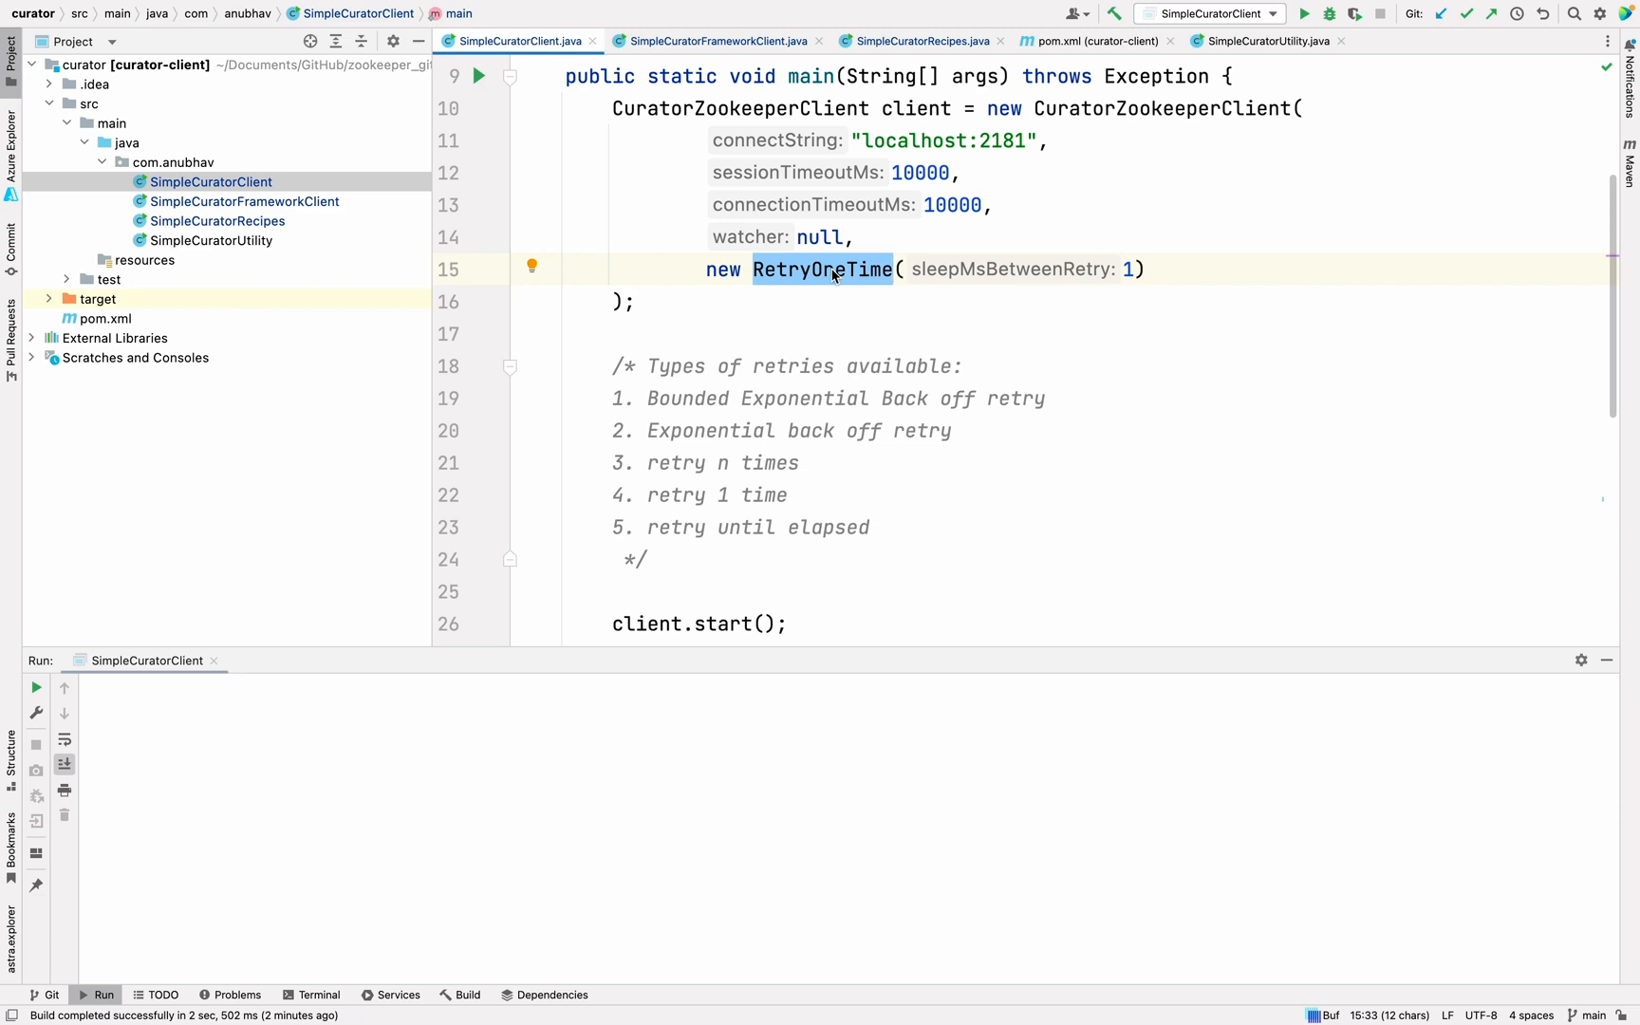
scroll(down, 3)
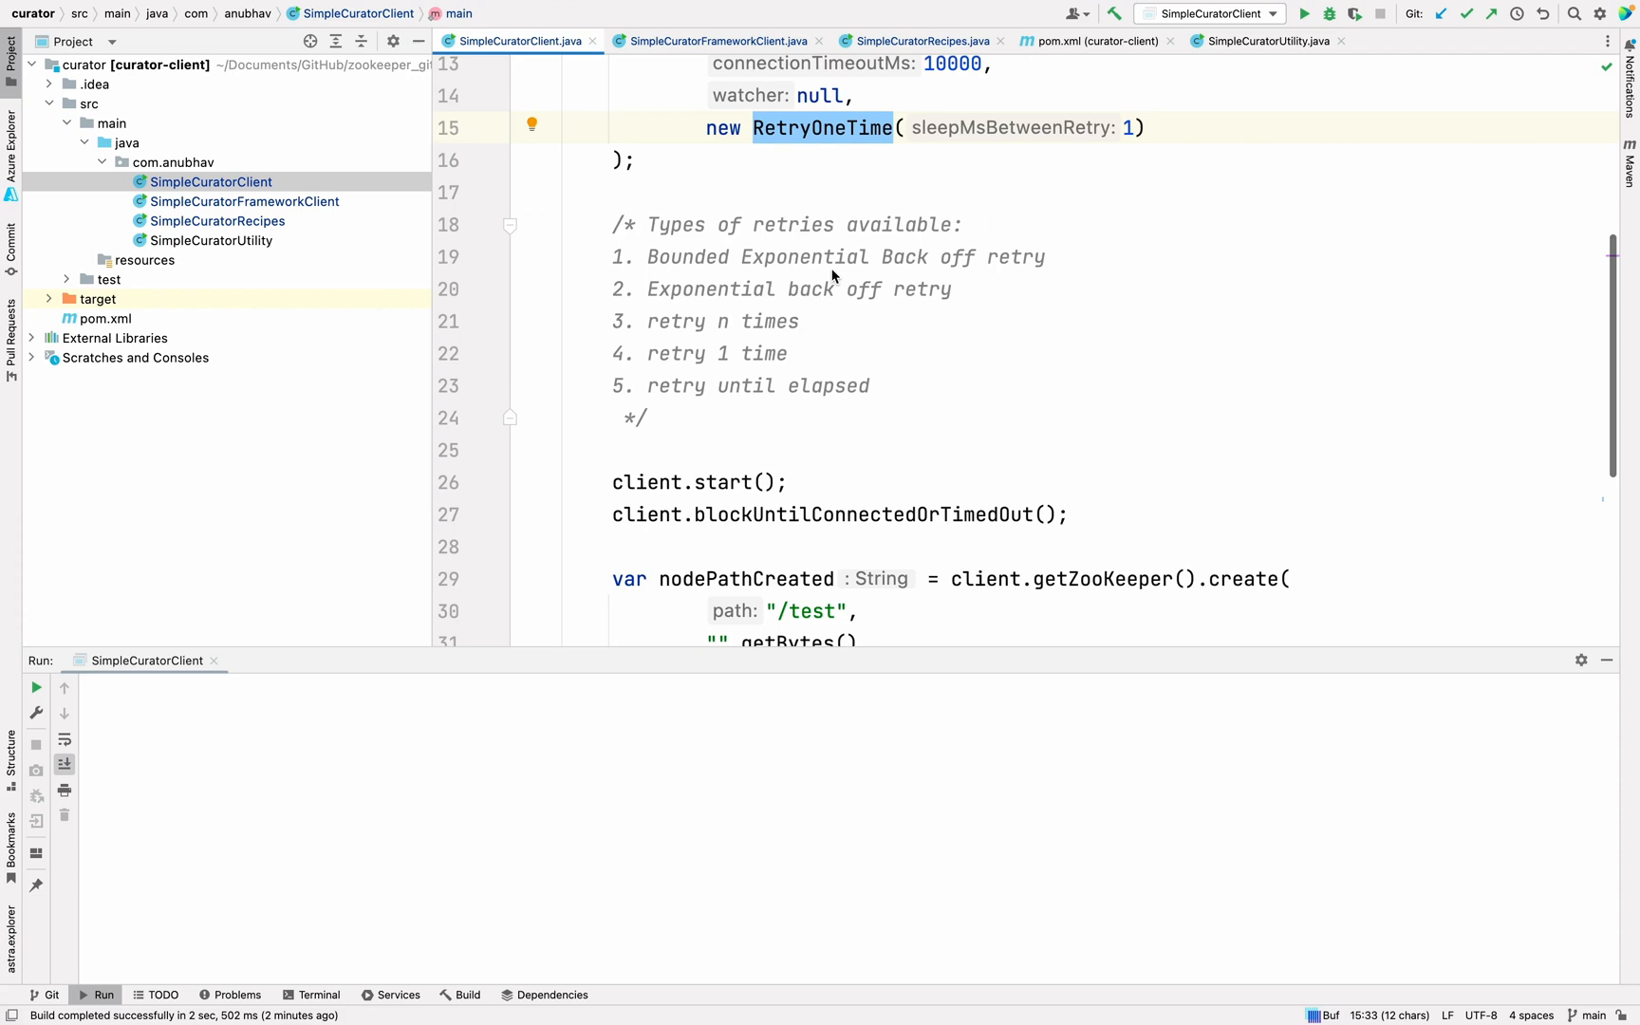
scroll(down, 3)
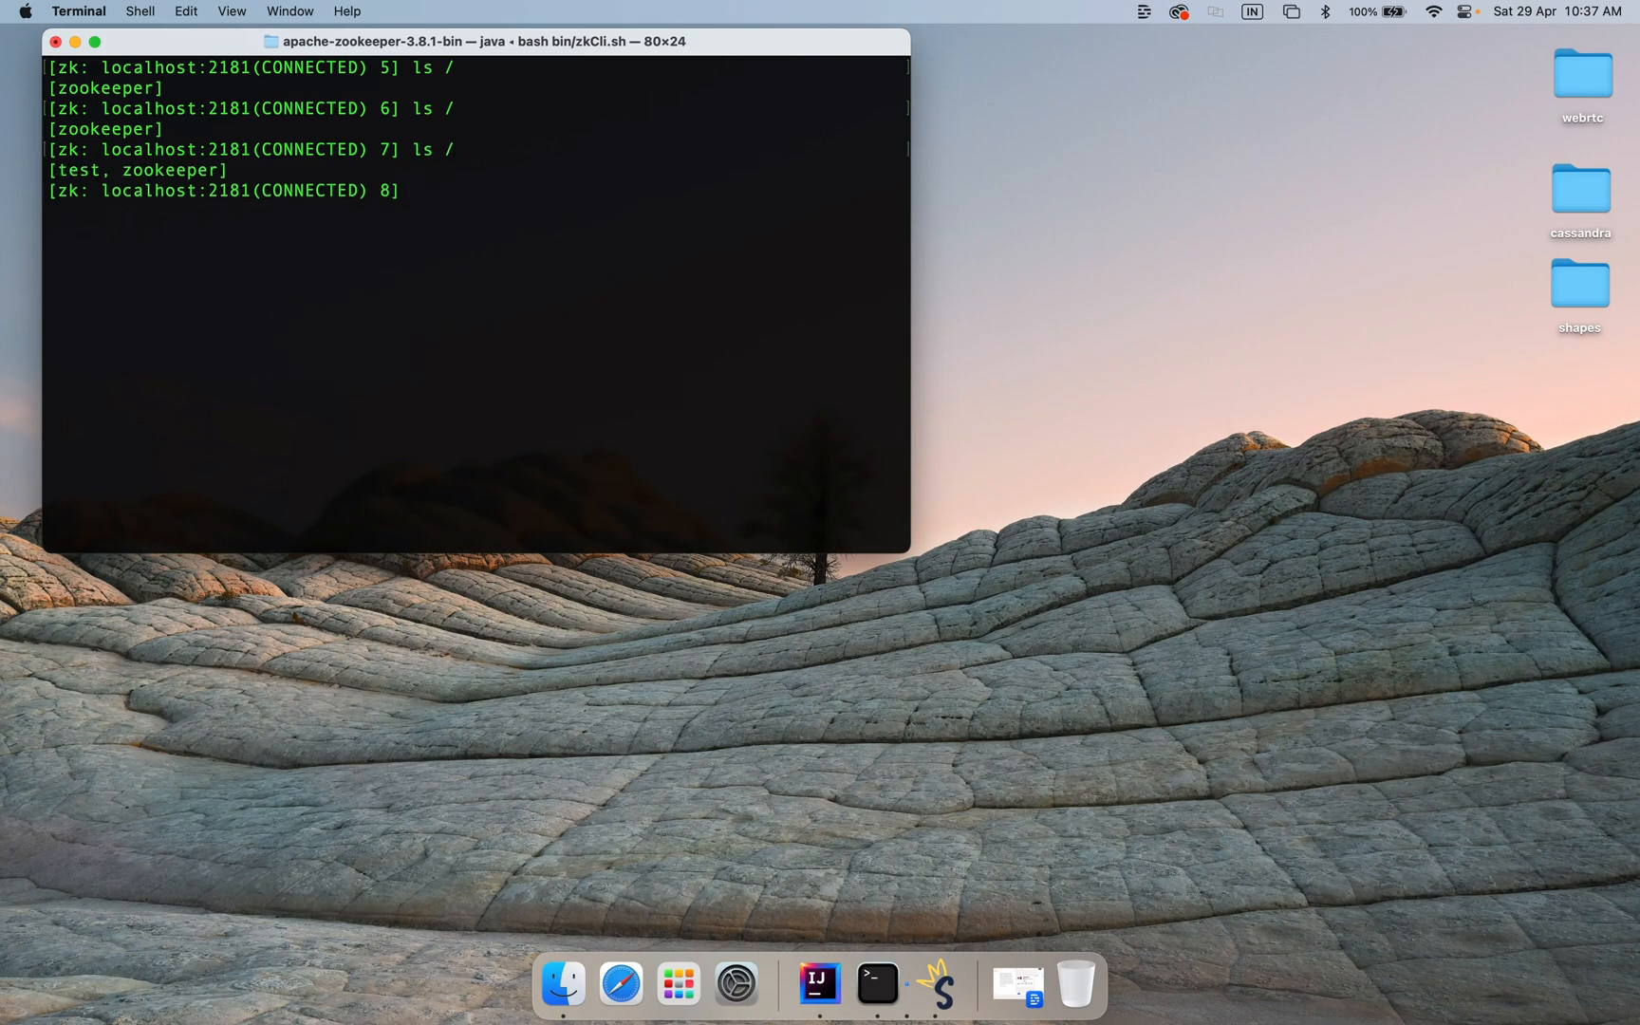
Focus the zkCli terminal showing ls / output [test, zookeeper]
click(819, 984)
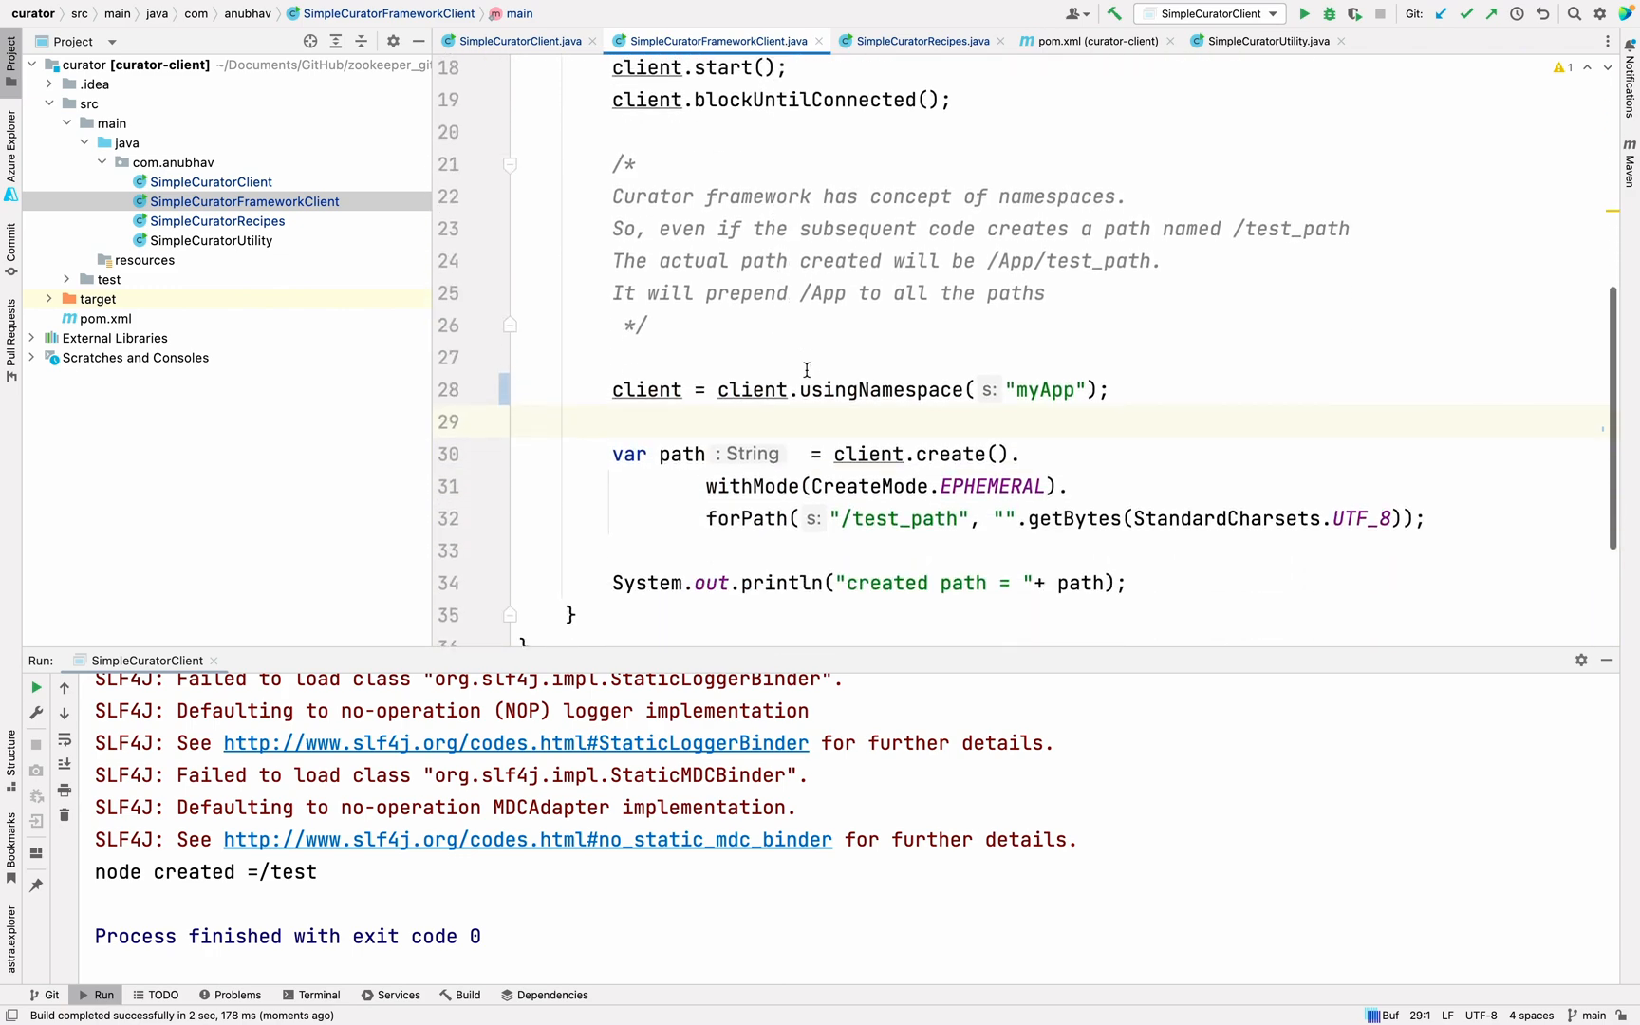
Highlight the usingNamespace(myApp) call and the /test_path node name in SimpleCuratorFrameworkClient
double_click(879, 389)
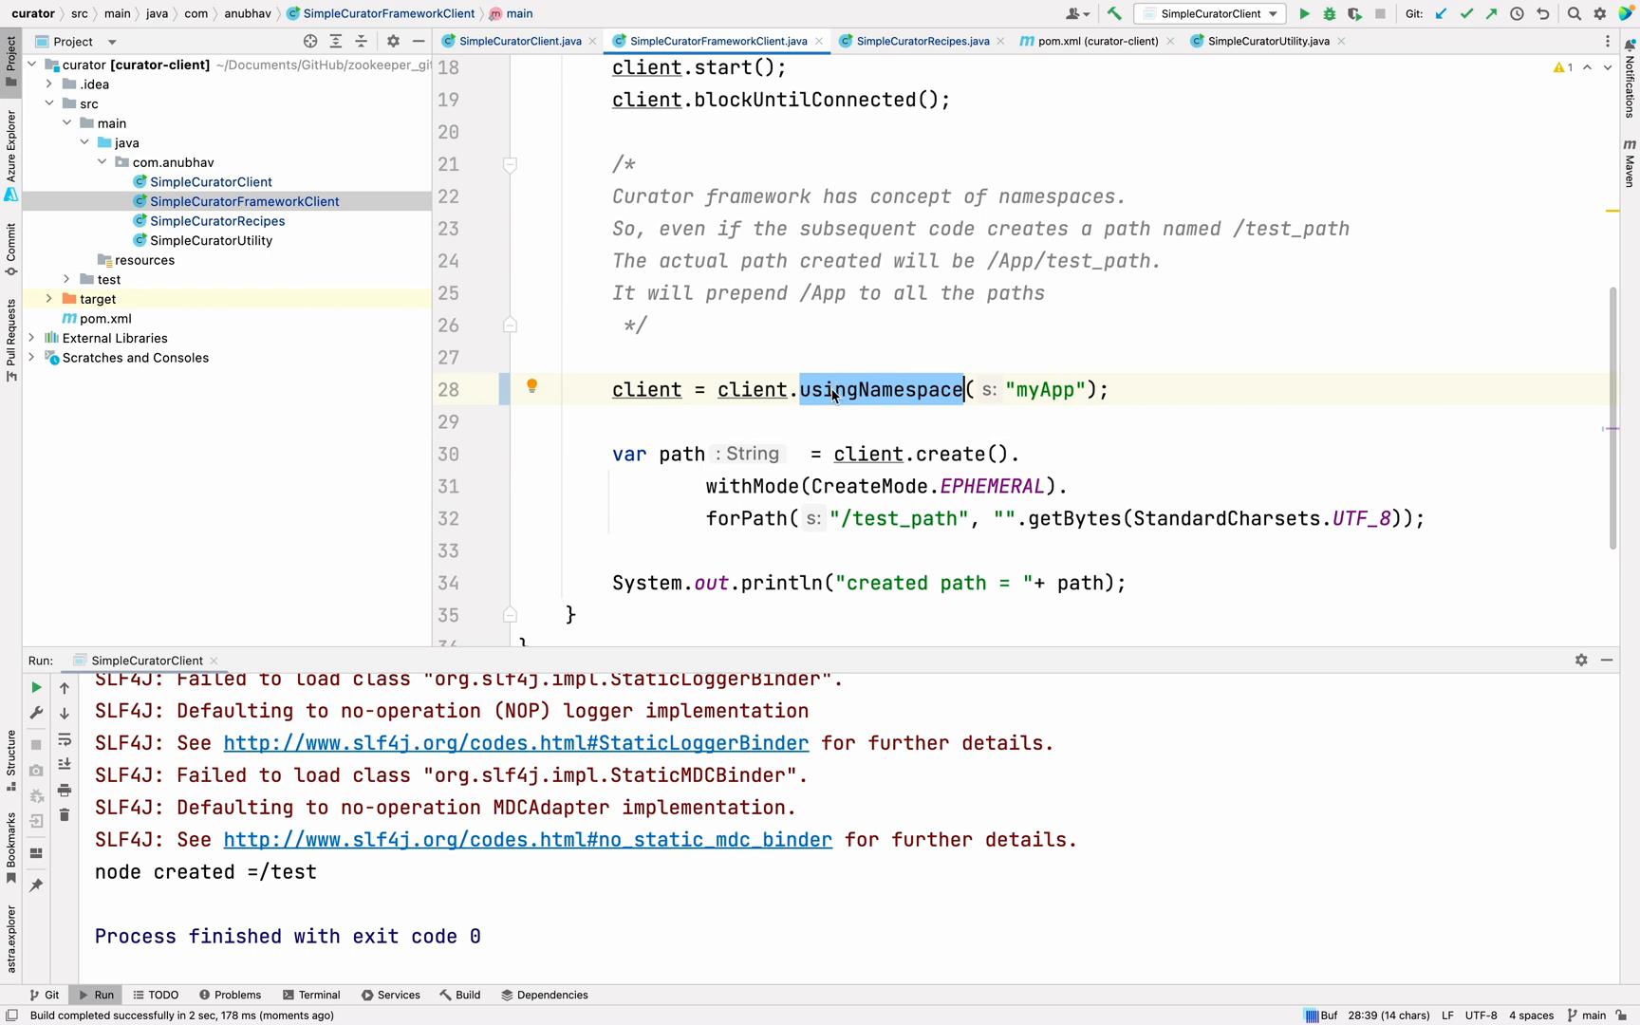
double_click(896, 518)
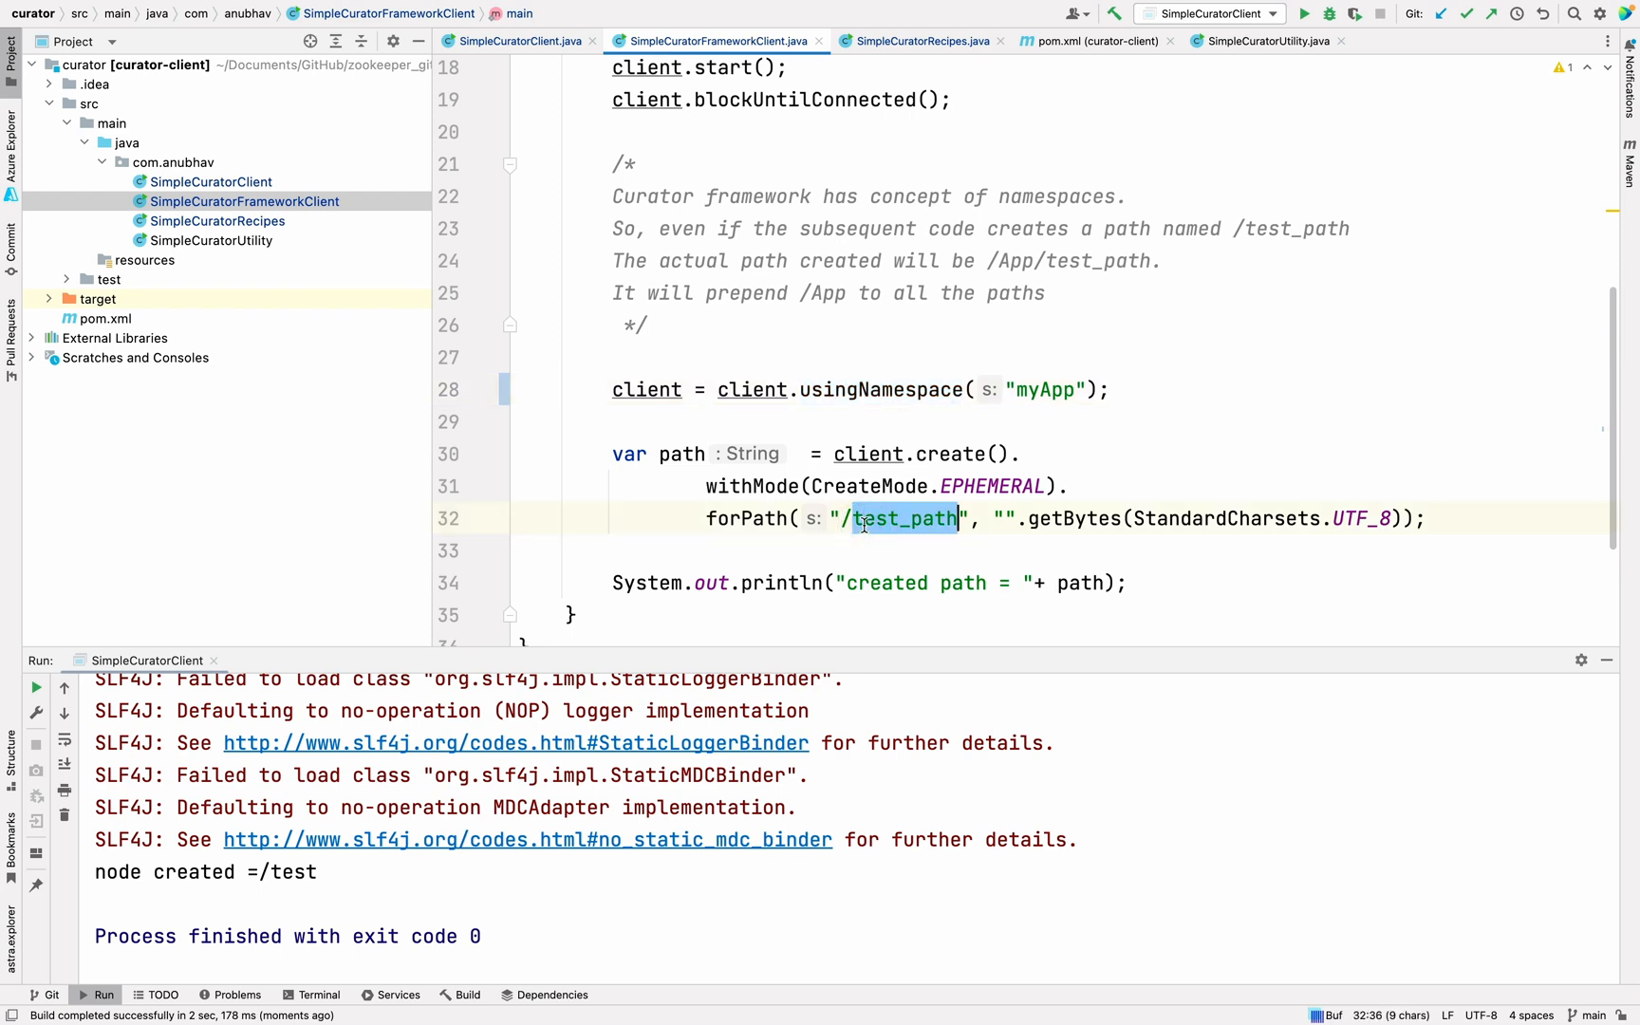
click(635, 389)
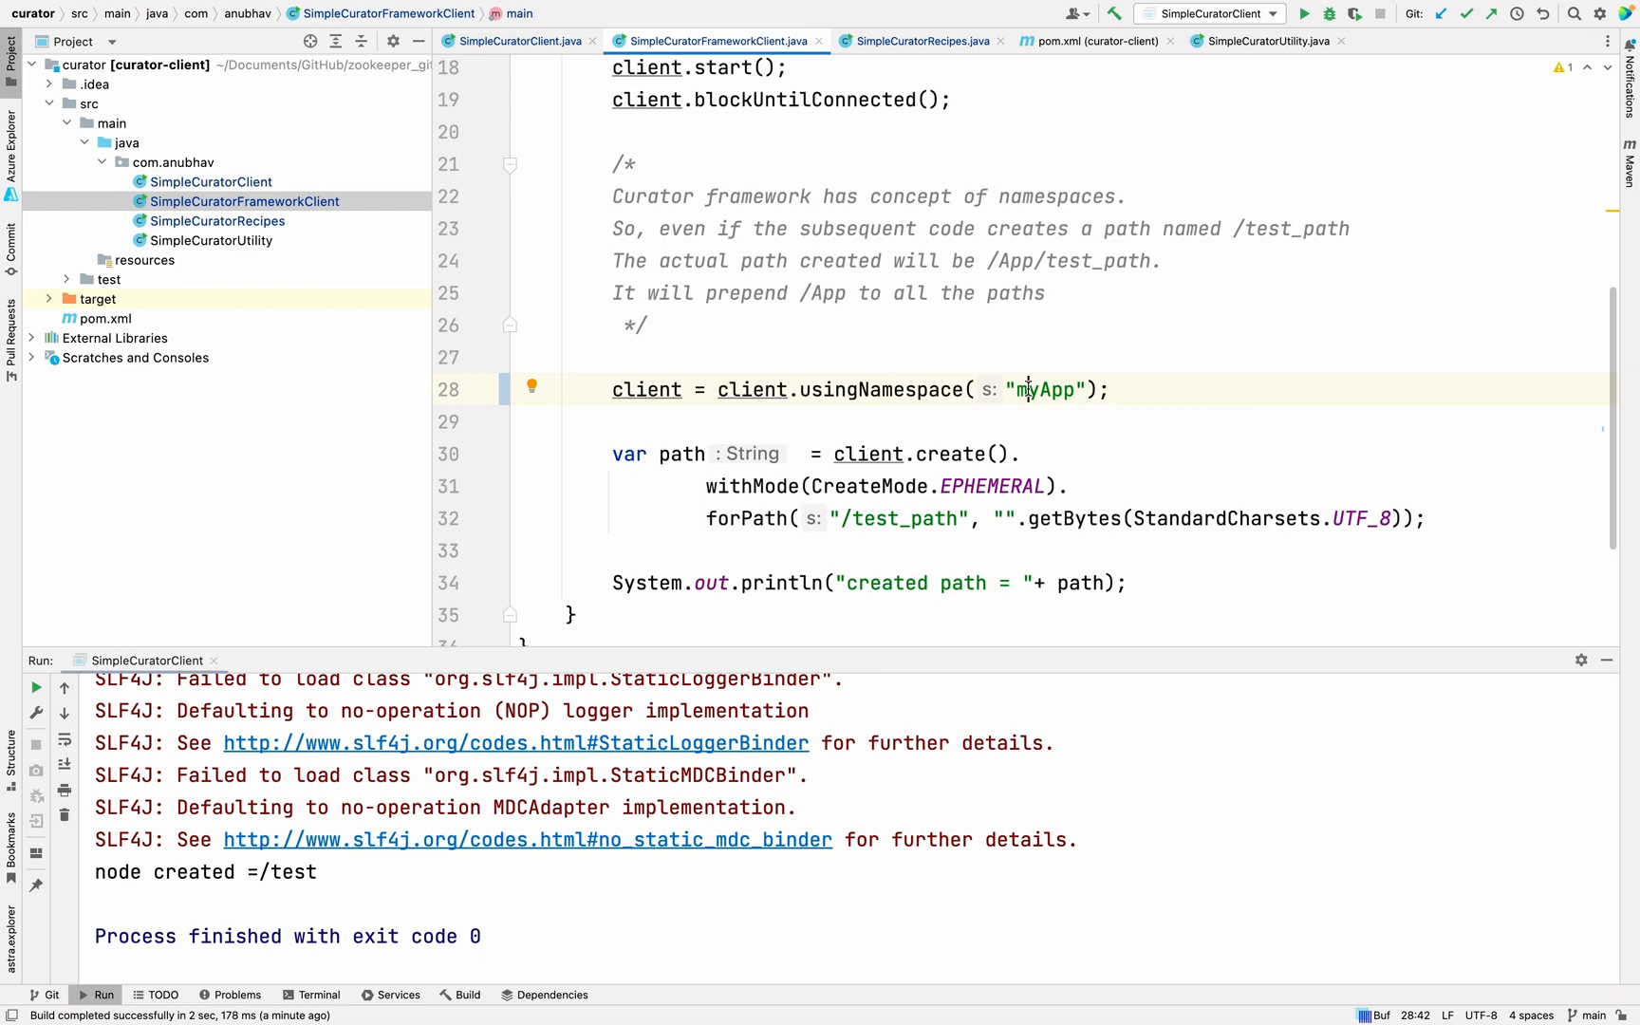
mouse_move(761, 858)
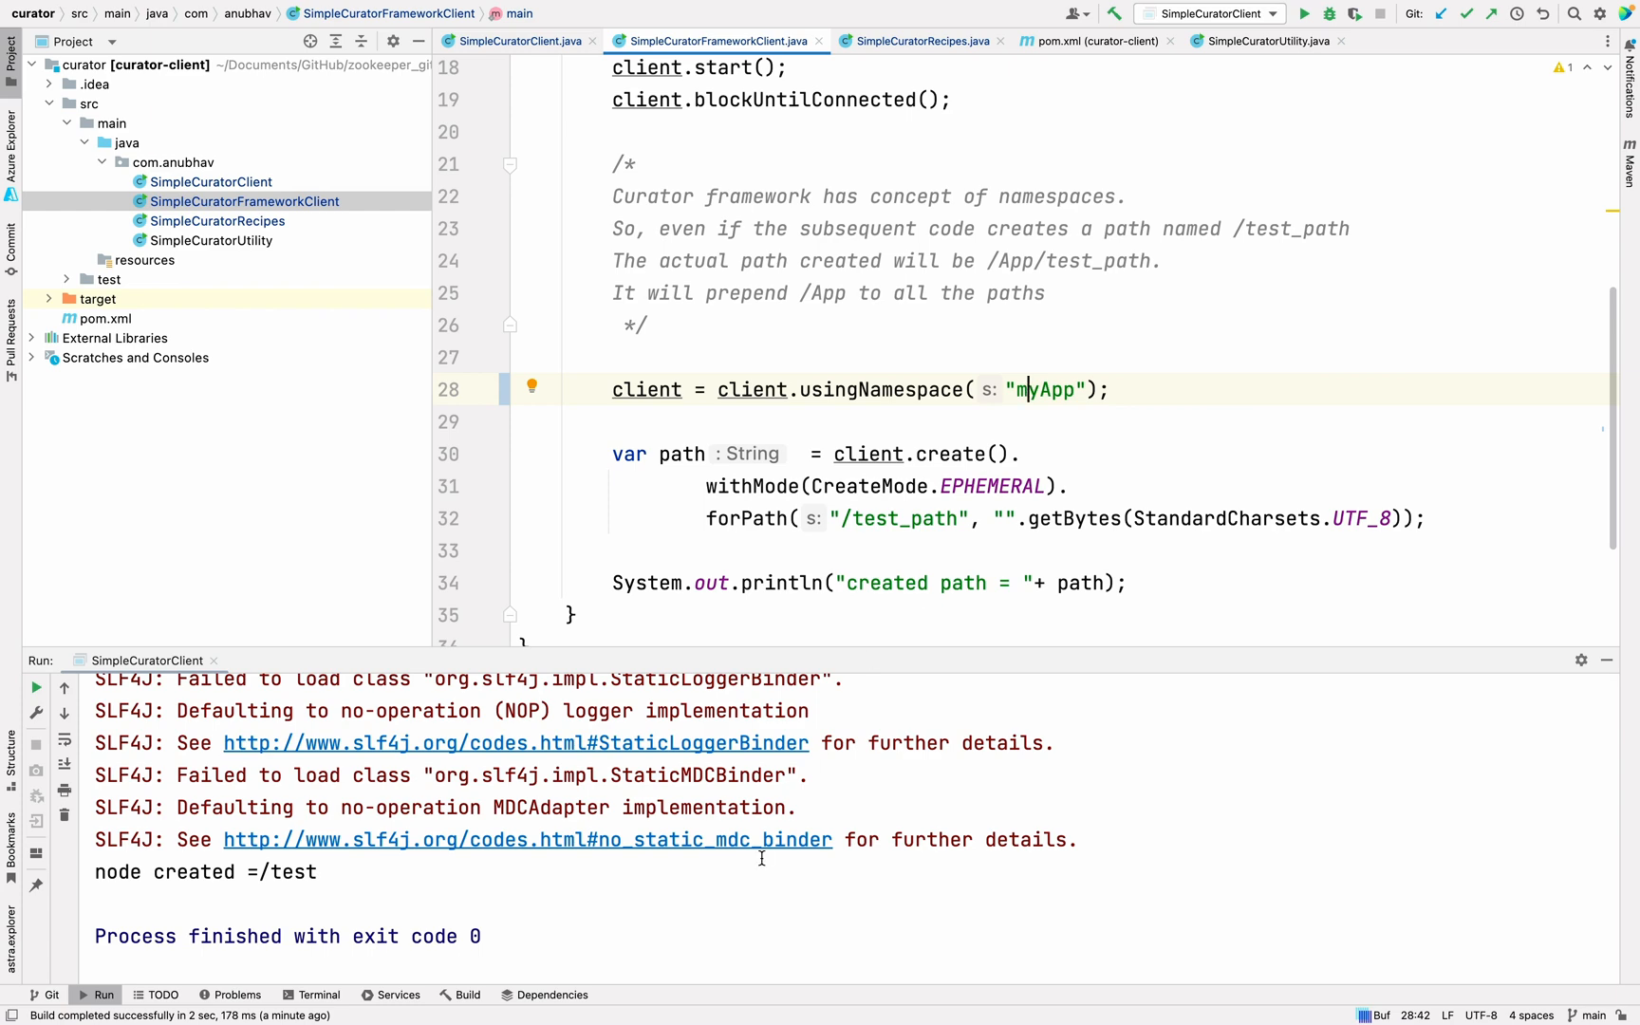
Run main, change the node mode to PERSISTENT for /test_path1, and switch to the ZooKeeper shell
click(479, 232)
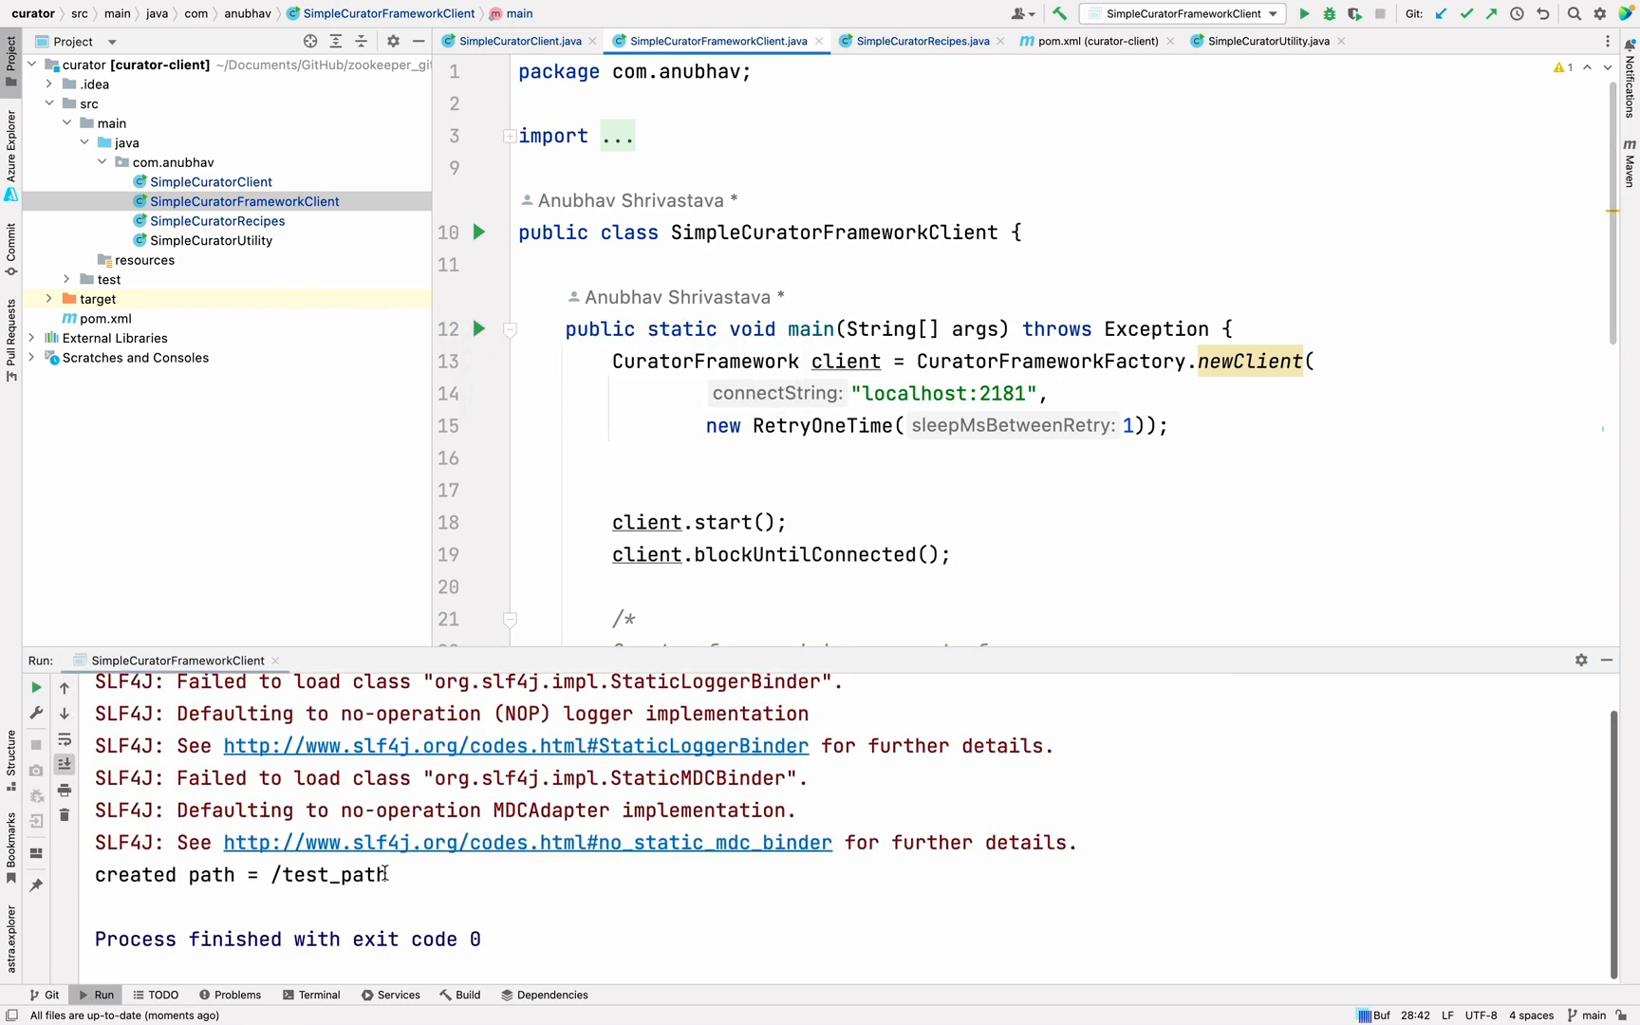
scroll(down, 3)
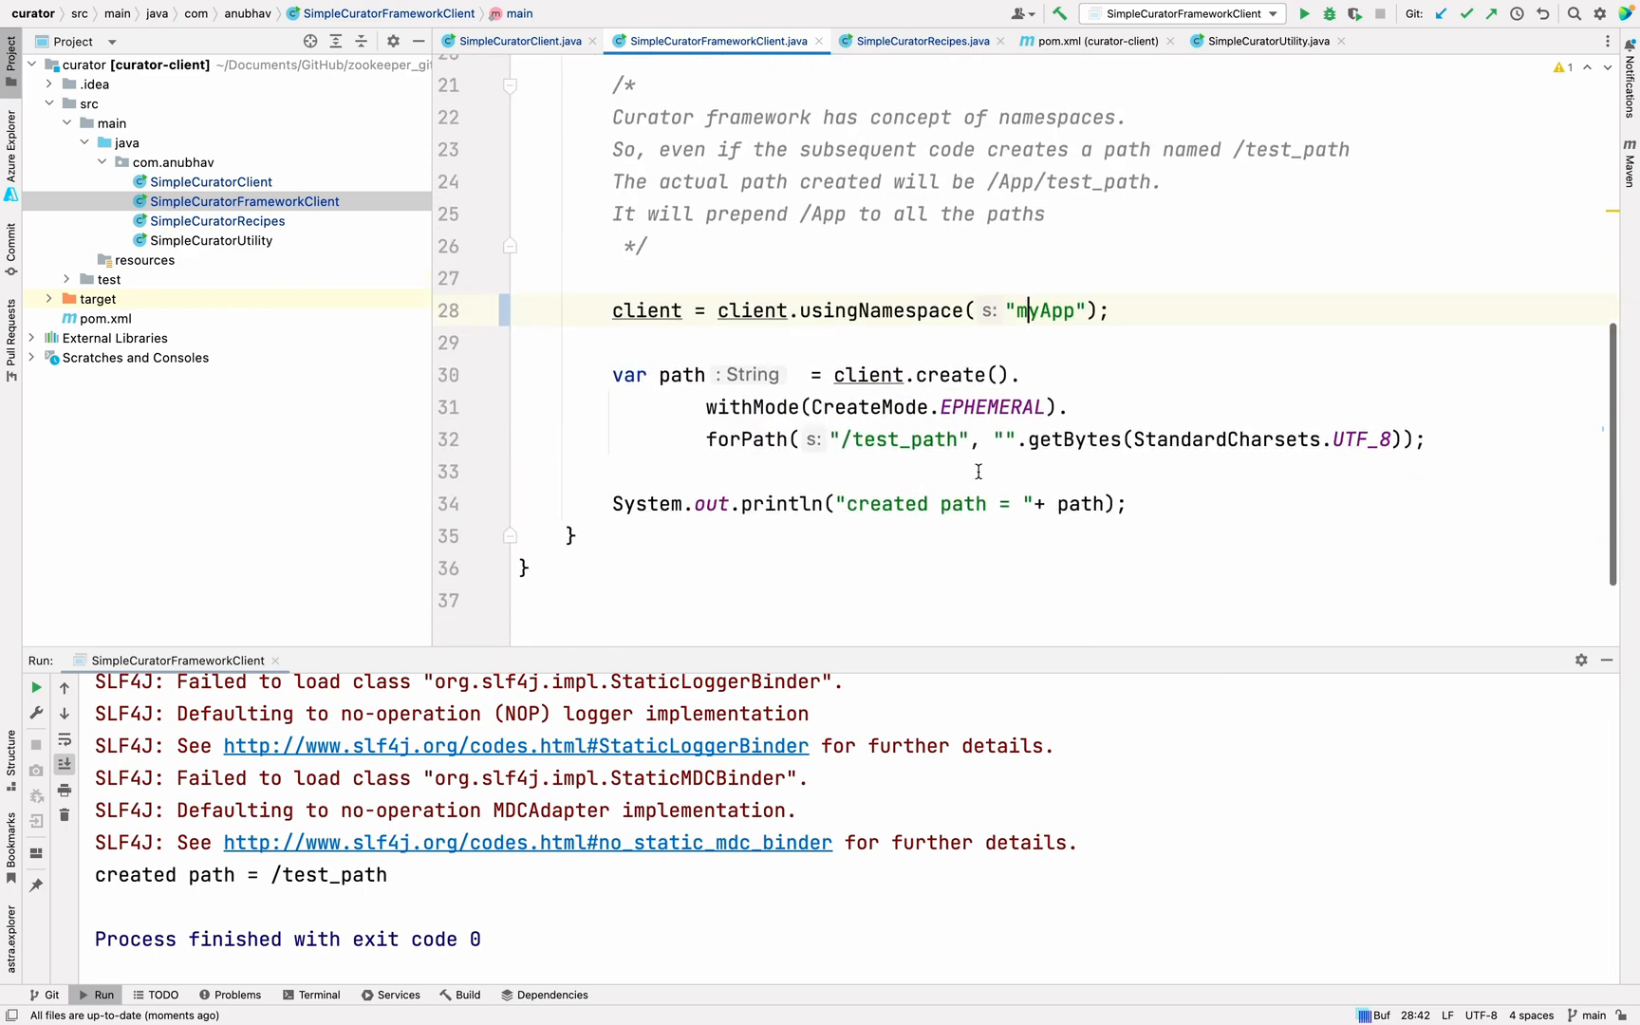
text(Pe)
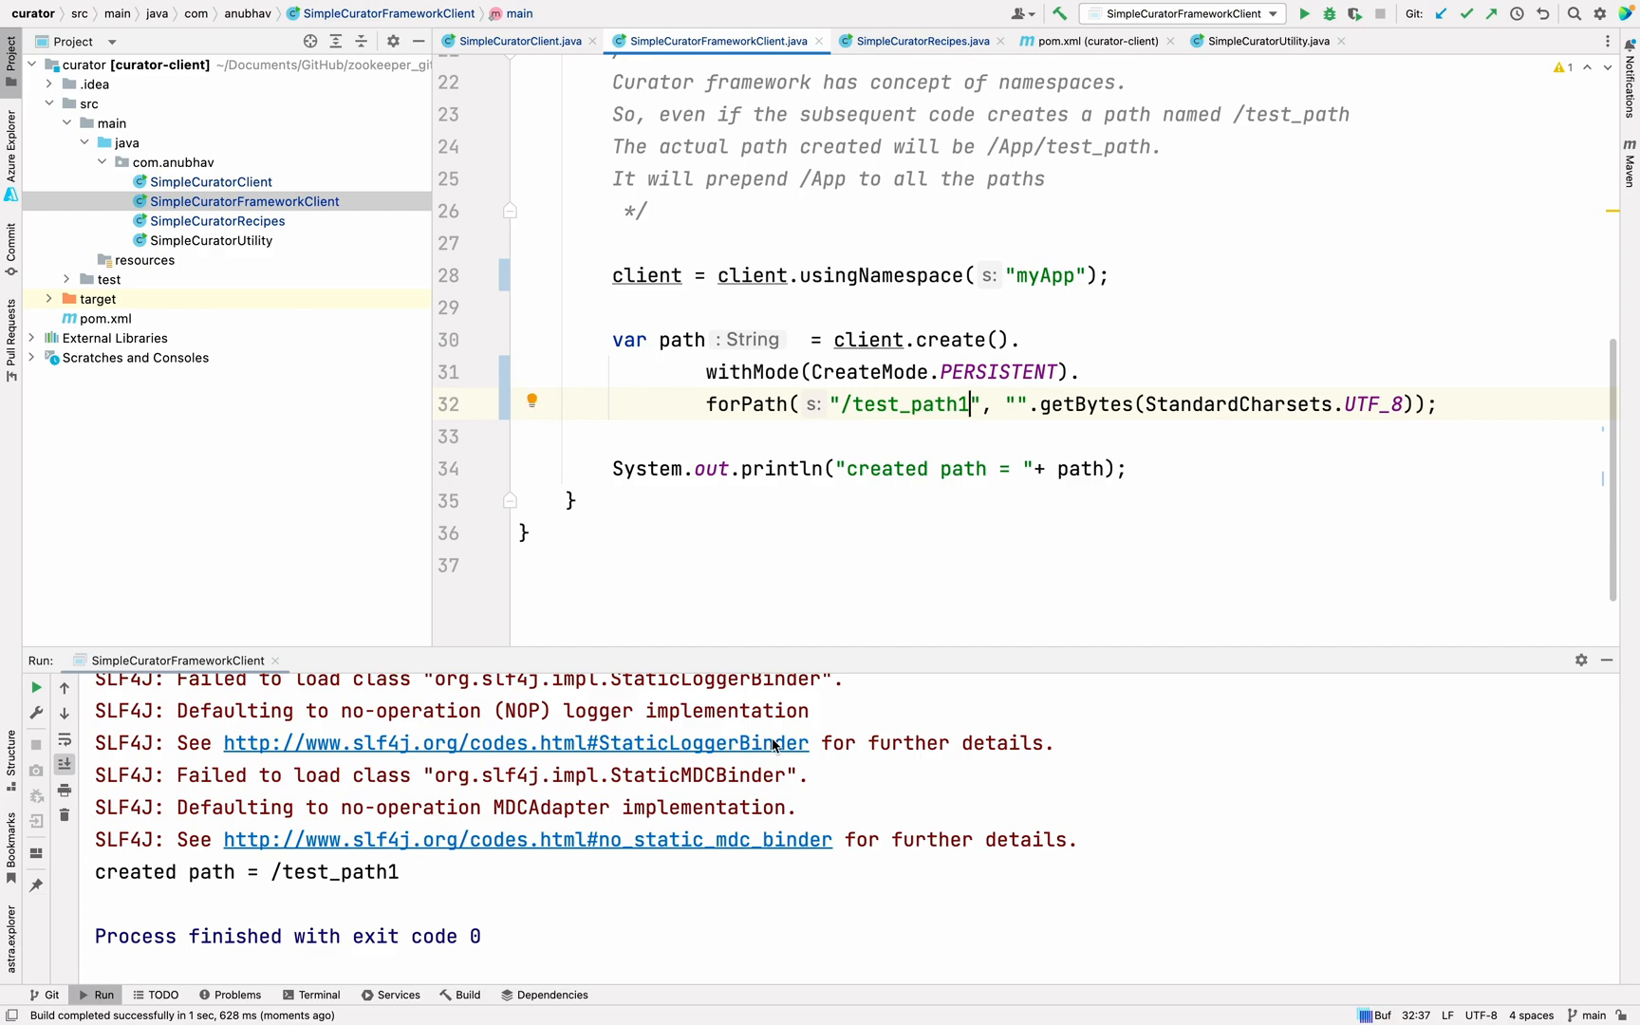
click(877, 983)
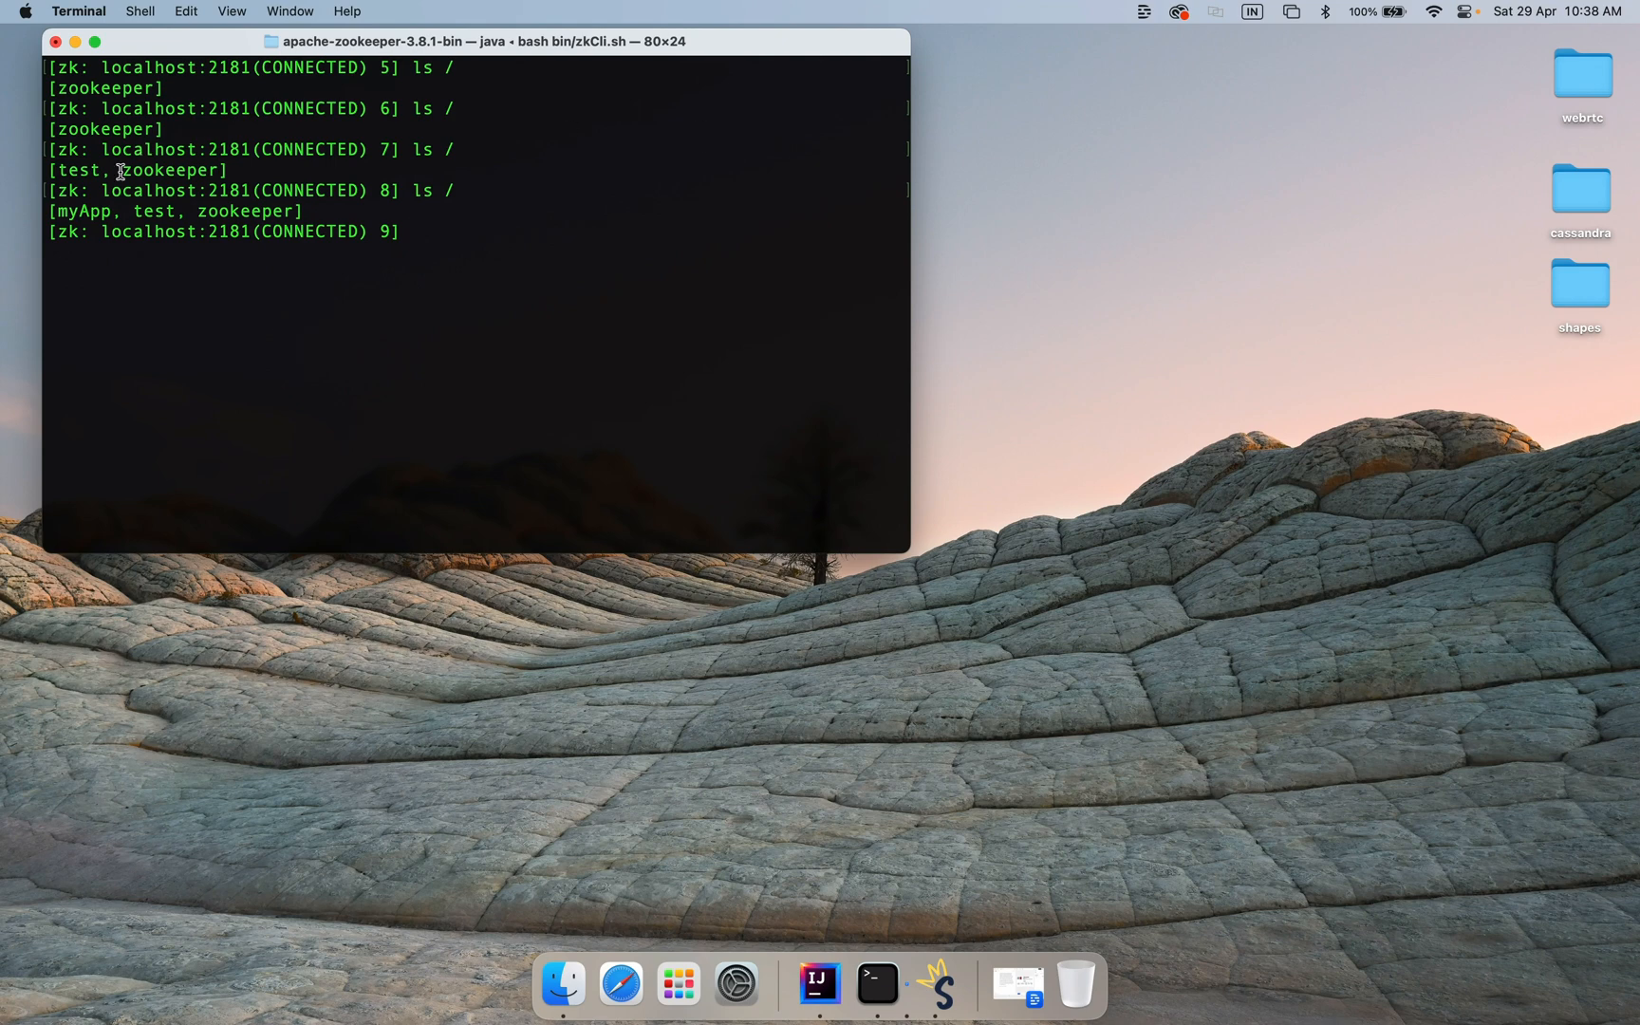
List /myApp in zkCli to show test_path and test_path1, then return to the editor
double_click(82, 210)
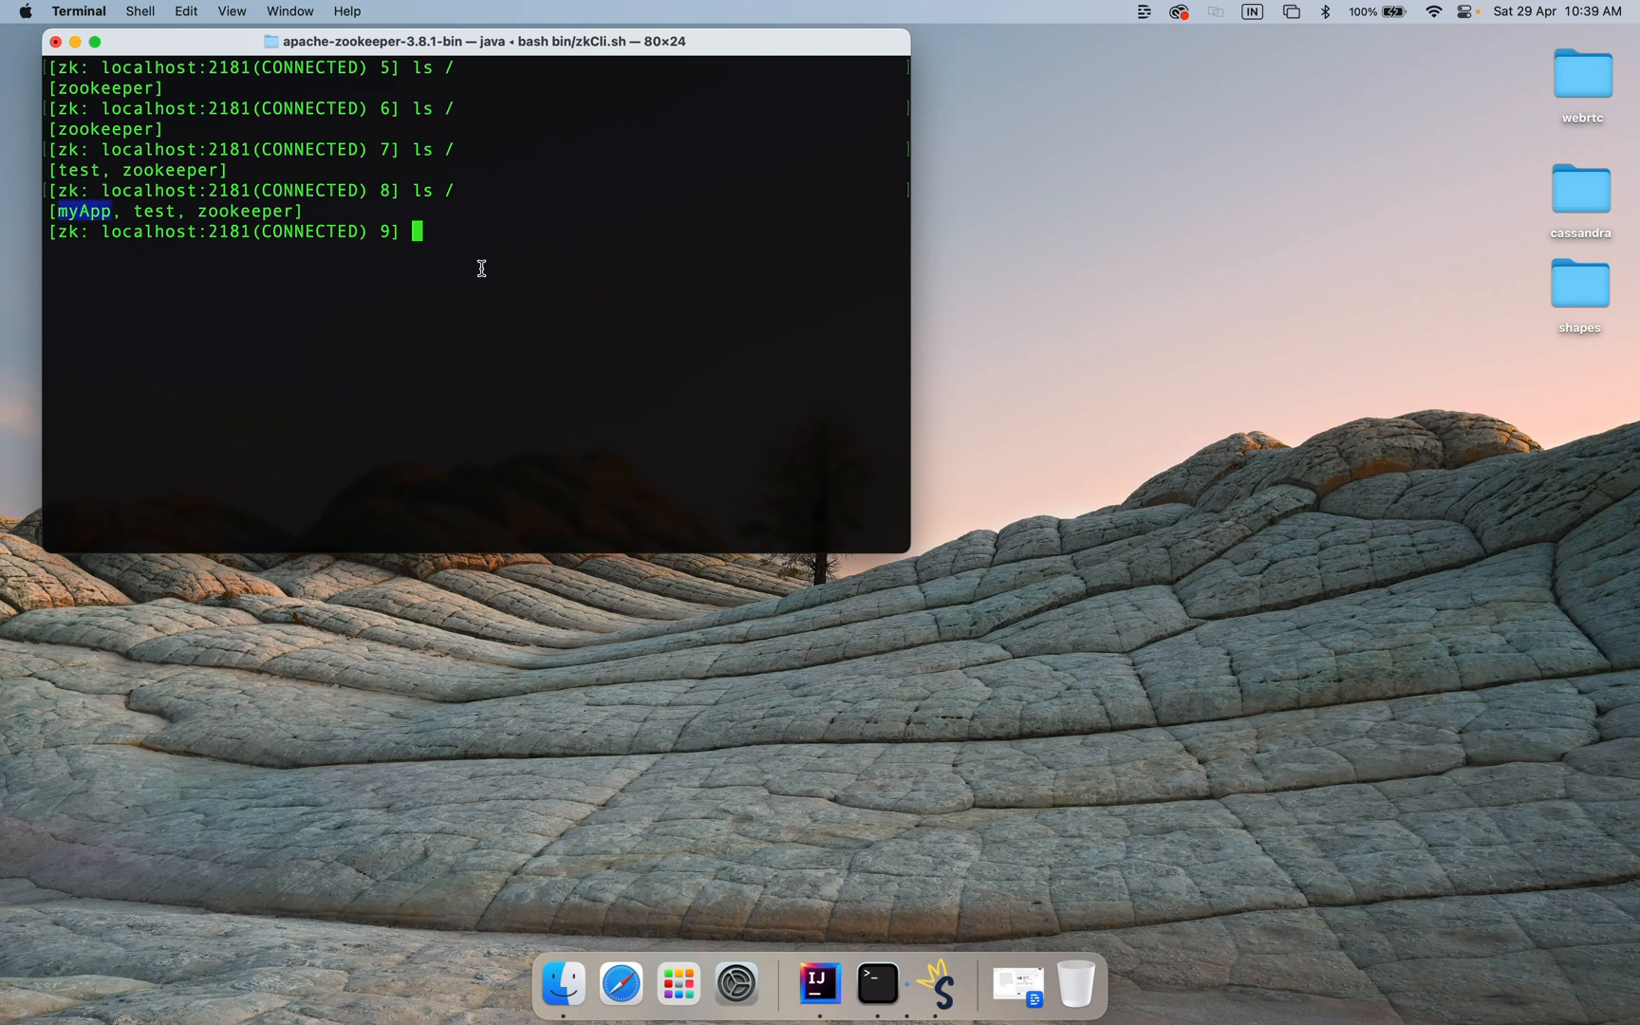
text(ls /myApp)
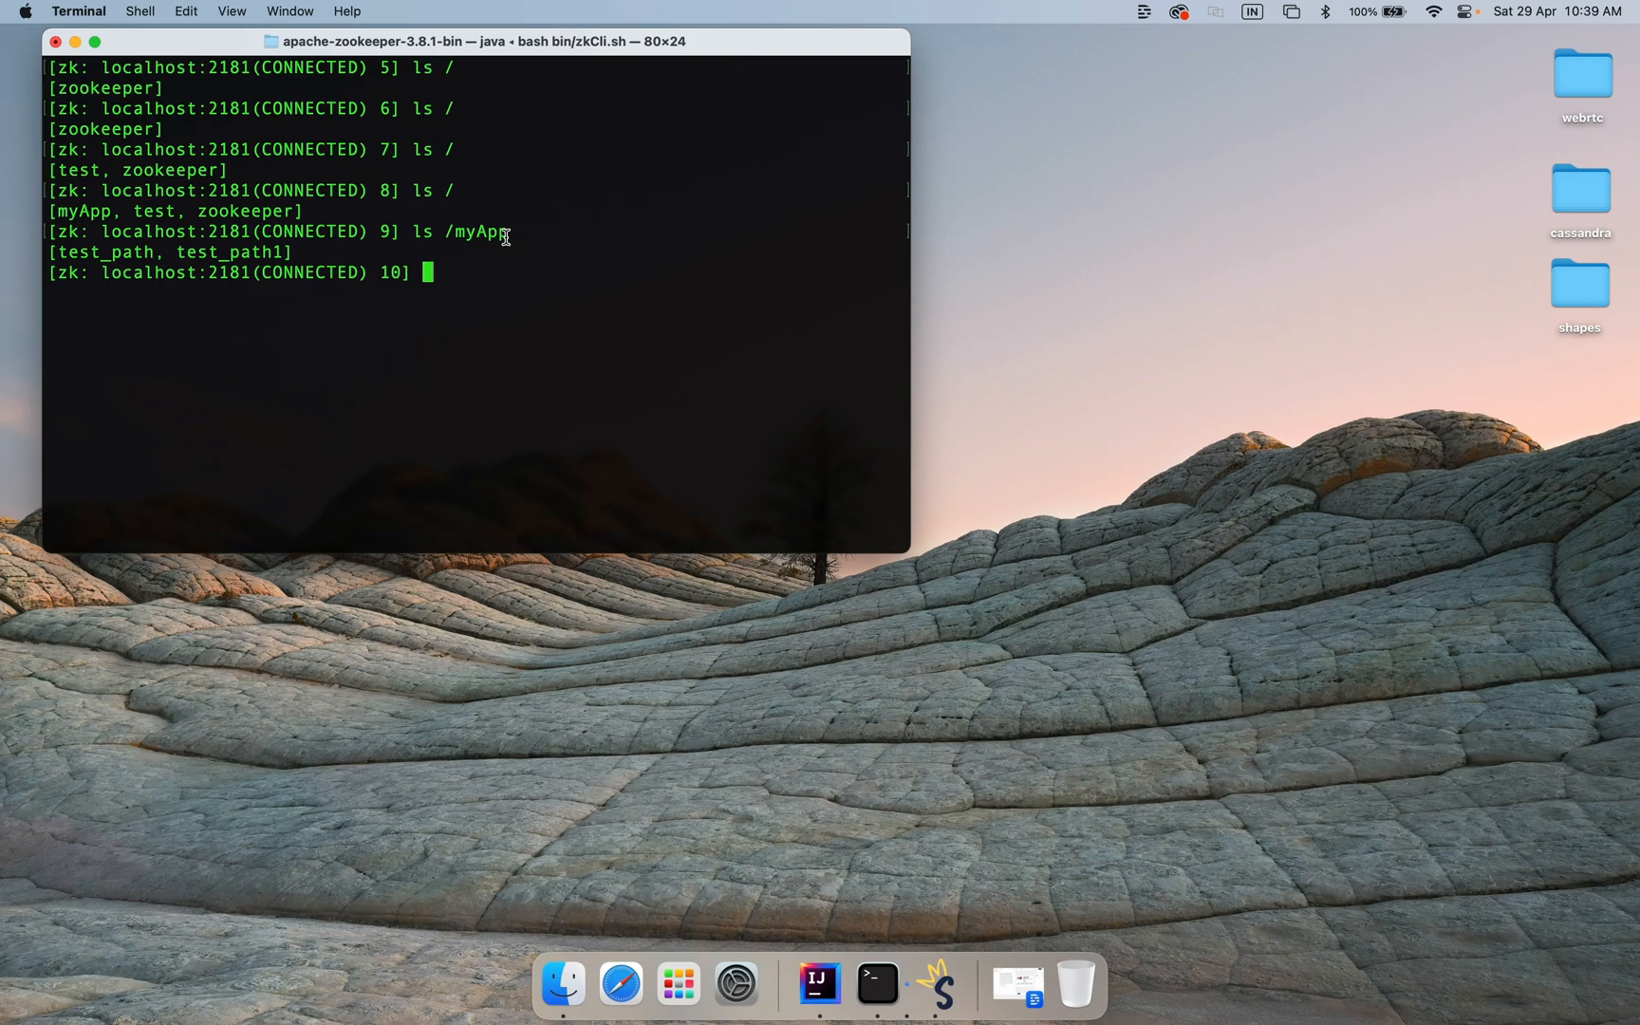
click(818, 984)
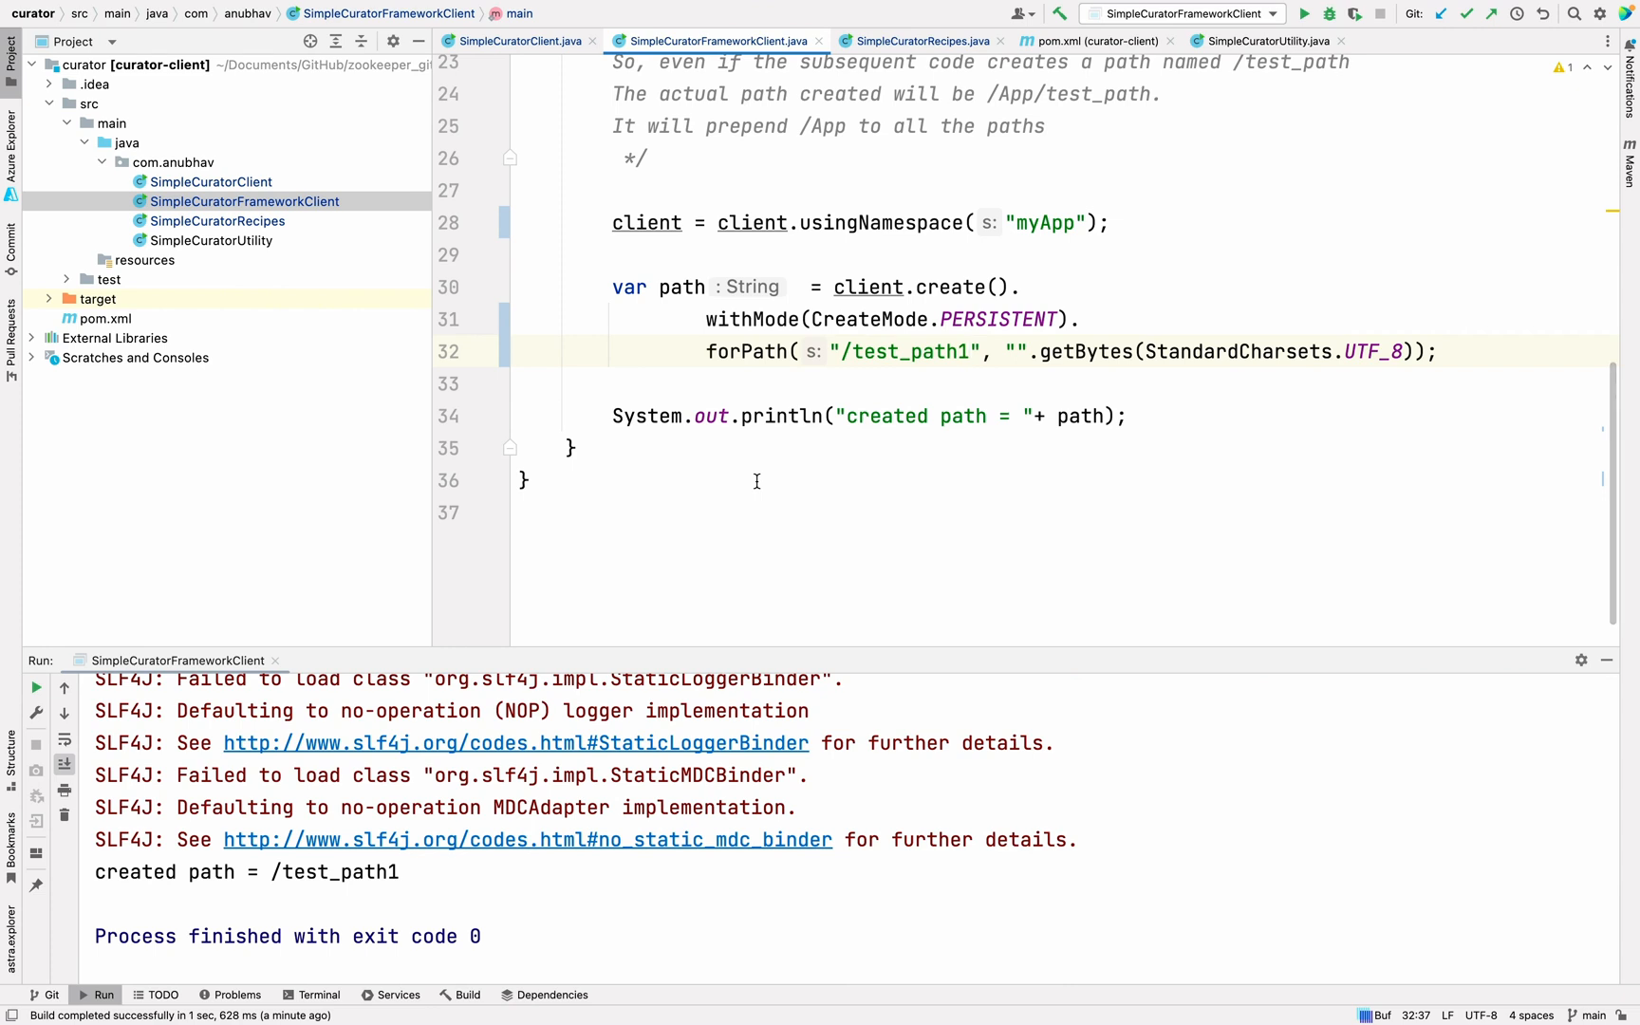
mouse_move(833, 439)
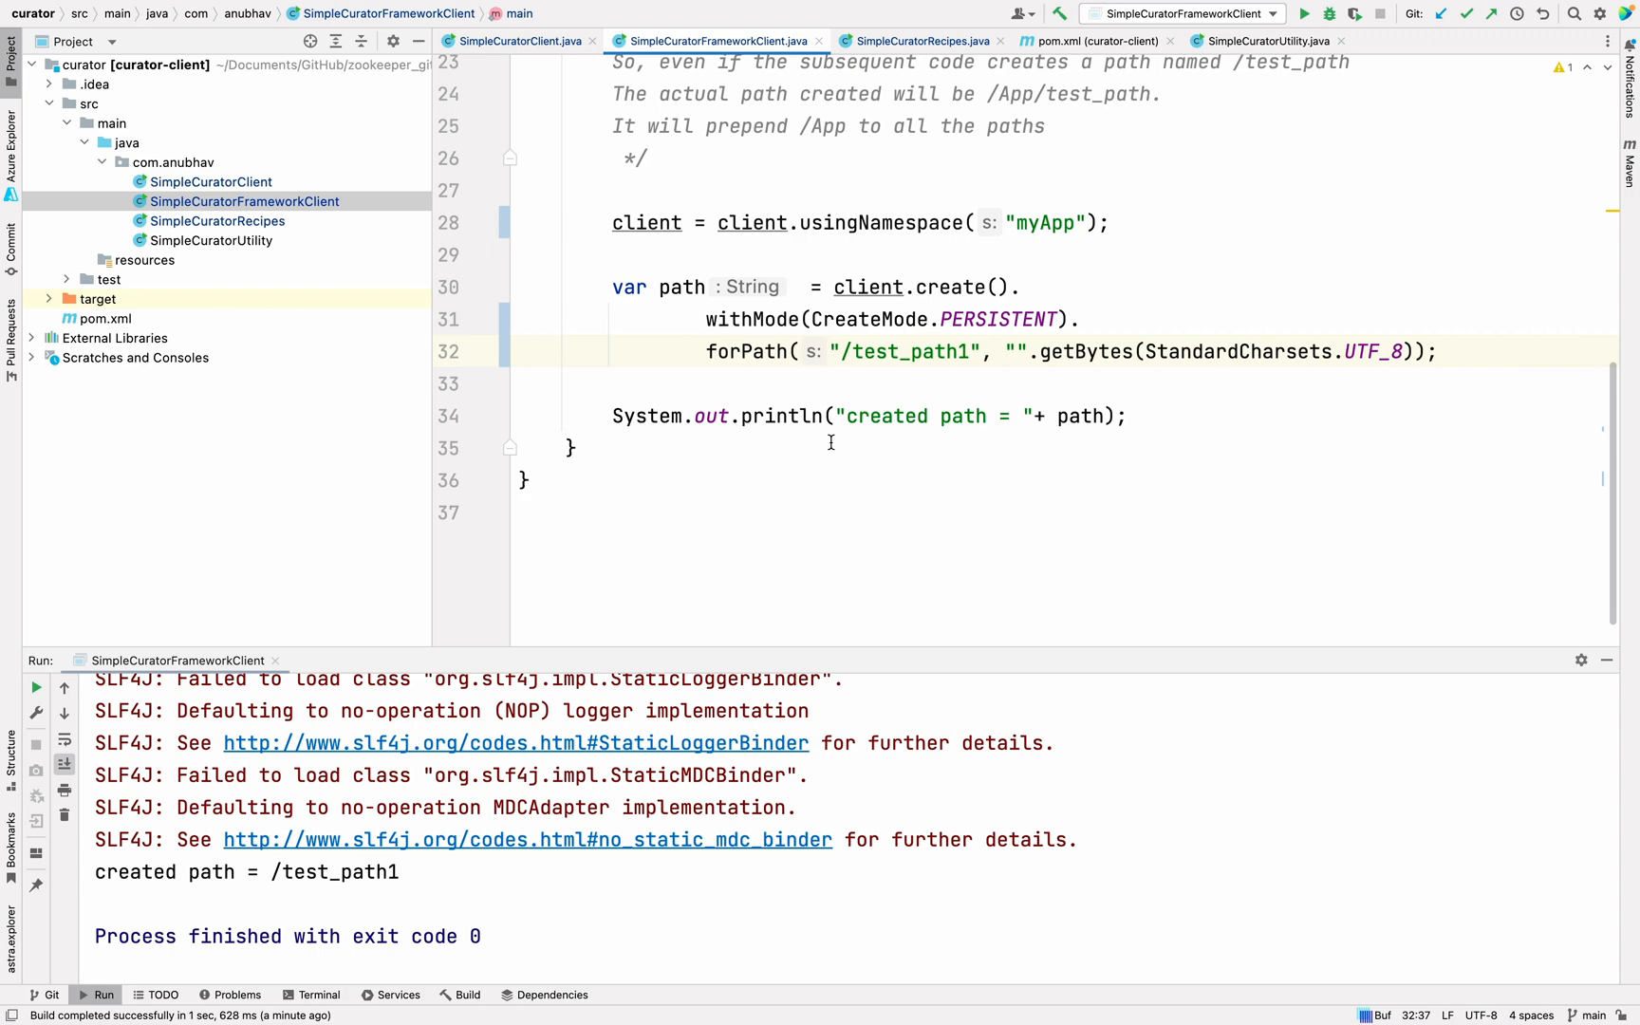
mouse_move(319, 221)
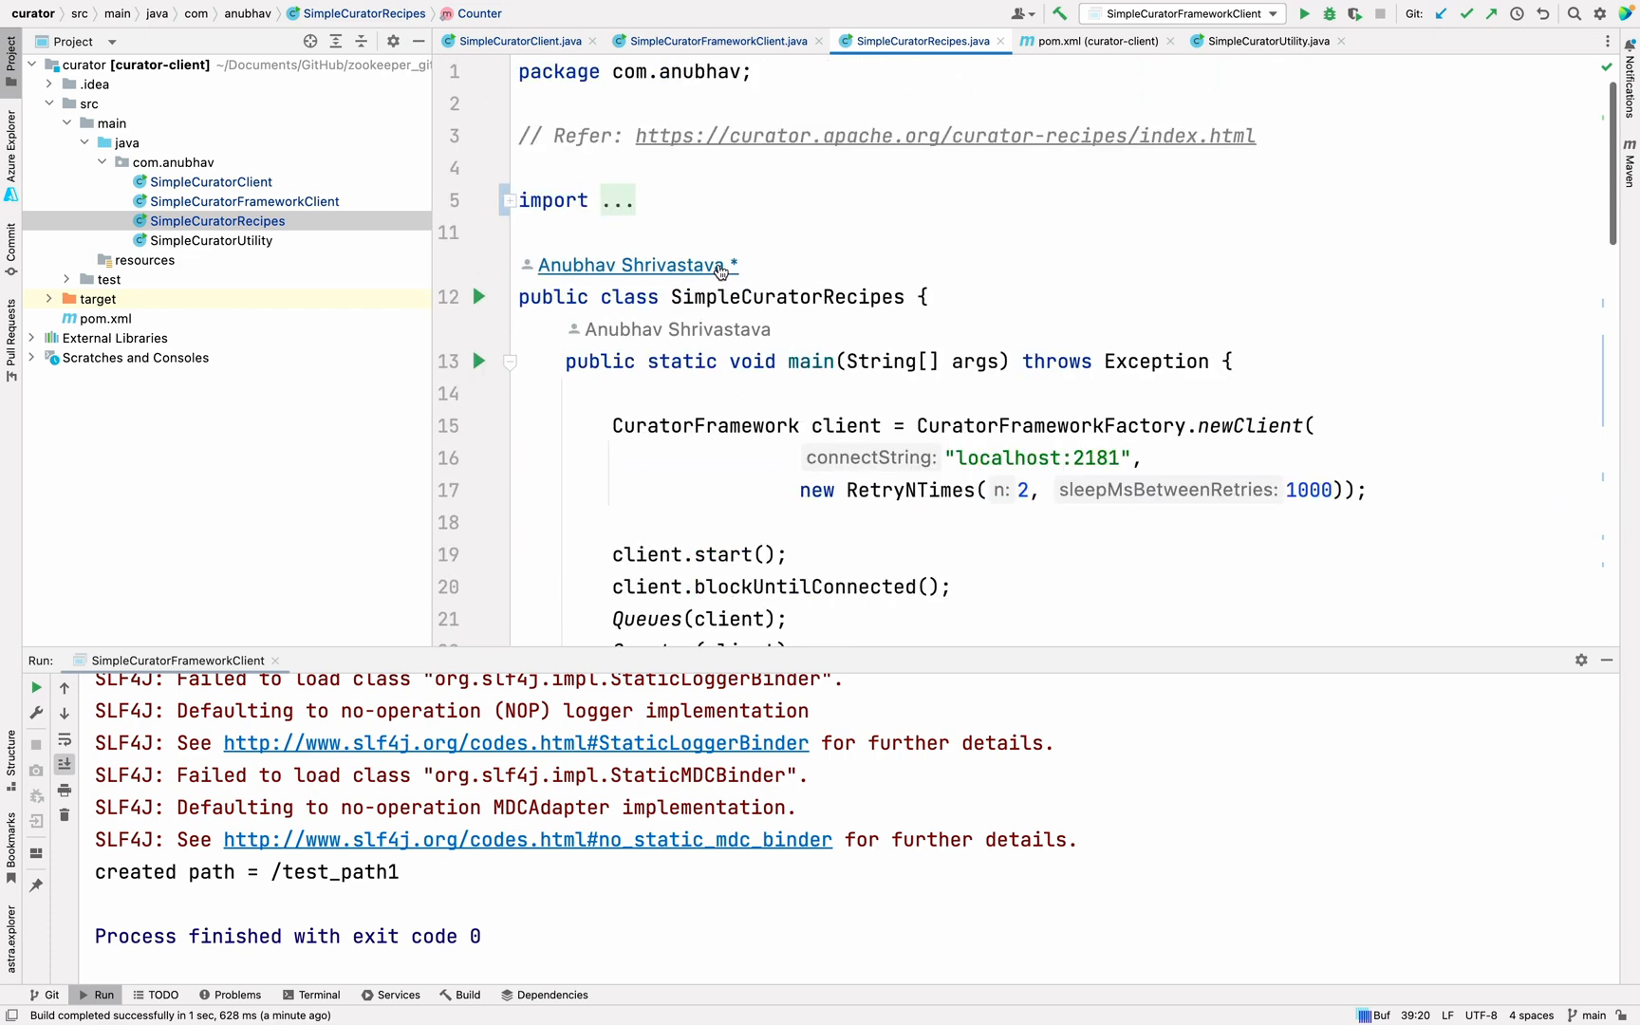
Review the Counter method's SharedCount creation and its InterProcessMutex lock
scroll(down, 3)
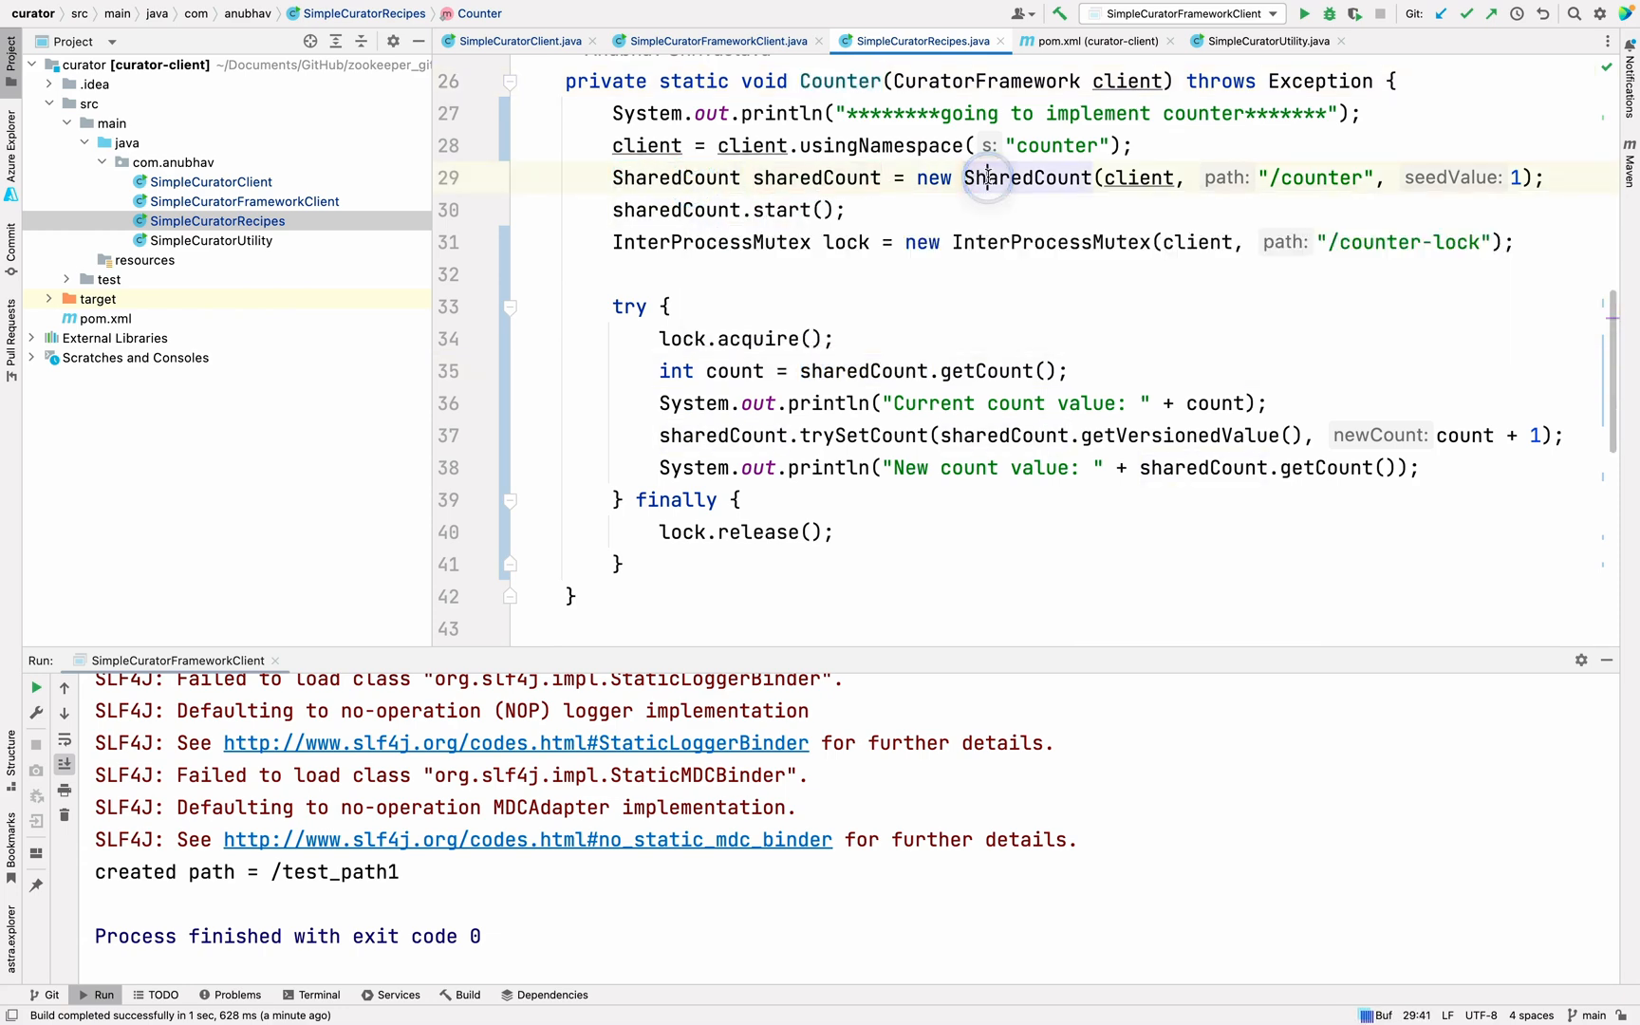
click(657, 209)
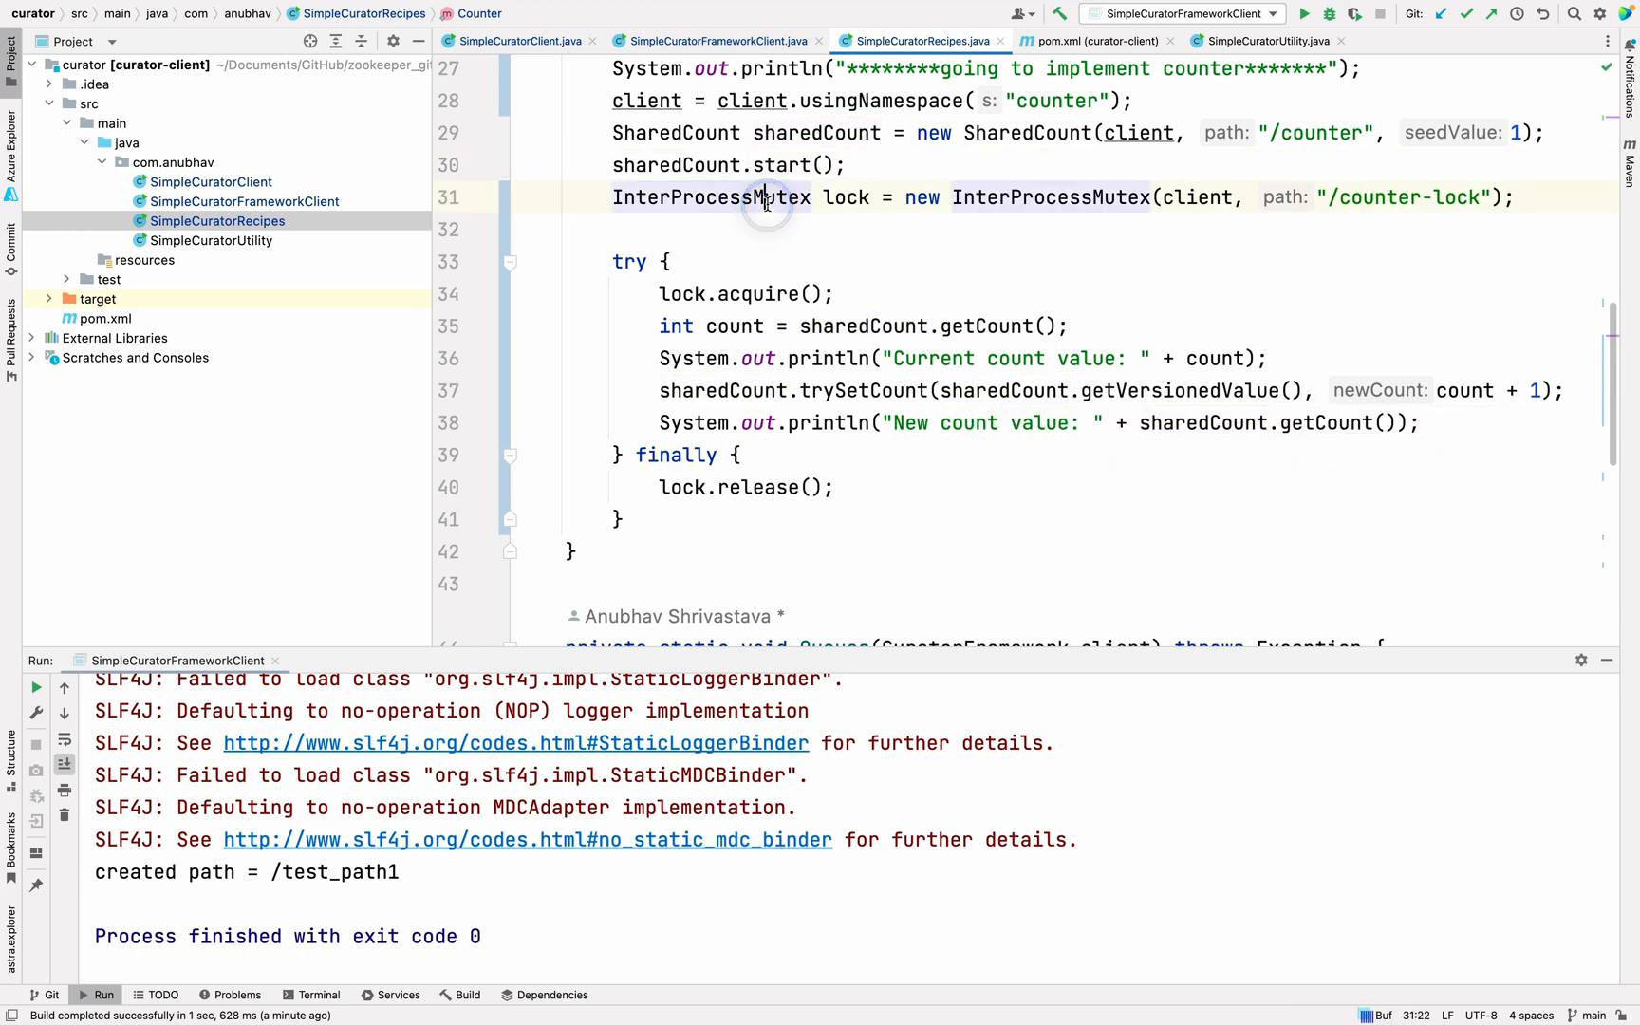
double_click(712, 197)
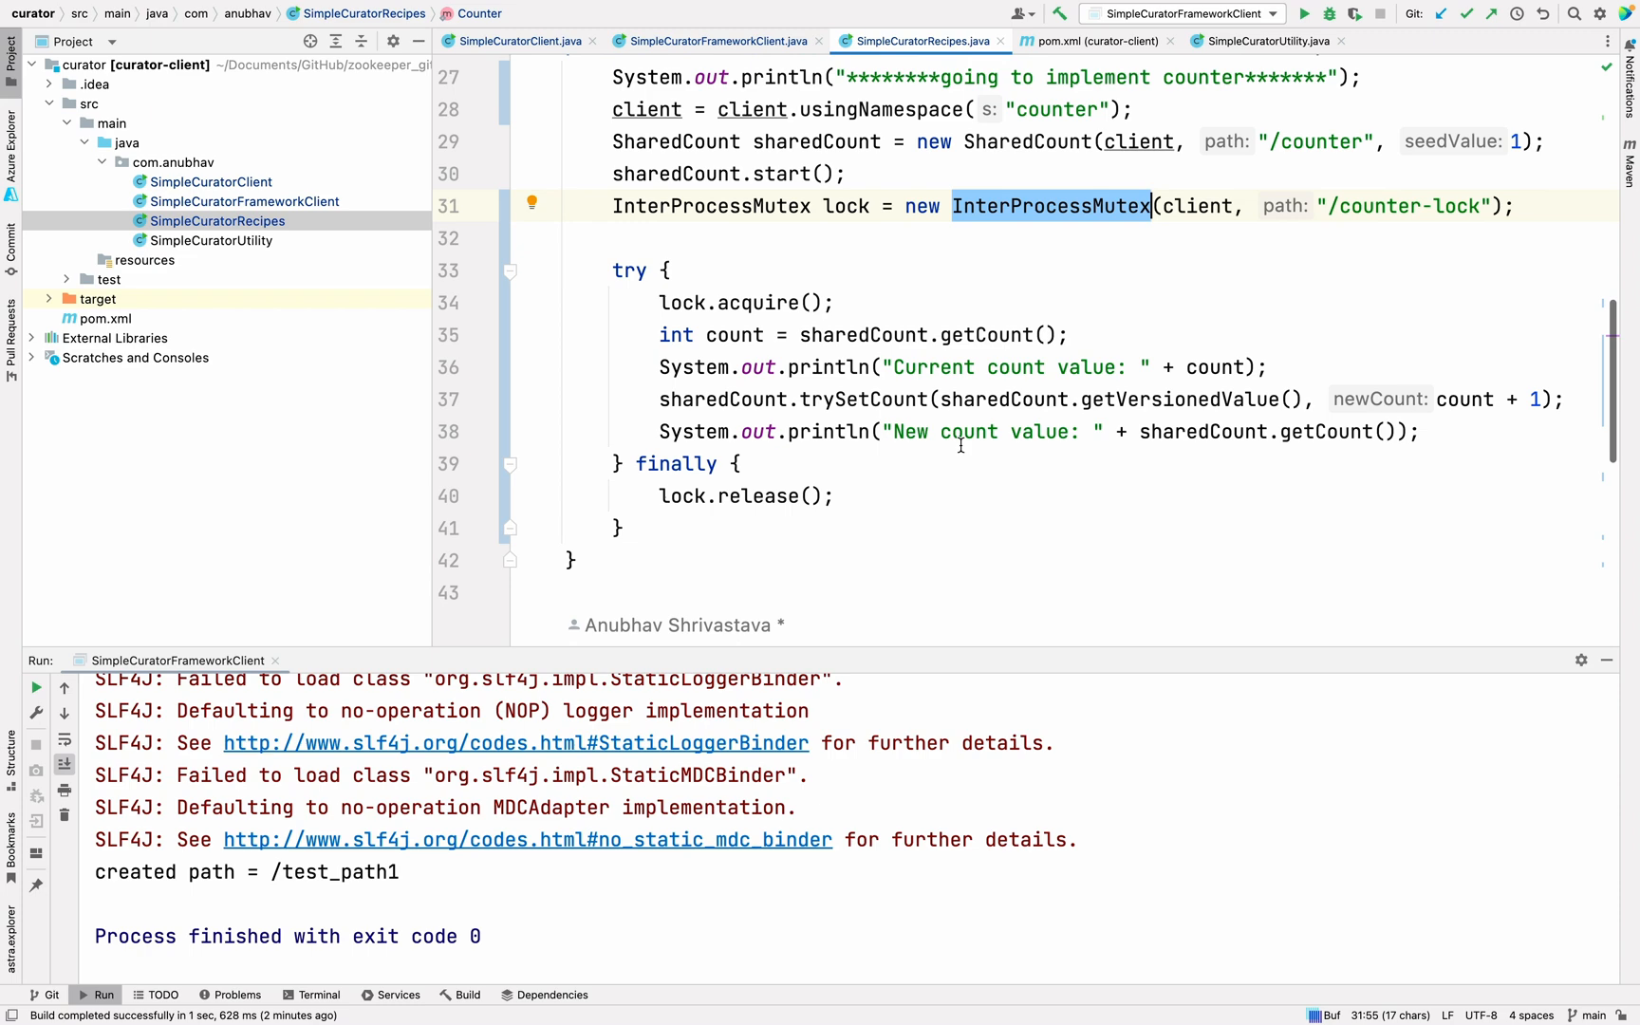
Review the Queues method built on SimpleDistributedQueue
scroll(down, 3)
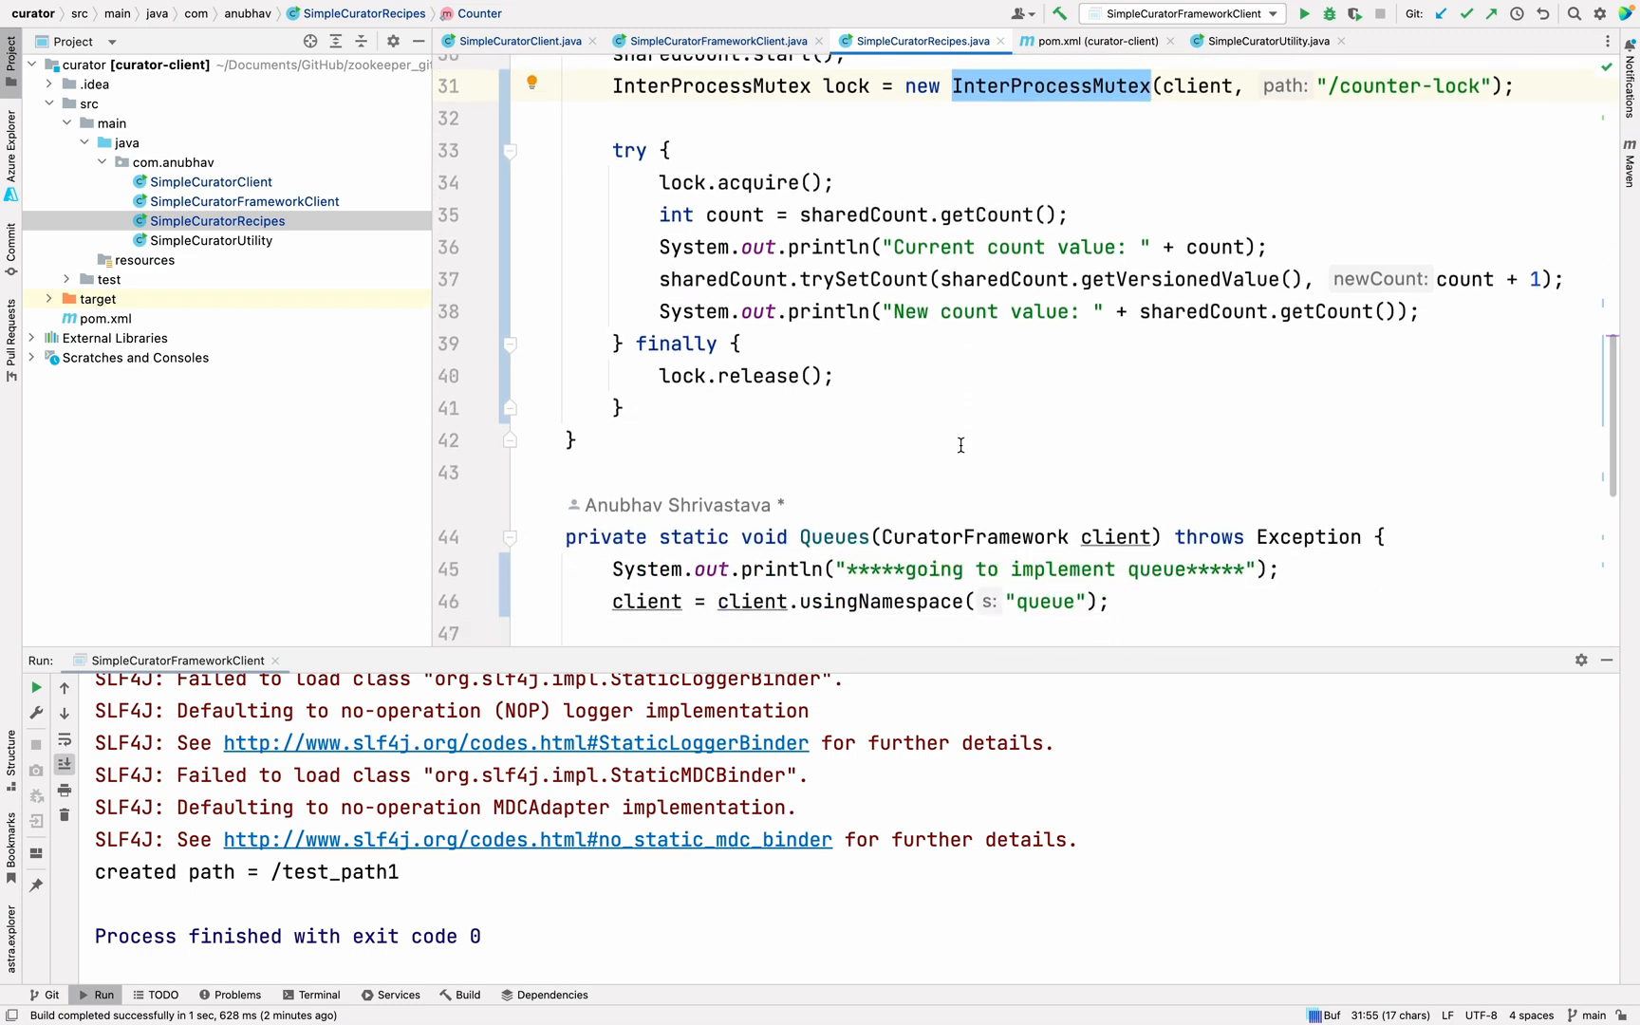
scroll(down, 3)
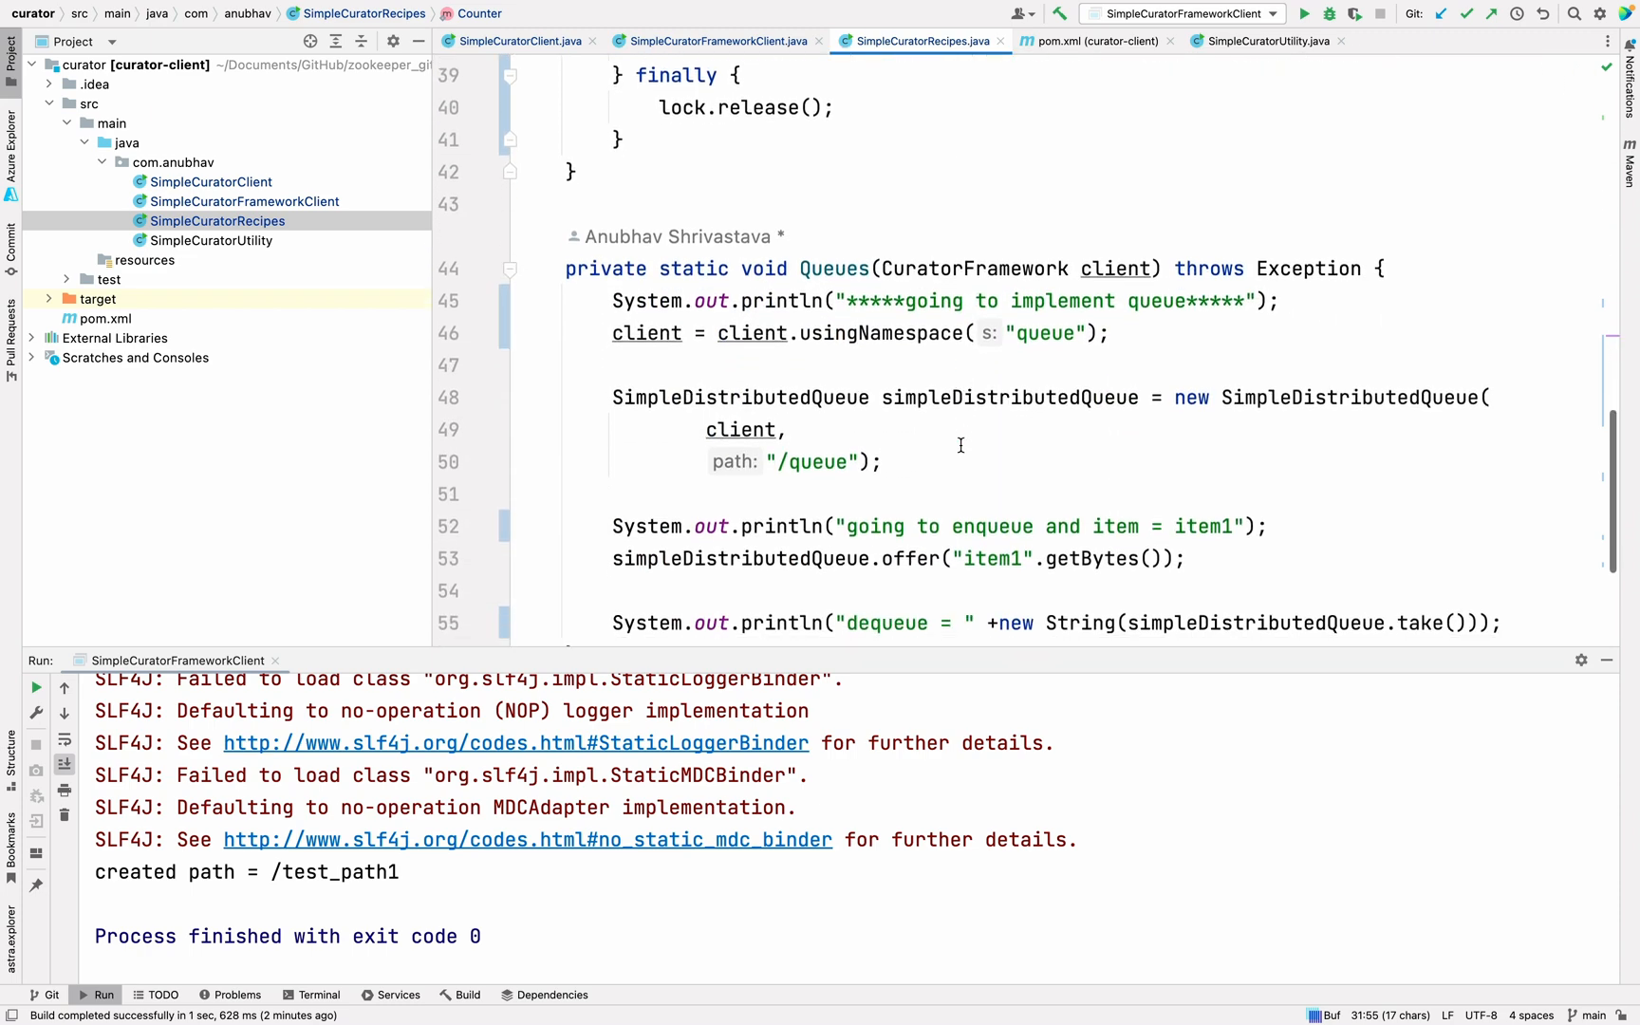
scroll(down, 3)
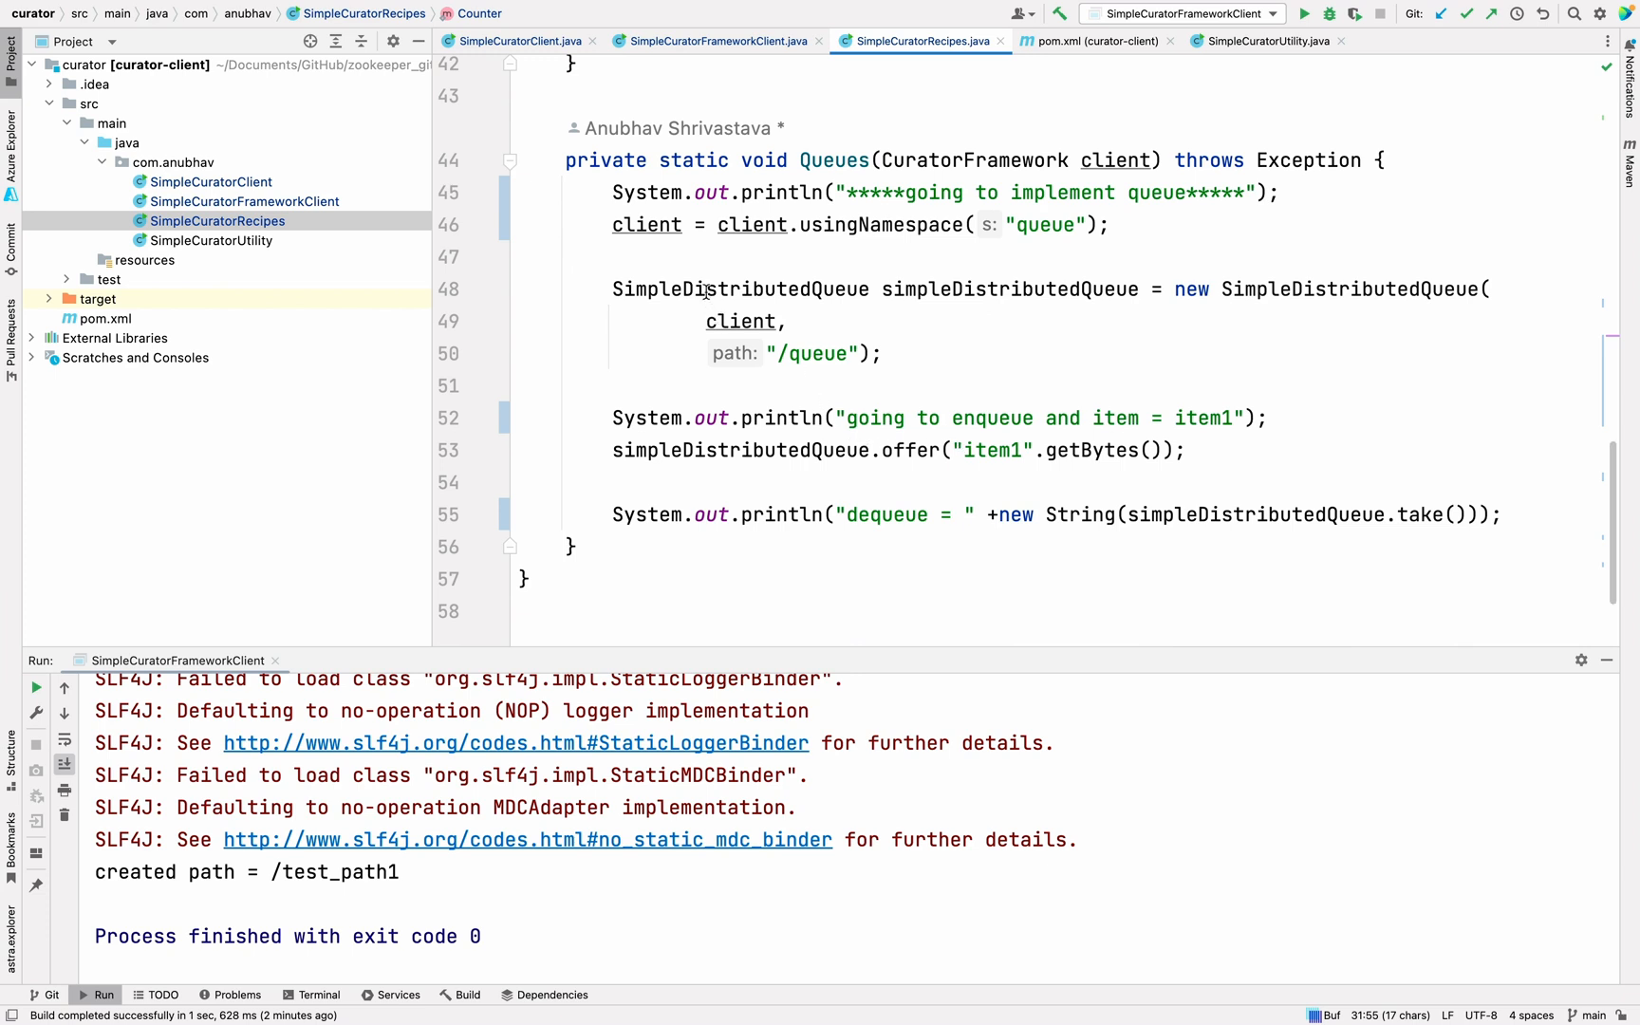
double_click(739, 288)
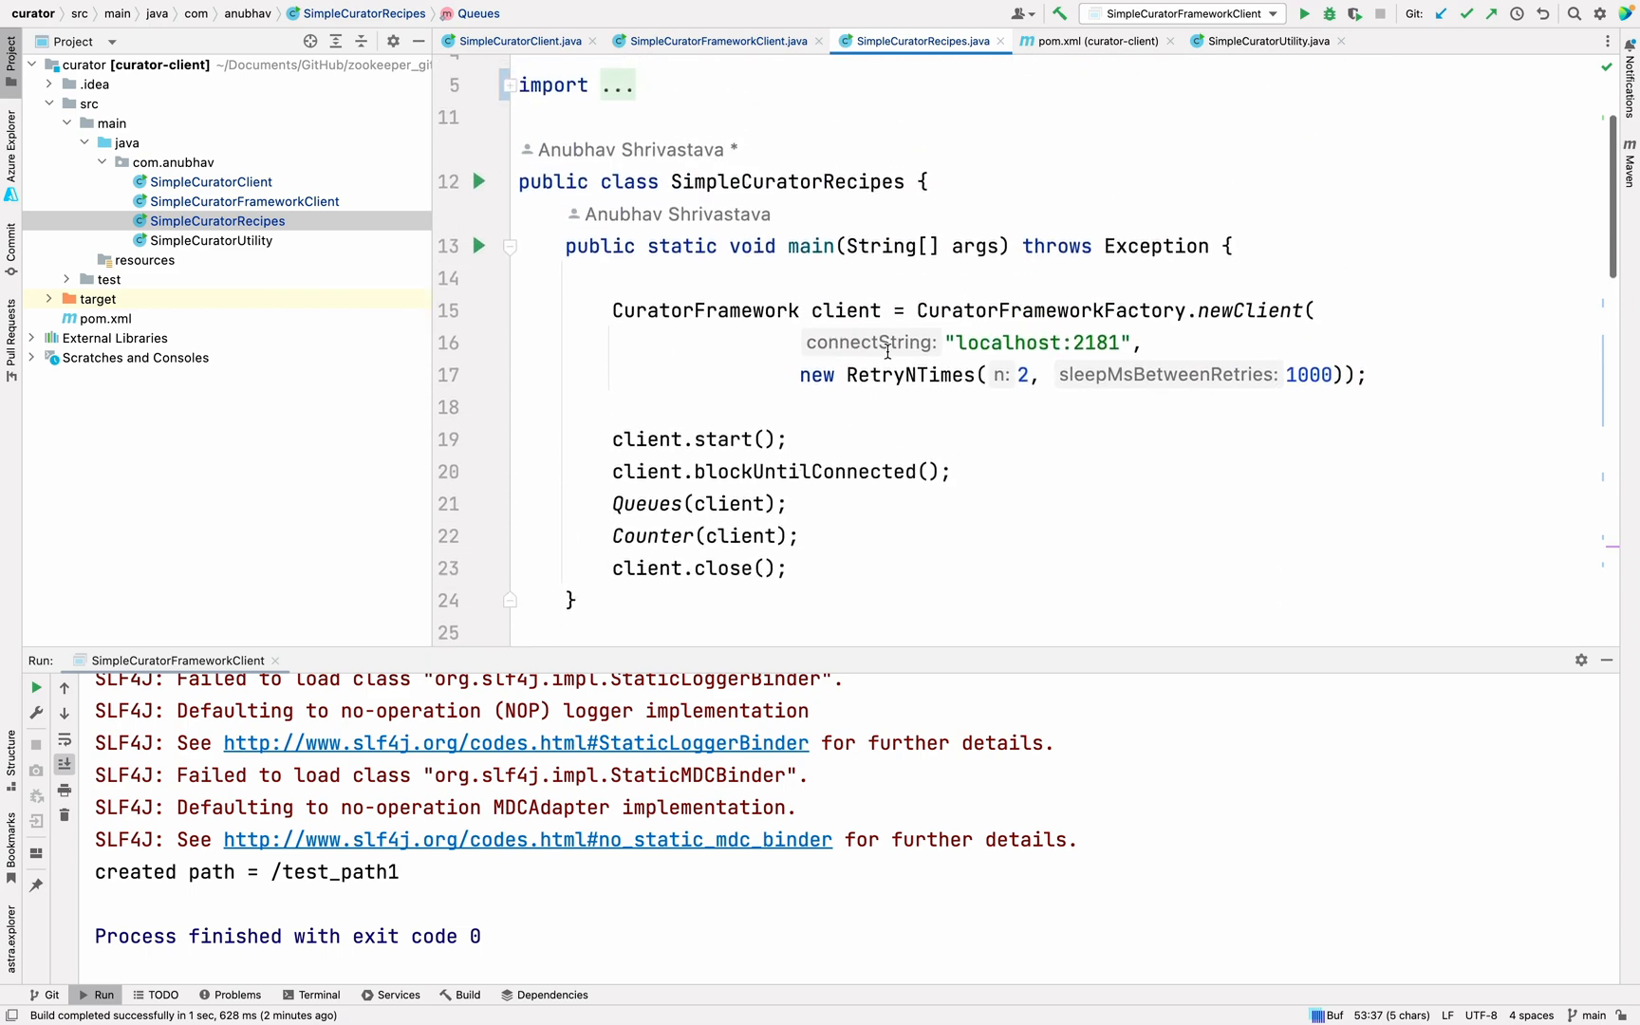
Run SimpleCuratorRecipes.main() and check the output showing item1 dequeued and count 1 to 2
click(479, 245)
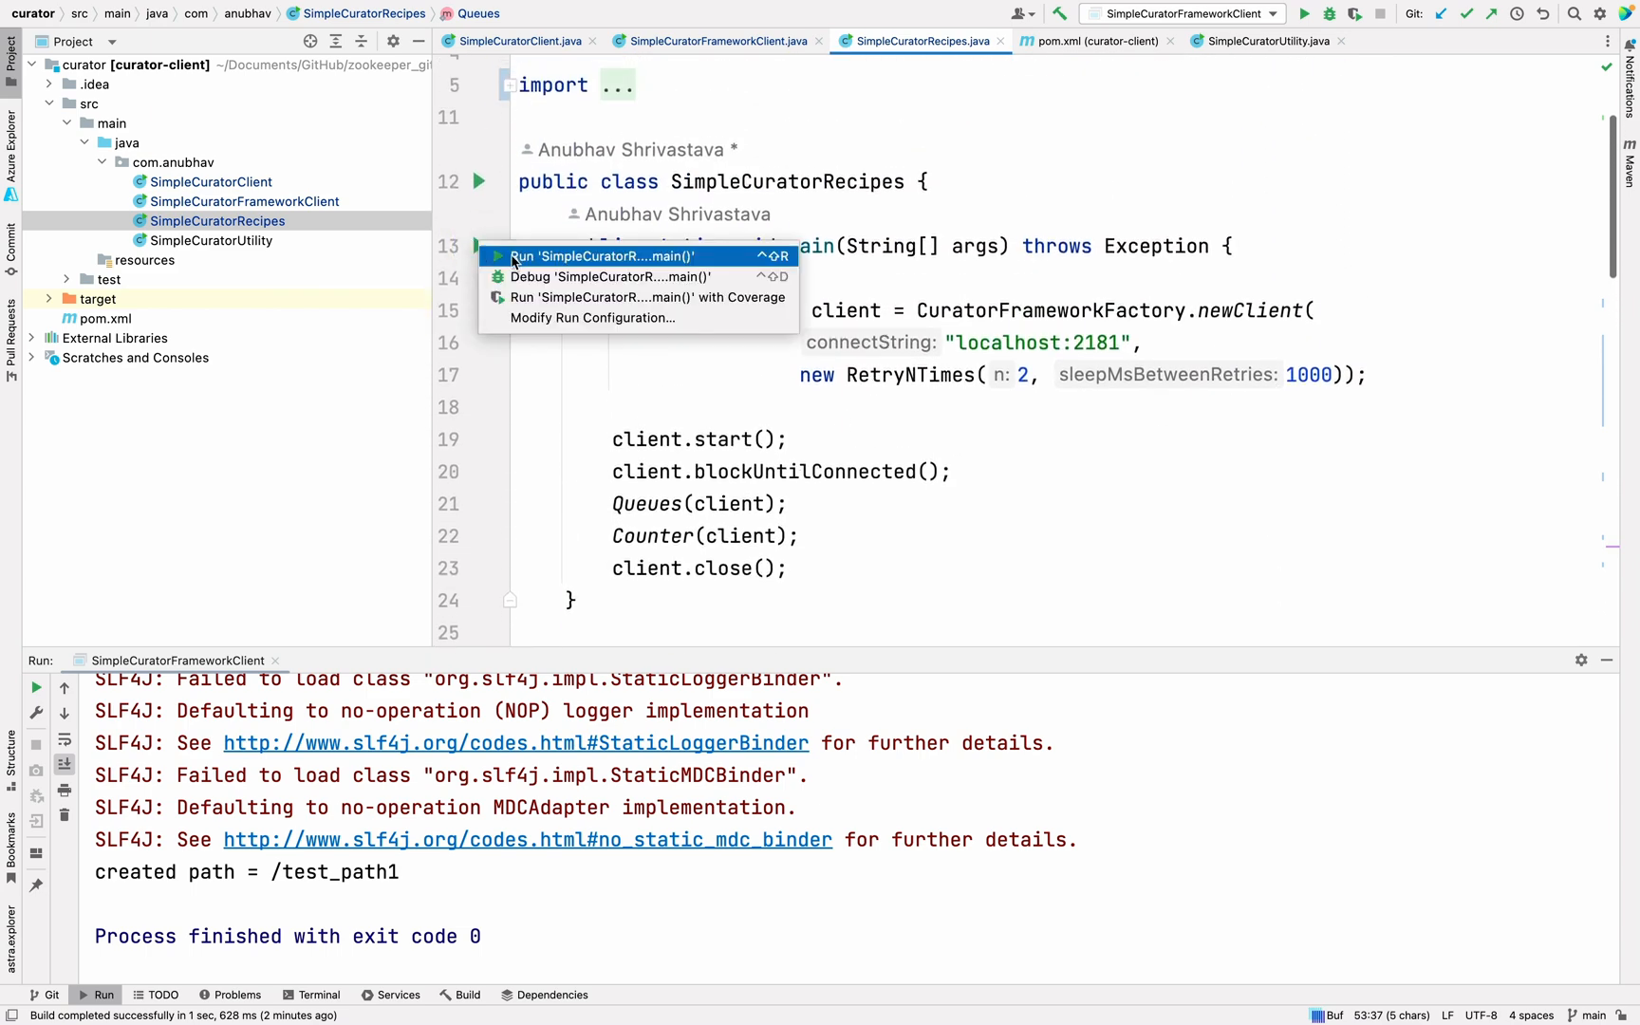
click(600, 256)
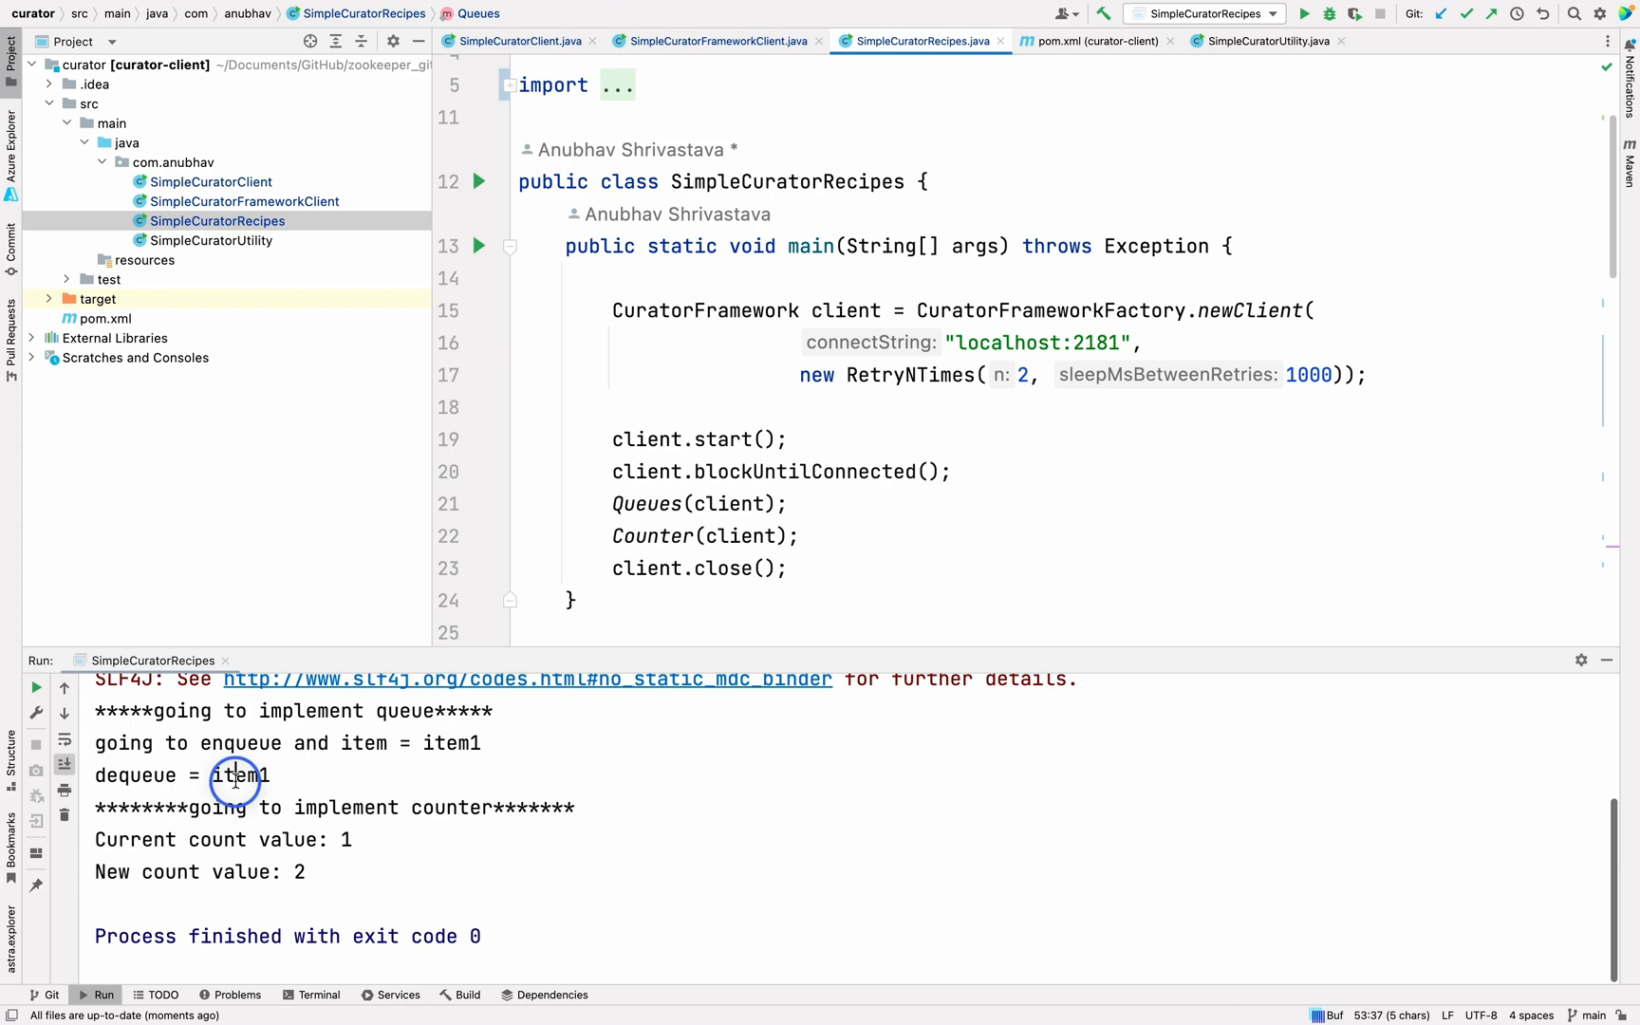
double_click(216, 840)
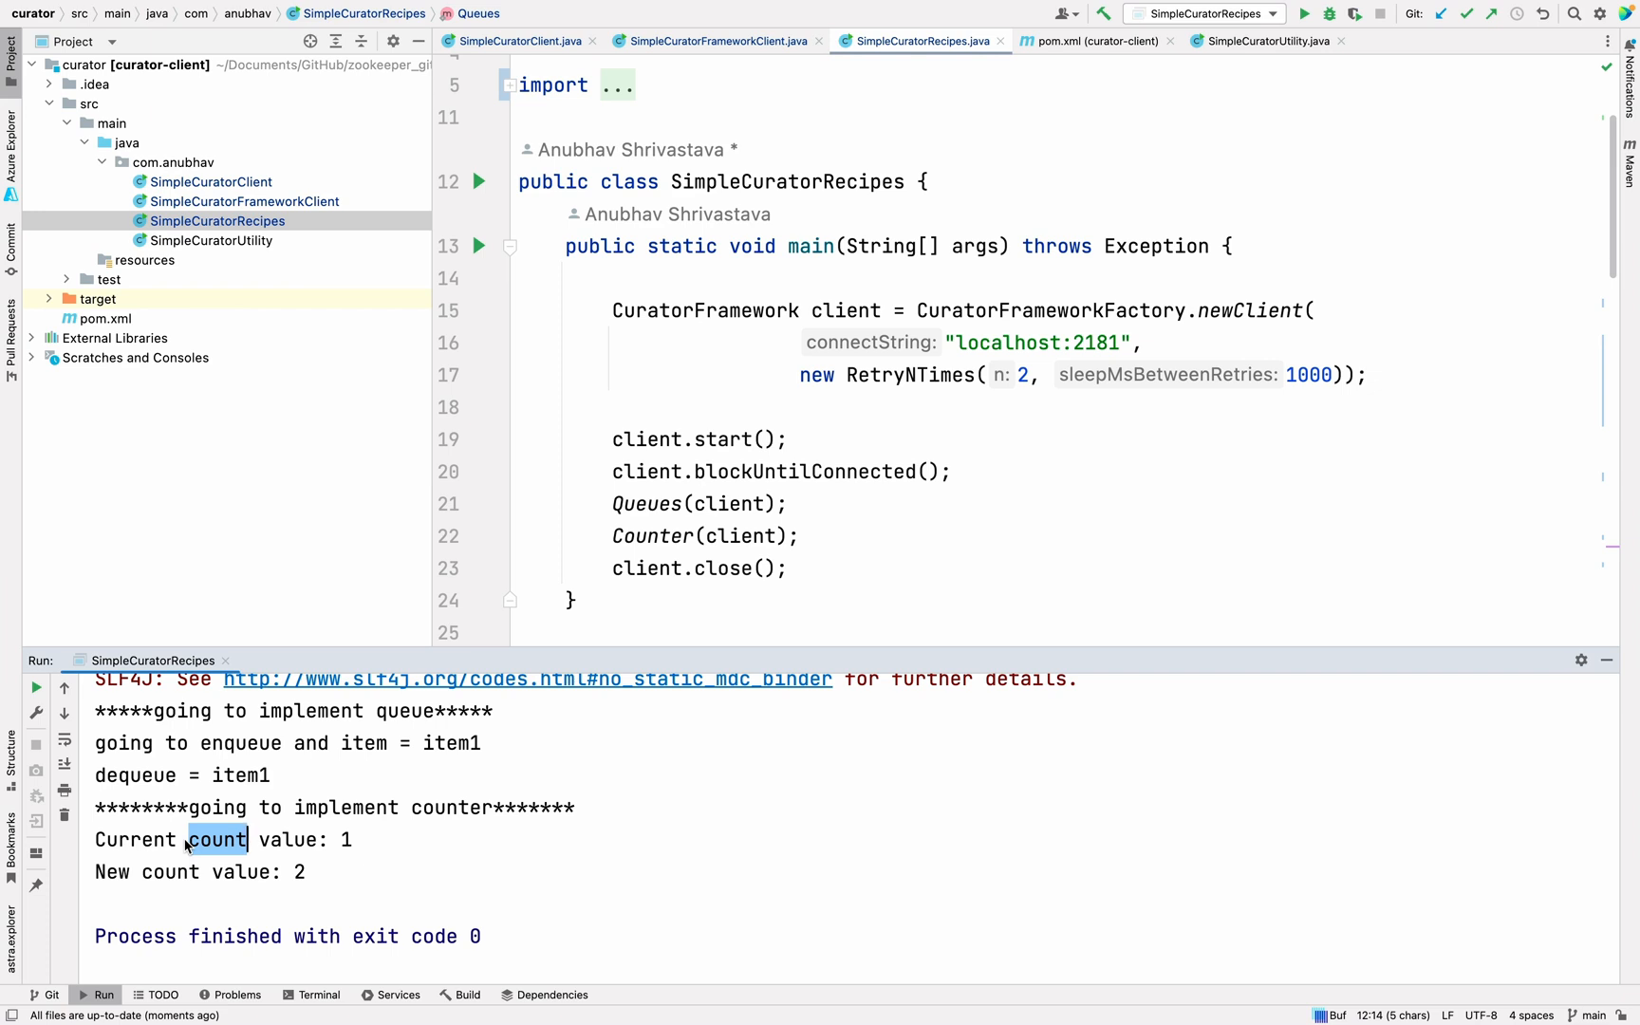
mouse_move(5, 496)
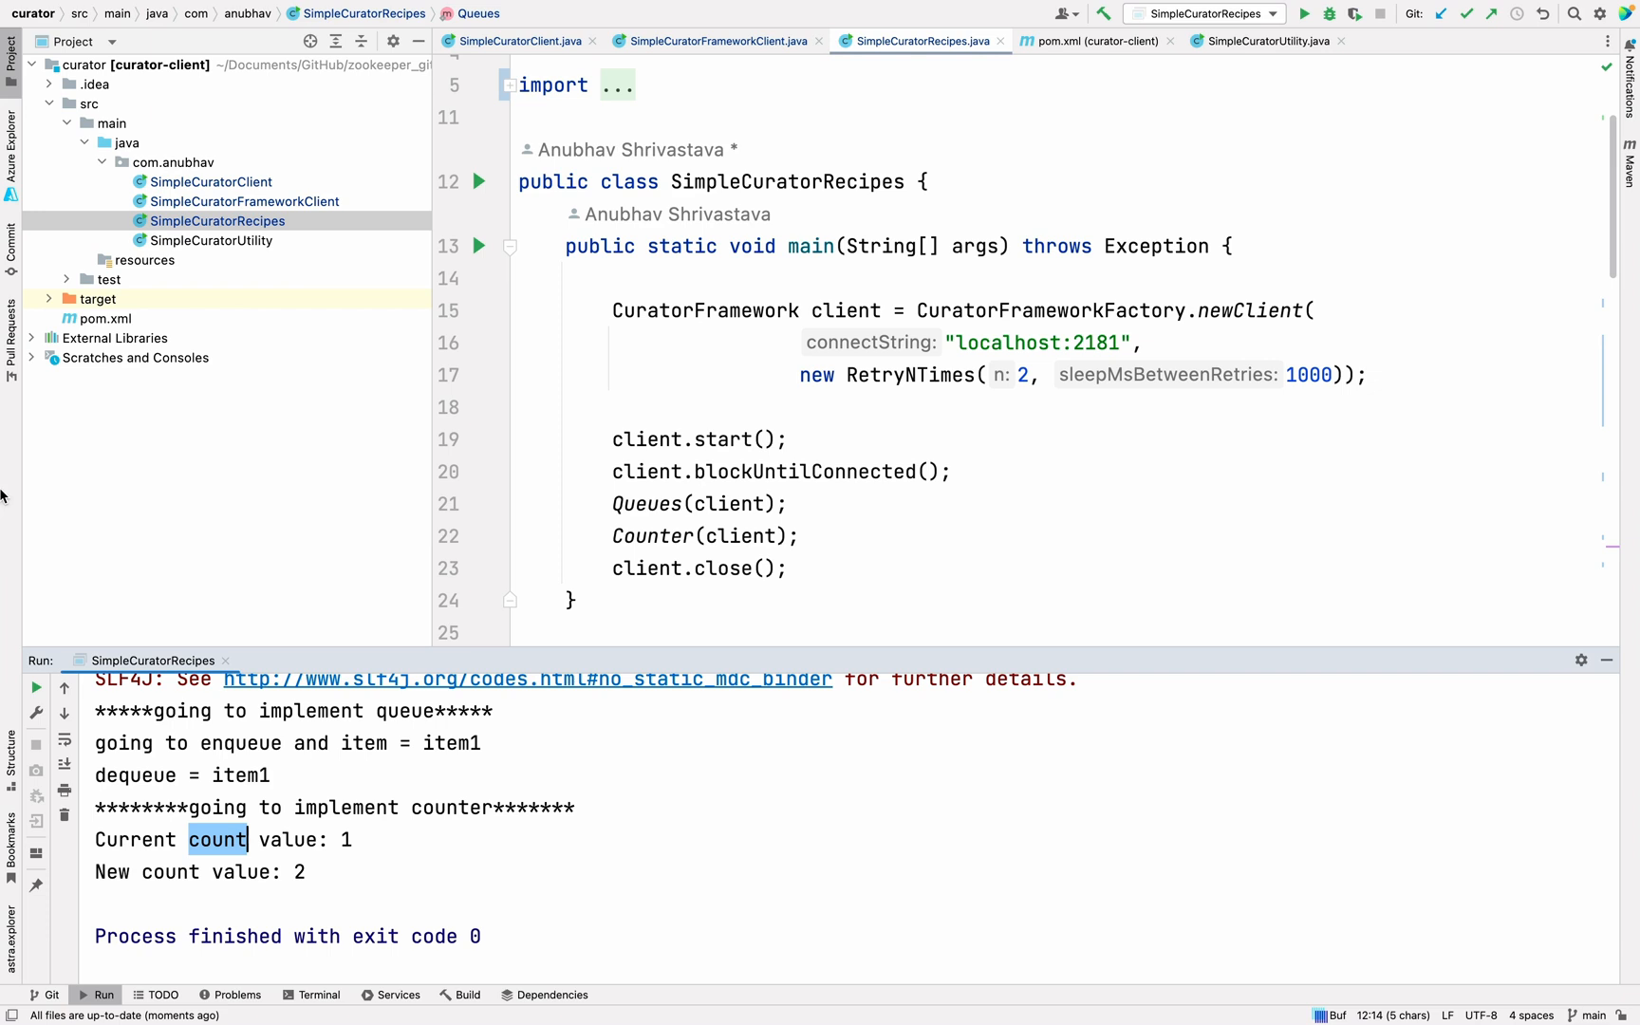
click(215, 241)
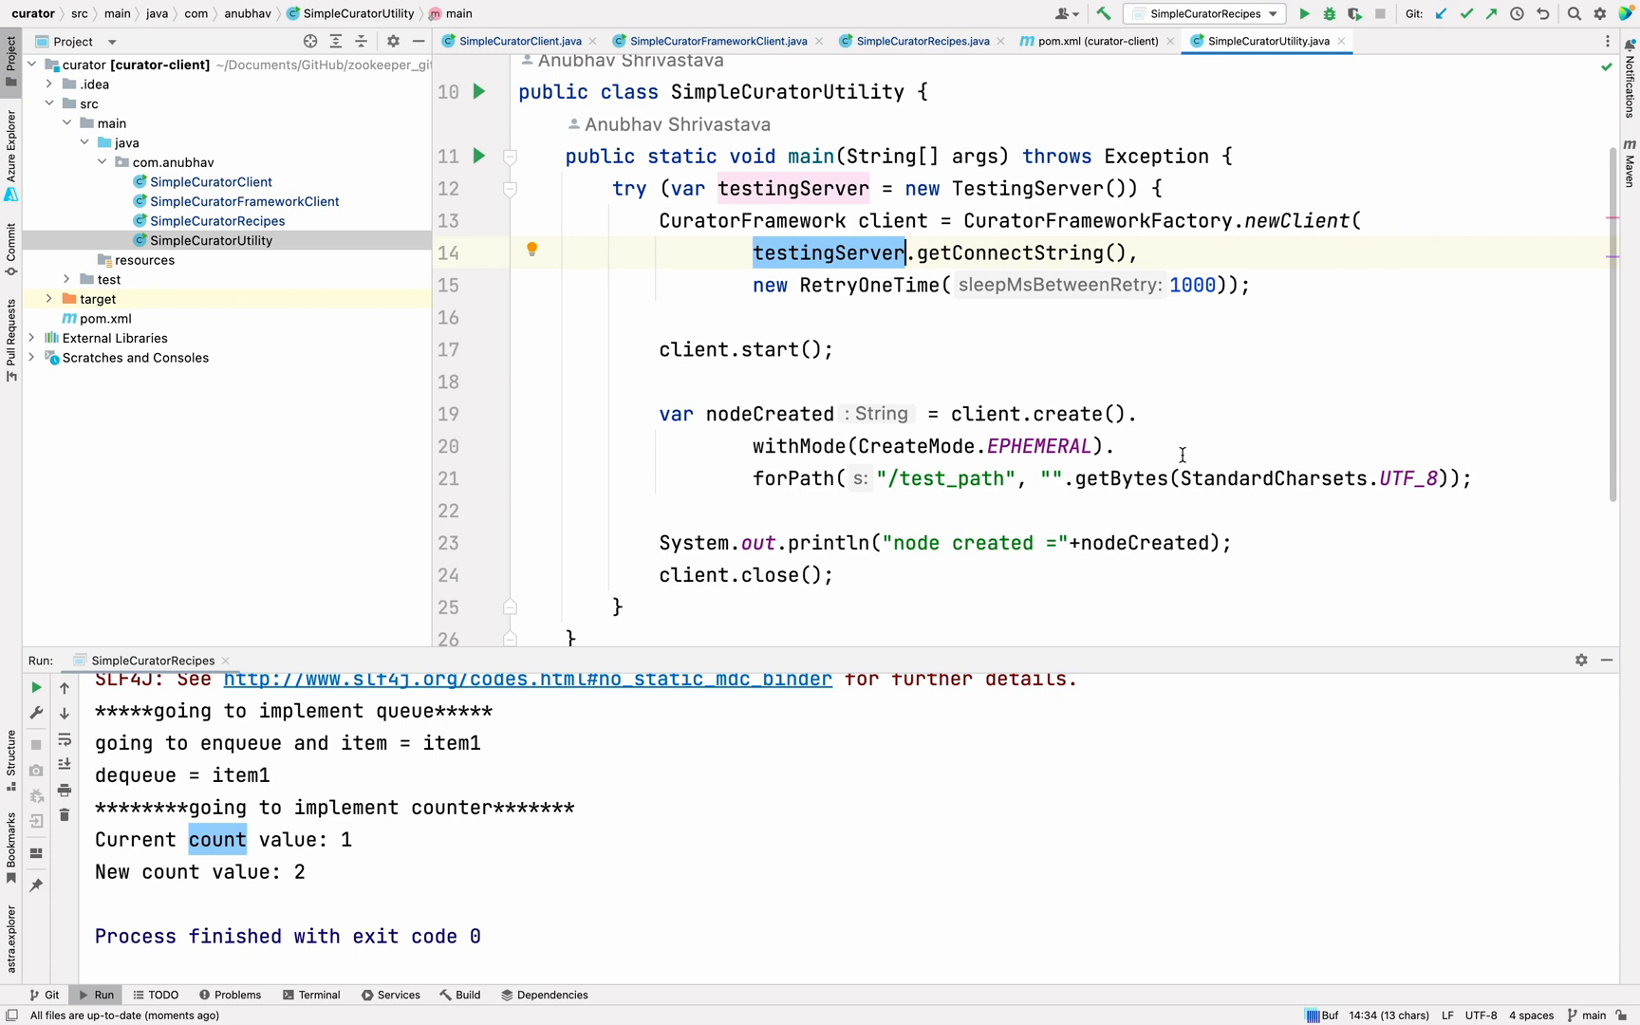
mouse_move(917, 308)
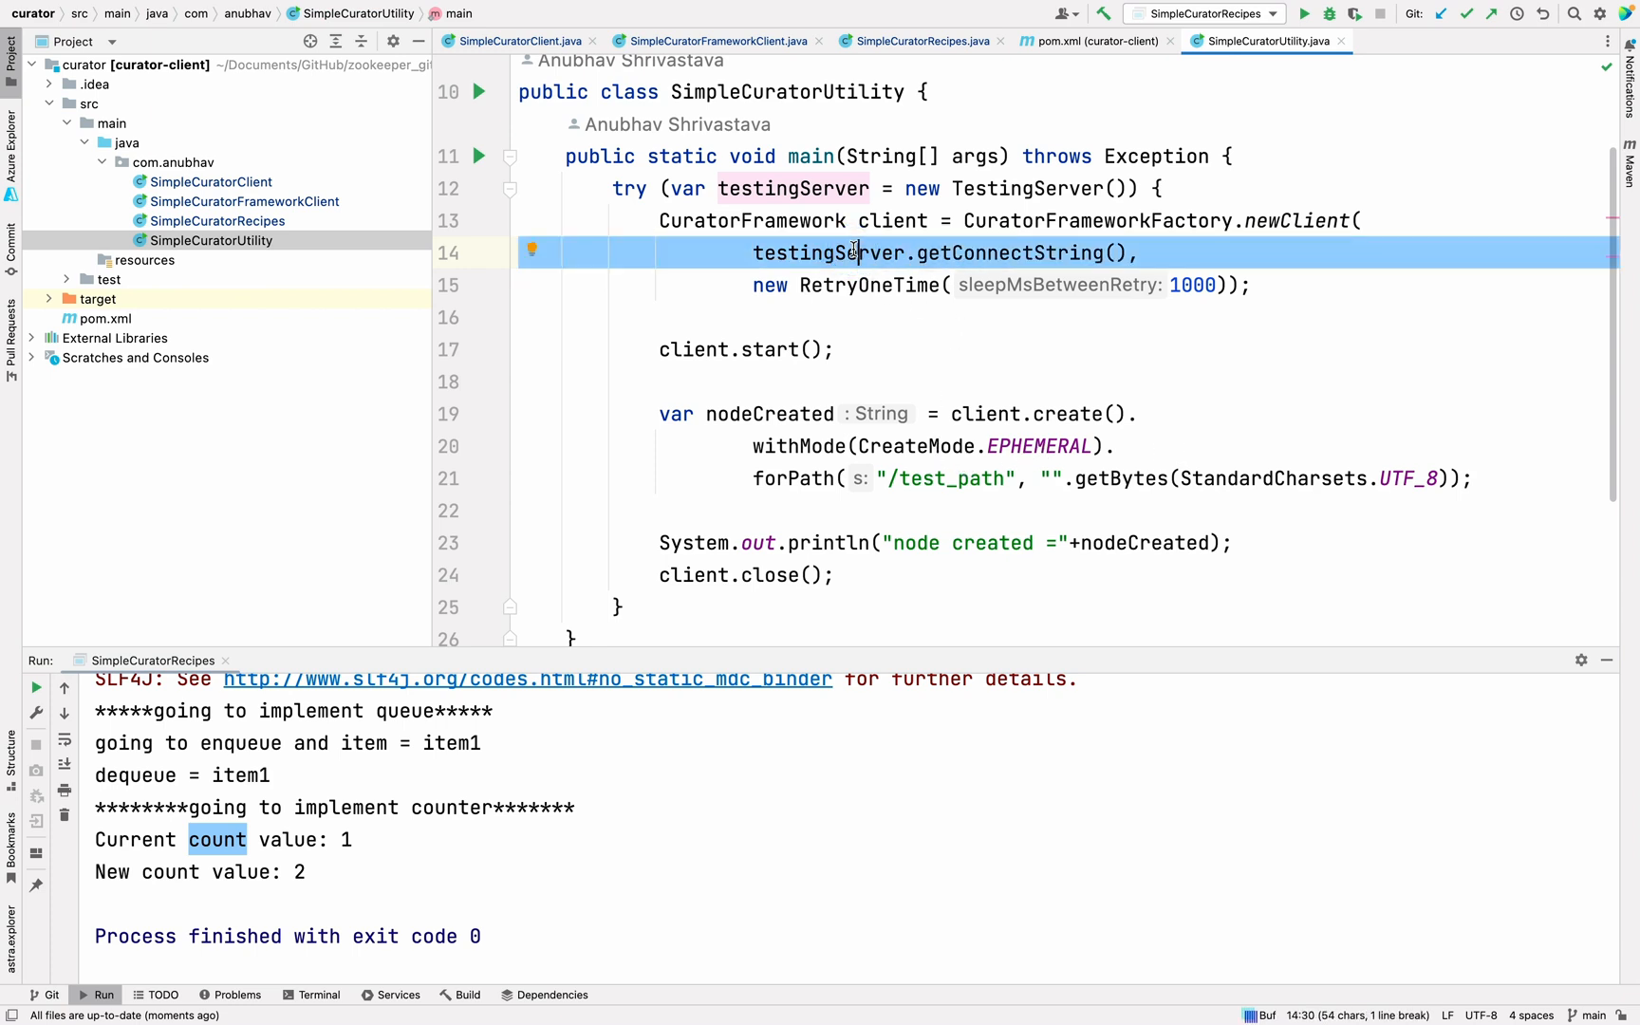
Highlight the testingServer variable on line 14 of SimpleCuratorUtility
double_click(827, 252)
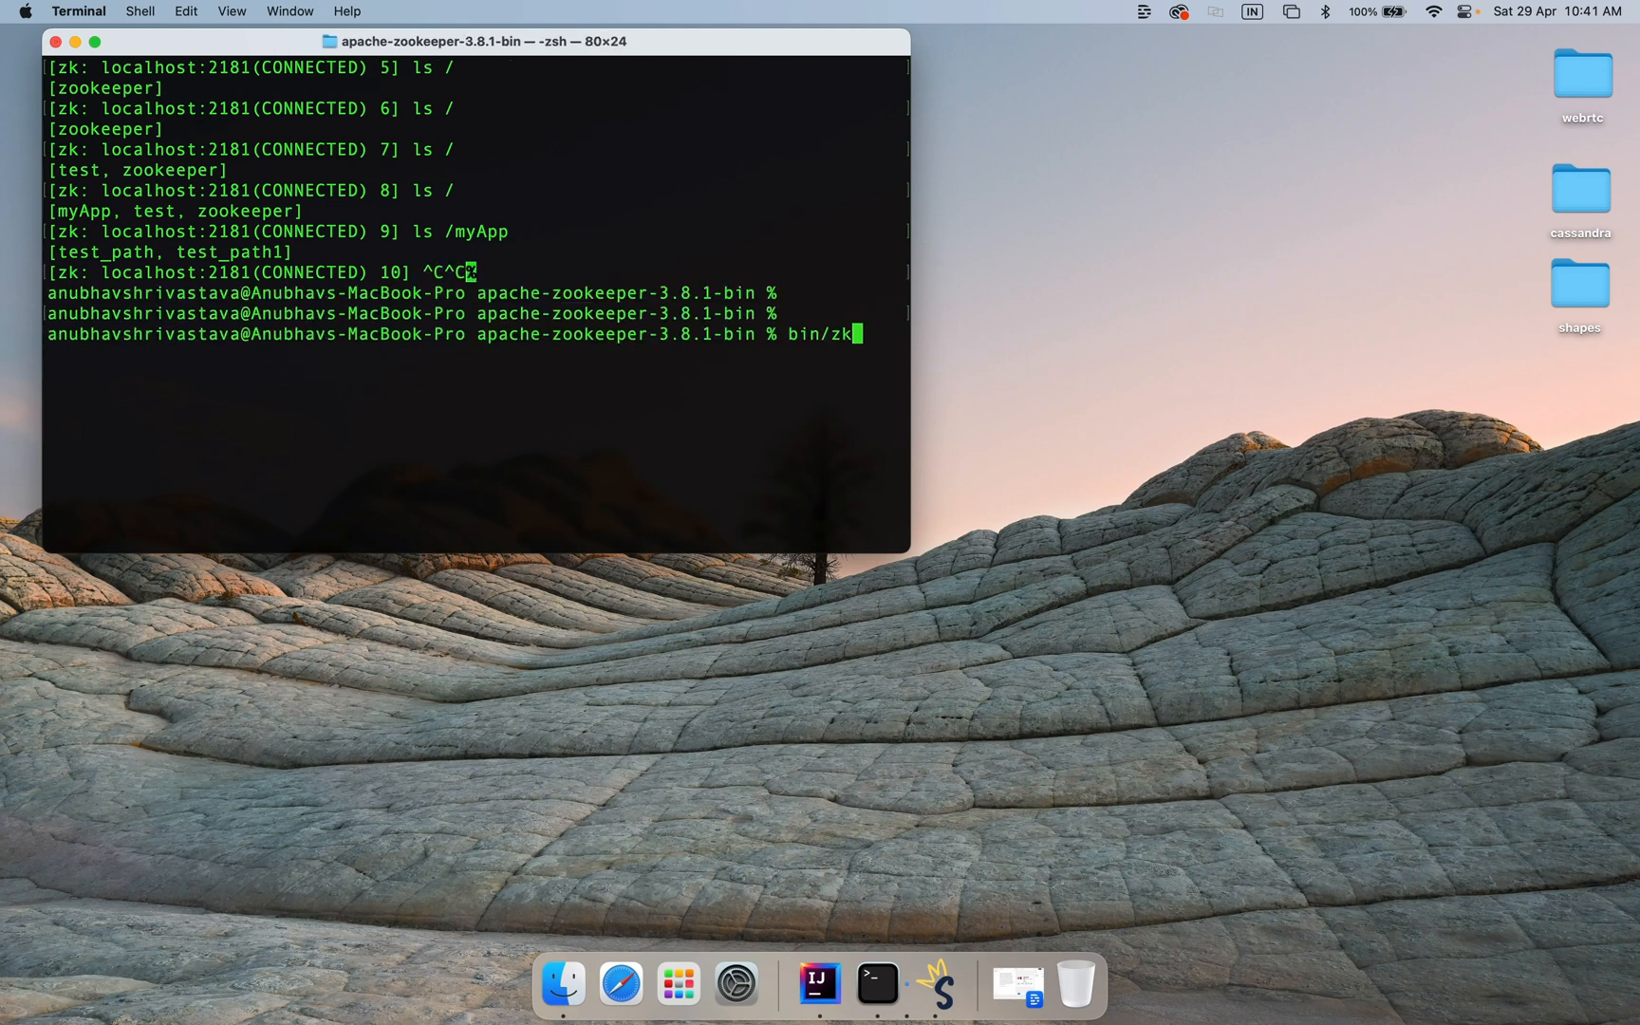
Enter bin/zkServer at the zsh prompt in the apache-zookeeper-3.8.1-bin folder
text(Server.getConnectString(),)
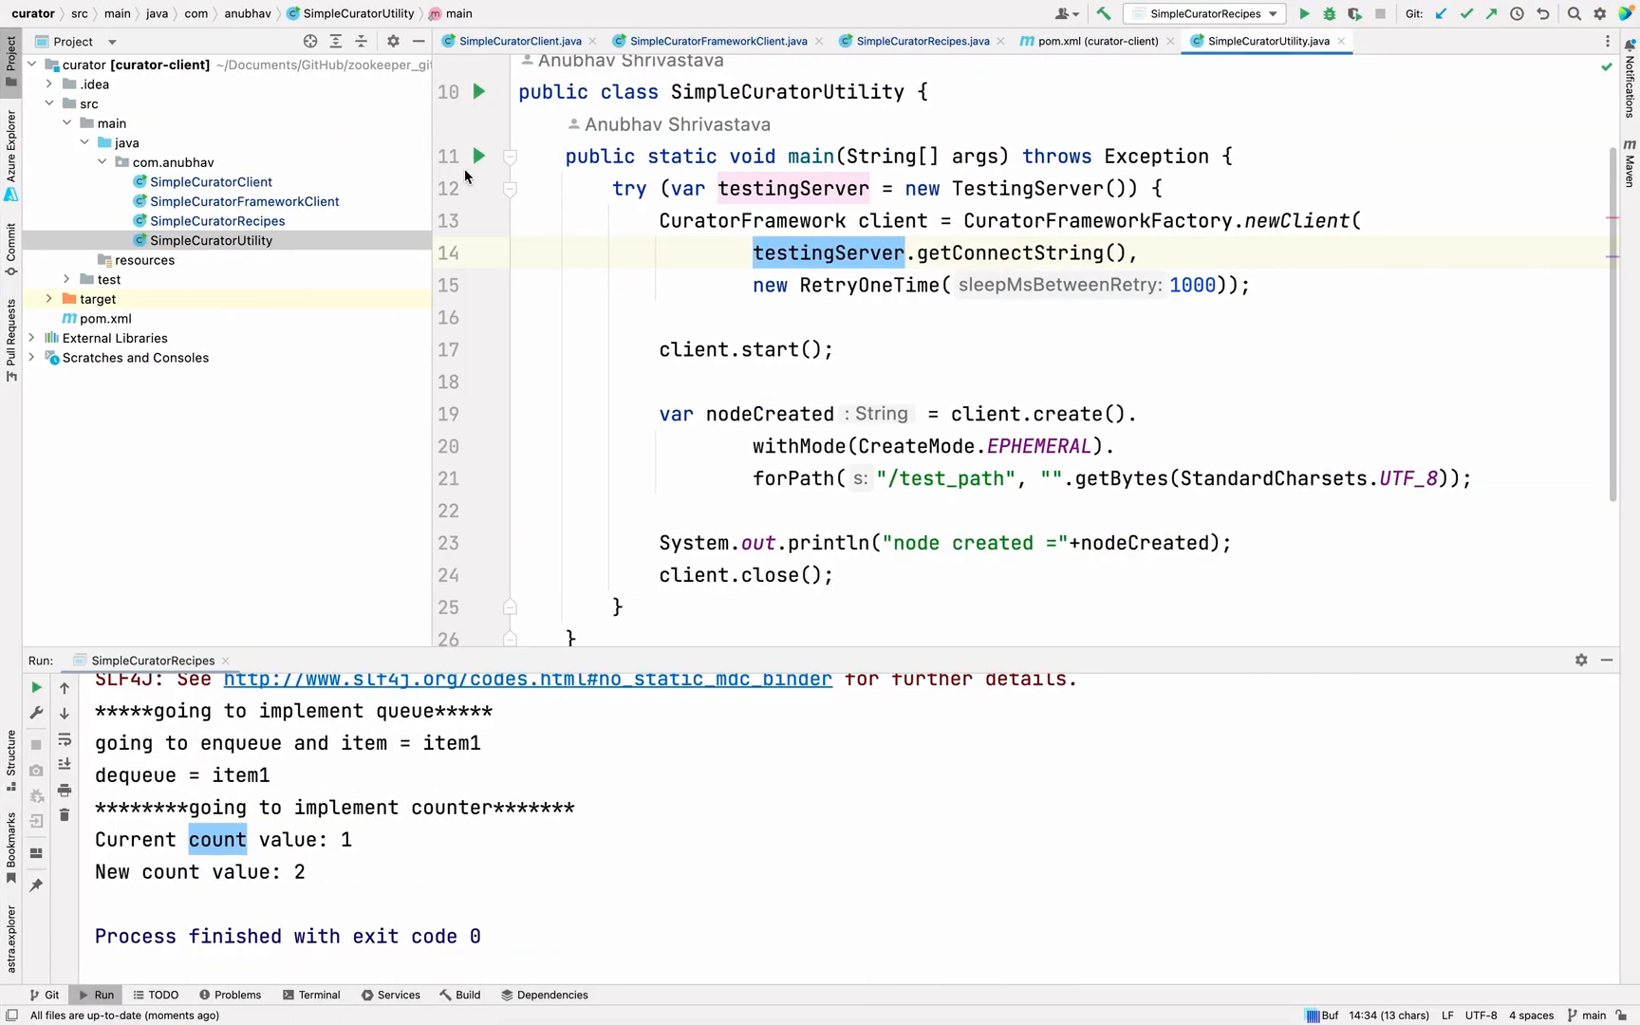
Run SimpleCuratorUtility.main() reporting node created =/test_path, and highlight the TestingServer class
click(478, 155)
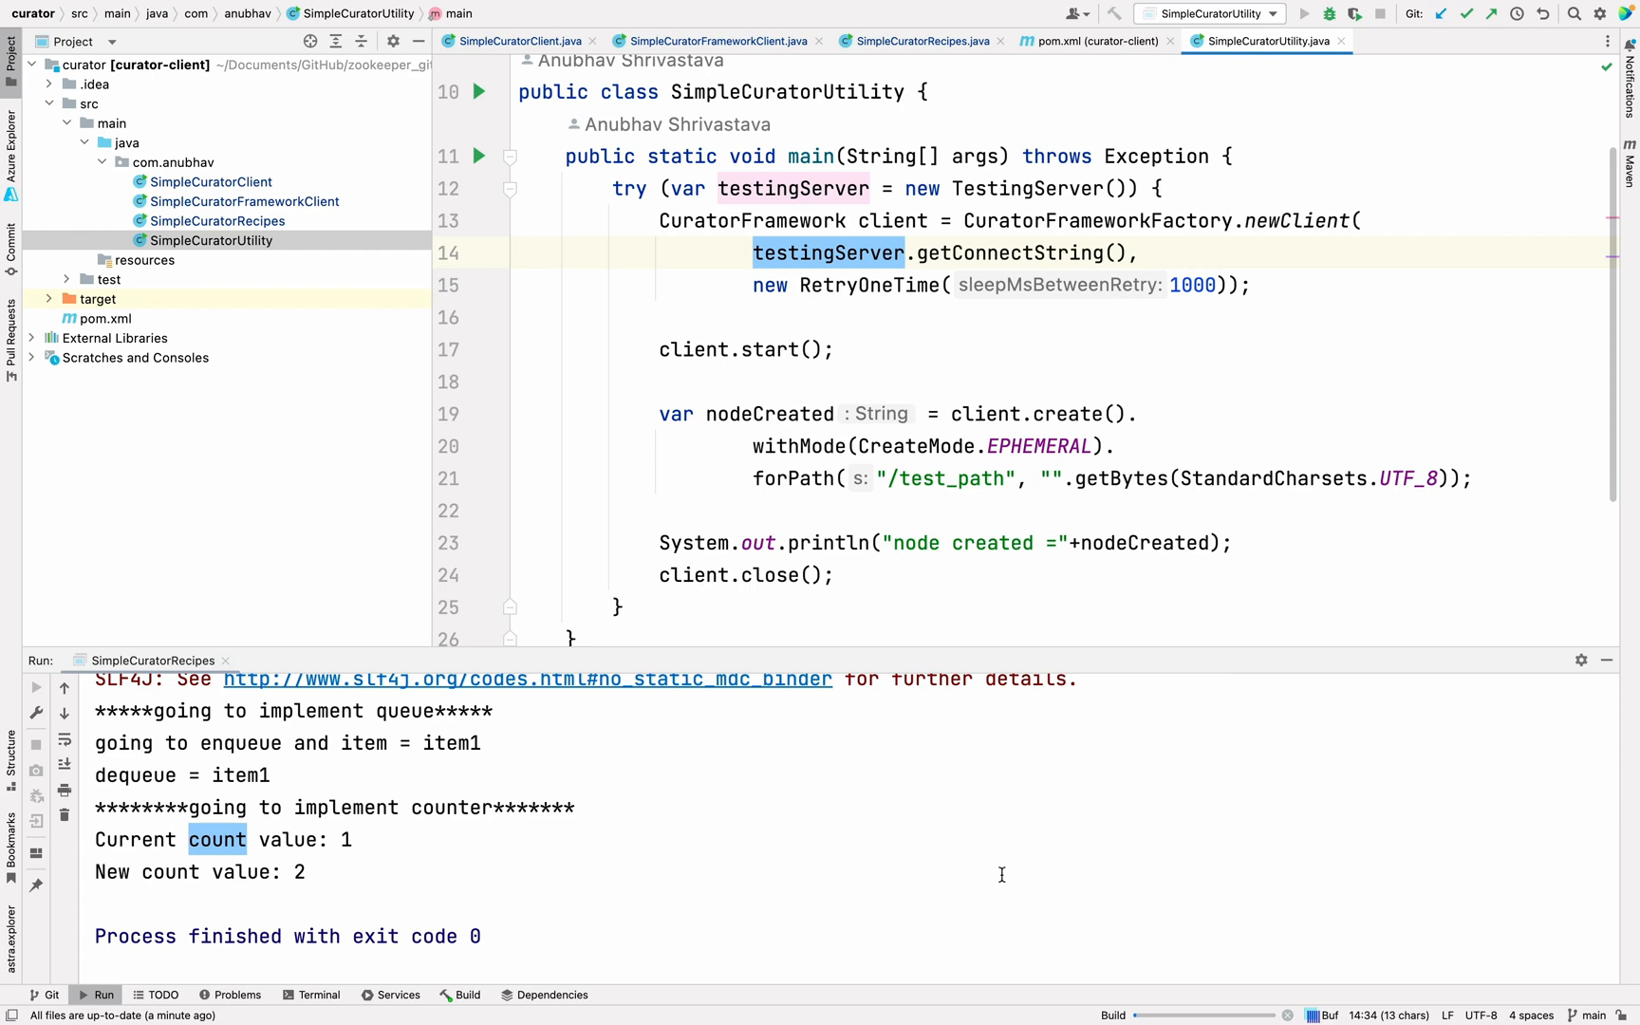
click(1304, 13)
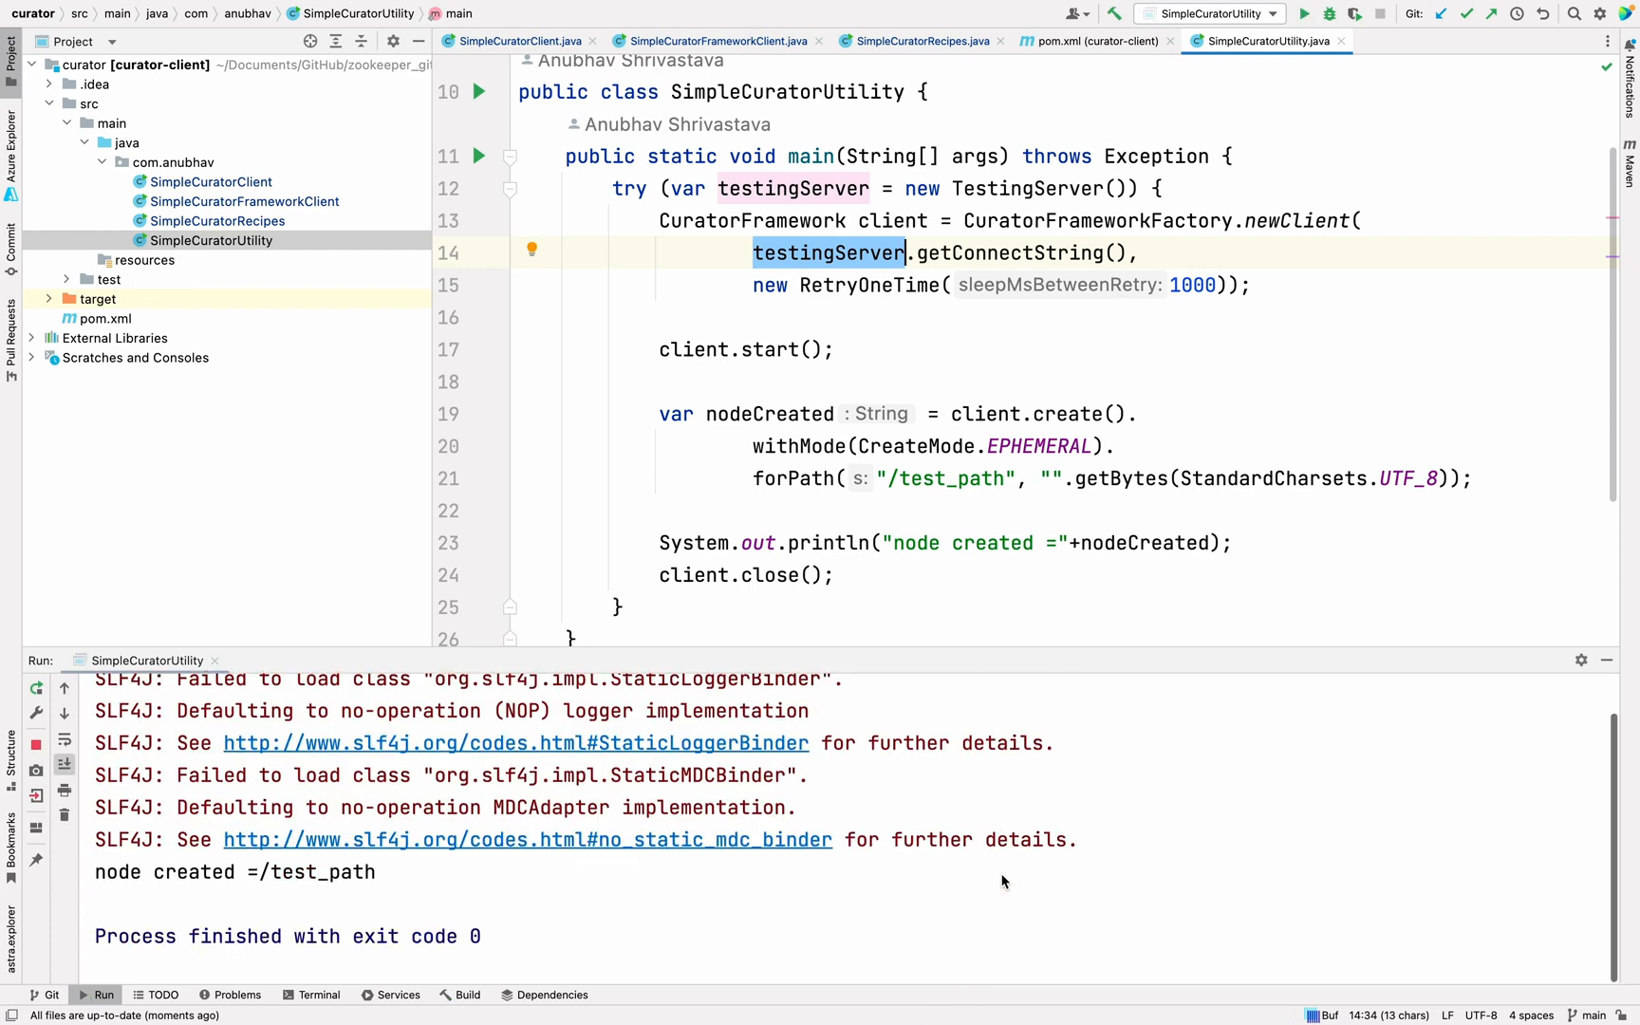
click(1029, 188)
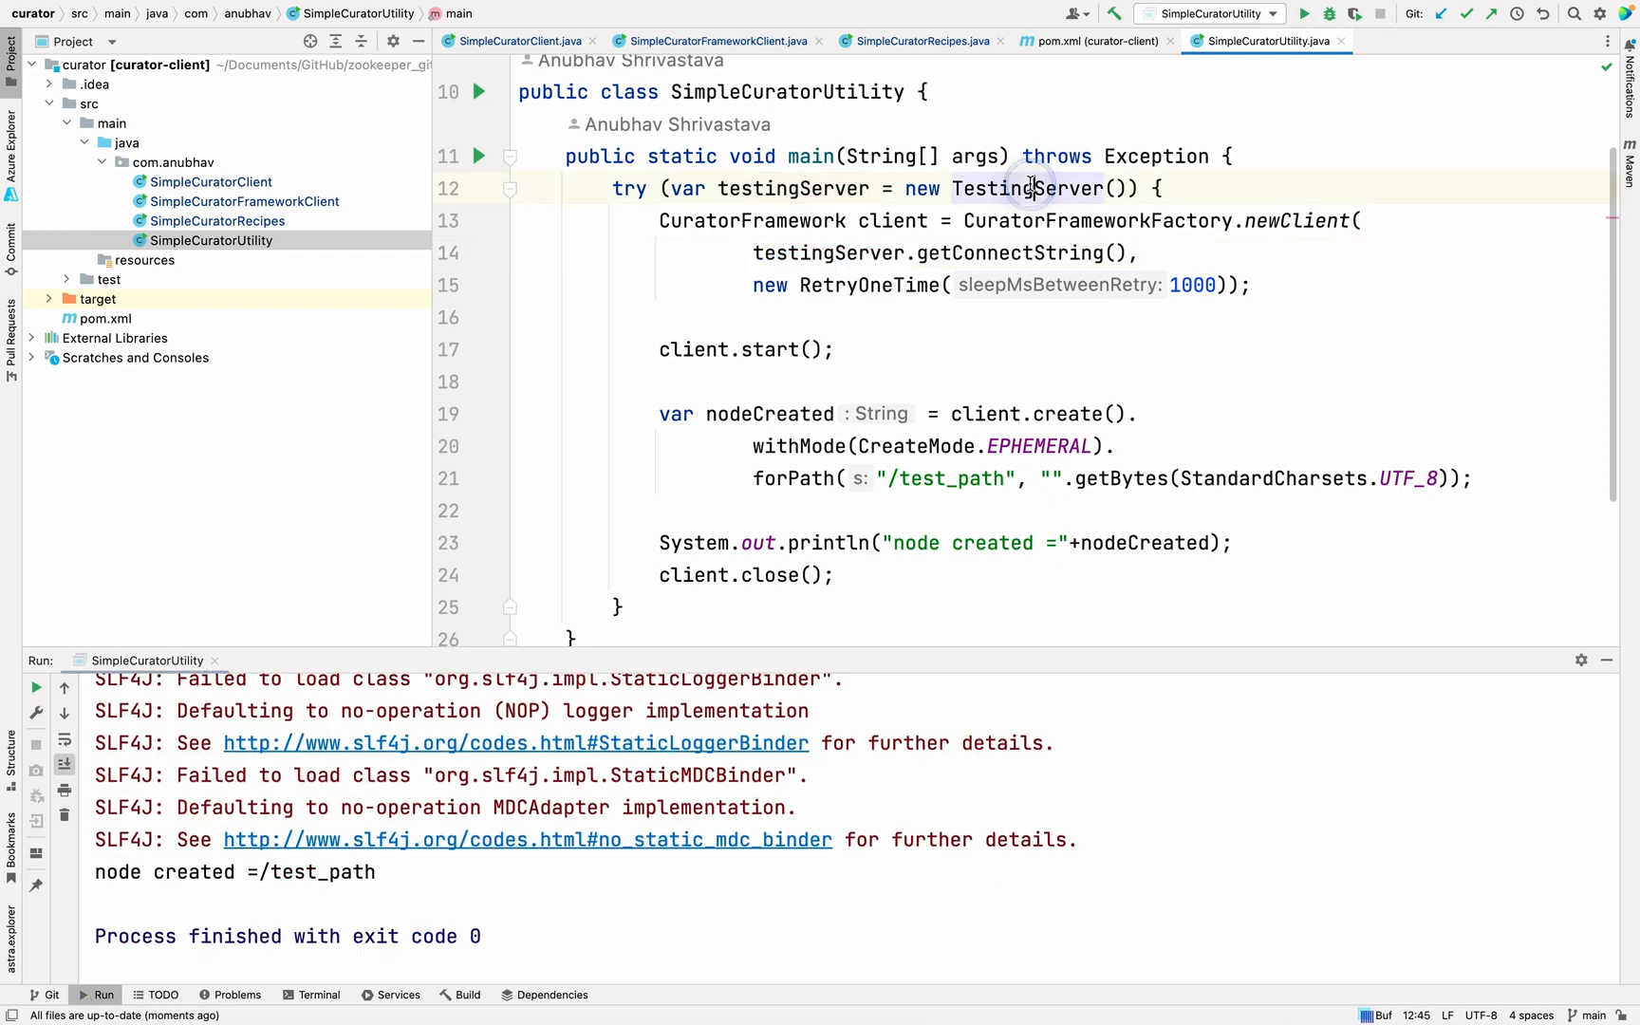
double_click(1029, 188)
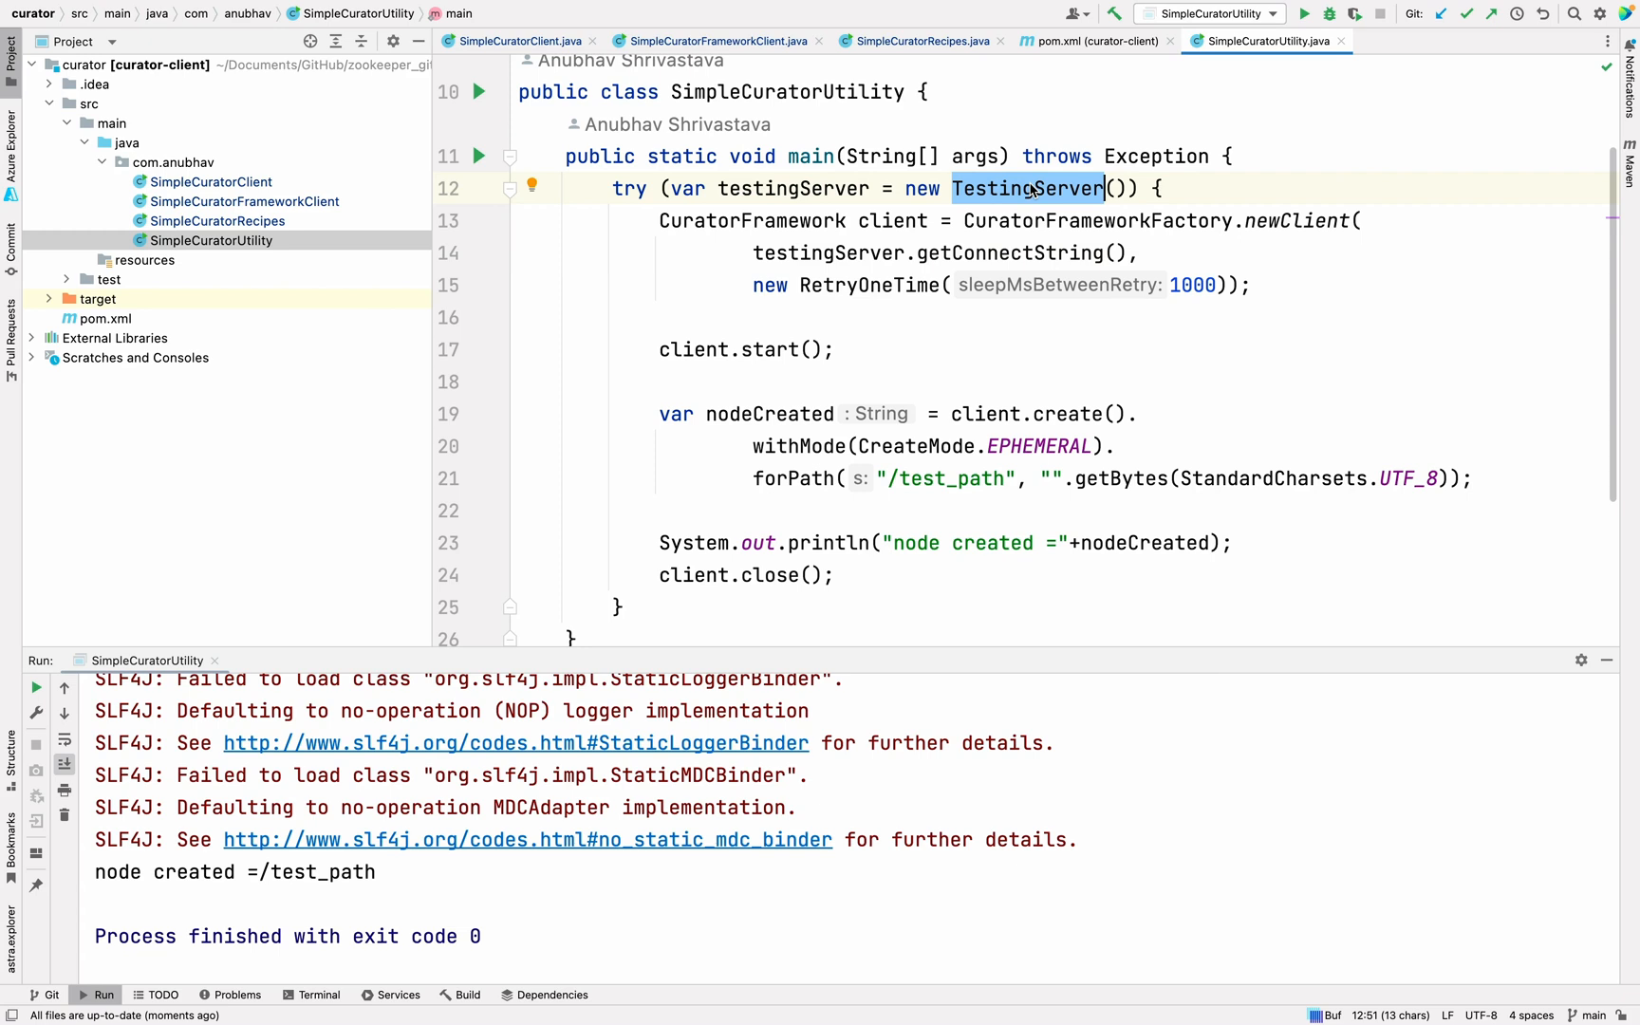